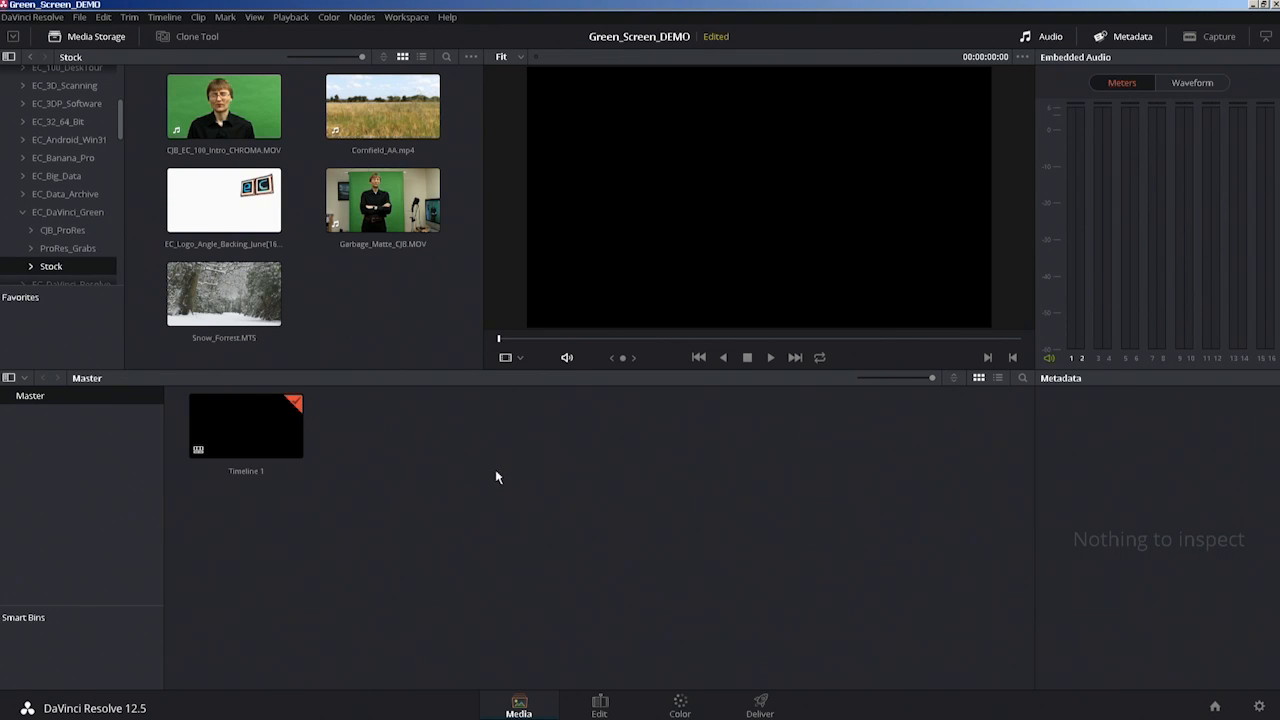
pyautogui.moveTo(490, 479)
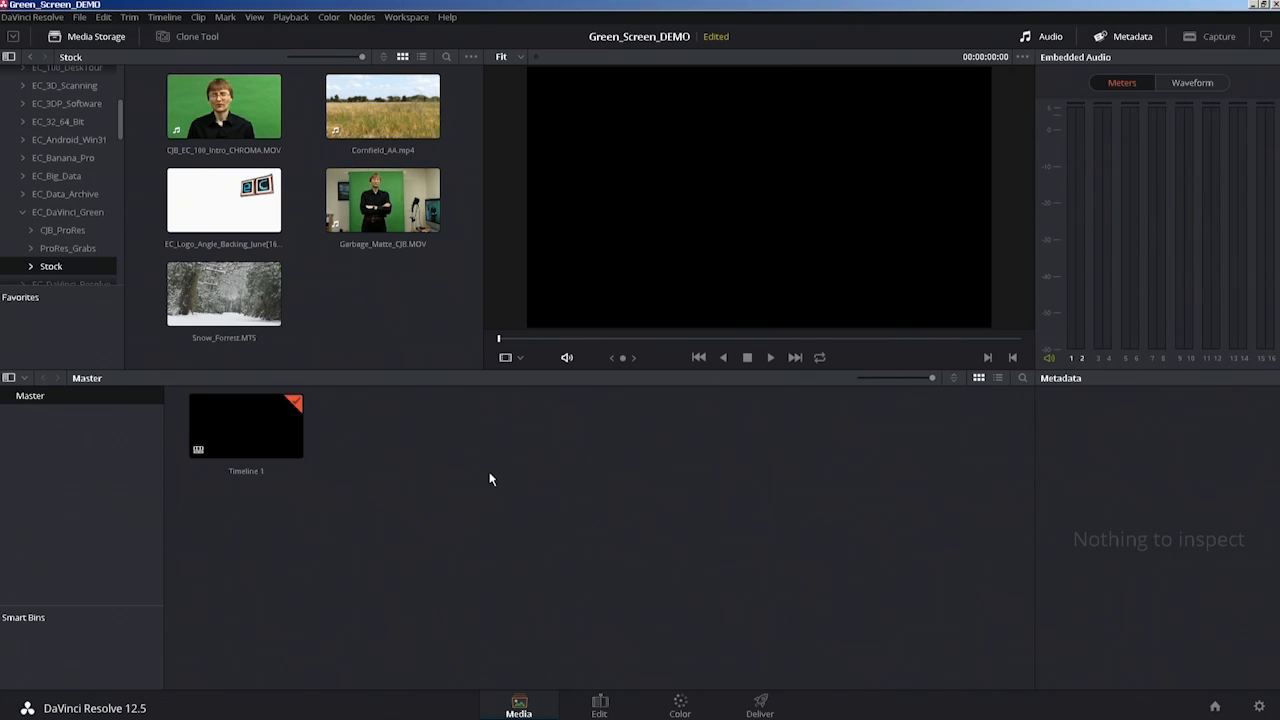
pyautogui.moveTo(483, 483)
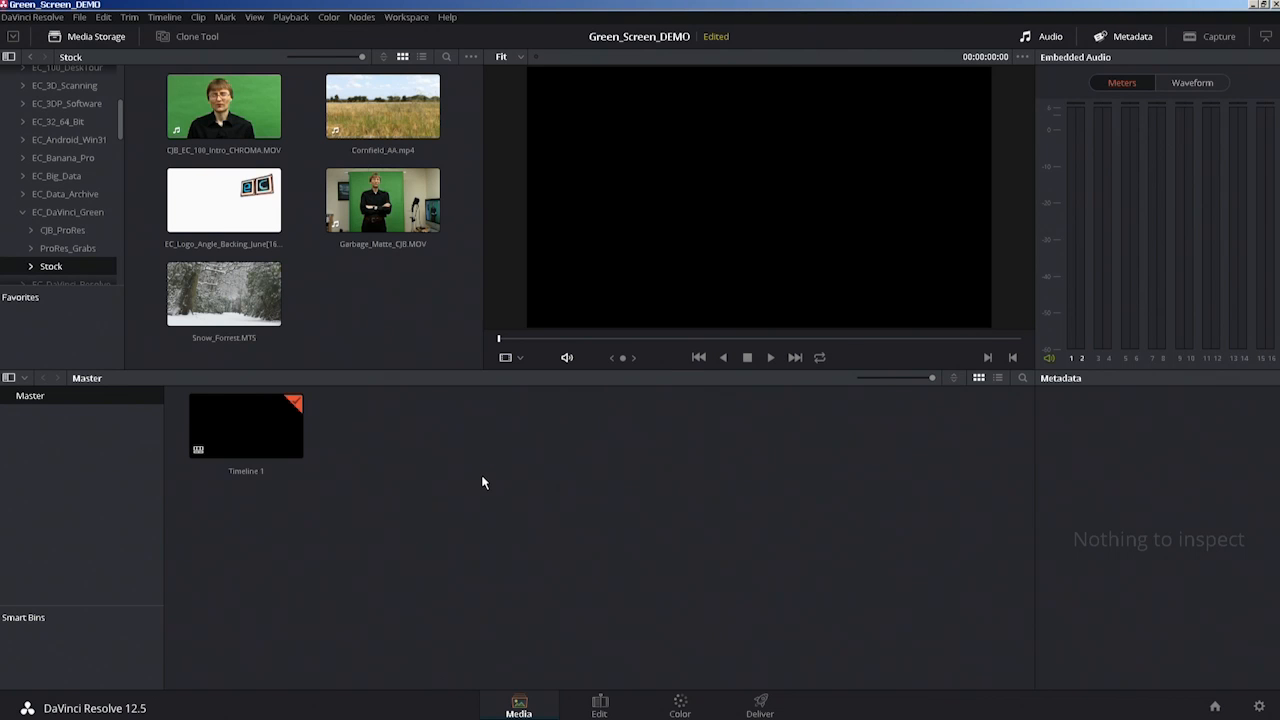
pyautogui.moveTo(485, 485)
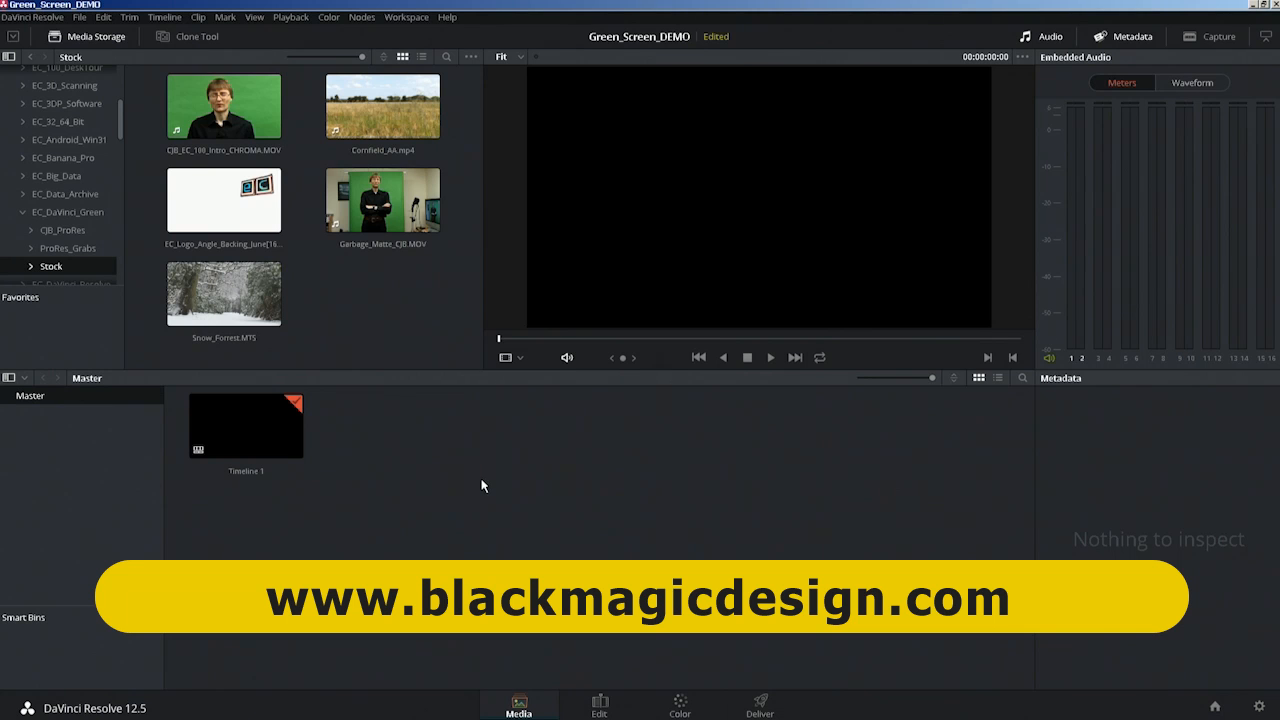
pyautogui.moveTo(477, 488)
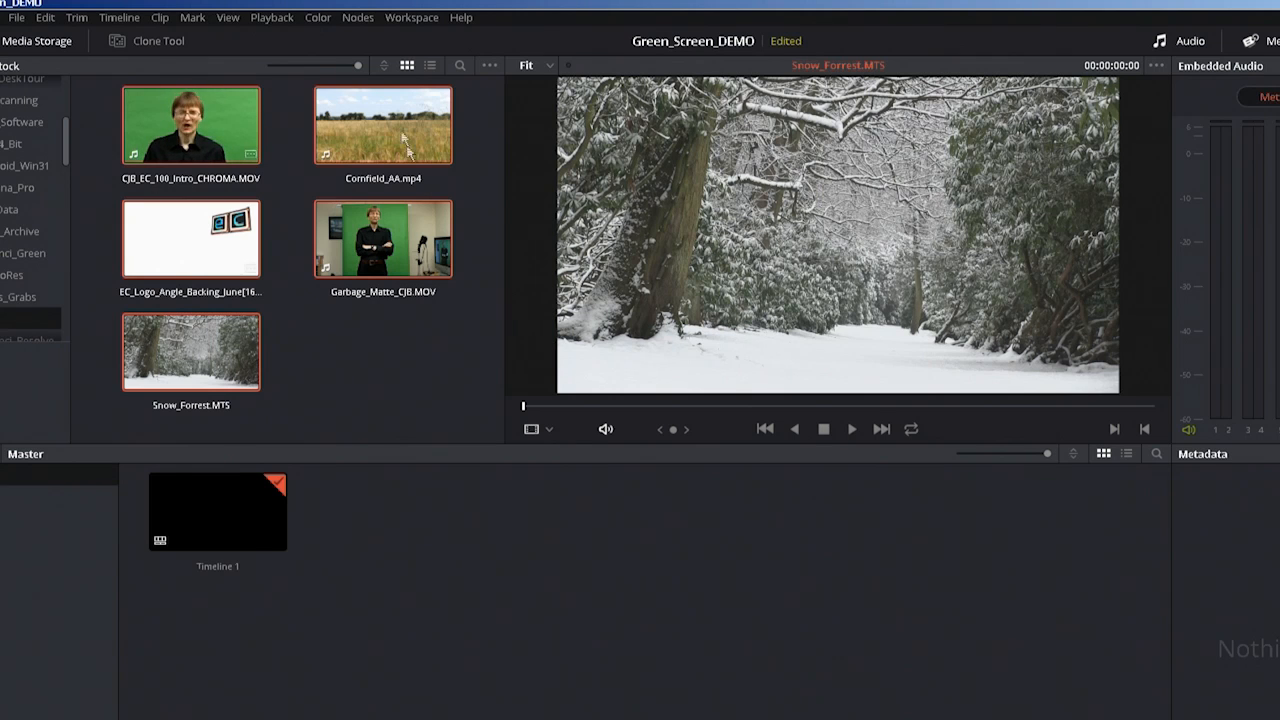
# Add the five stock clips to the media pool and preview Cornfield_AA, the logo and CHROMA
pyautogui.moveTo(191, 125); pyautogui.dragTo(478, 580)
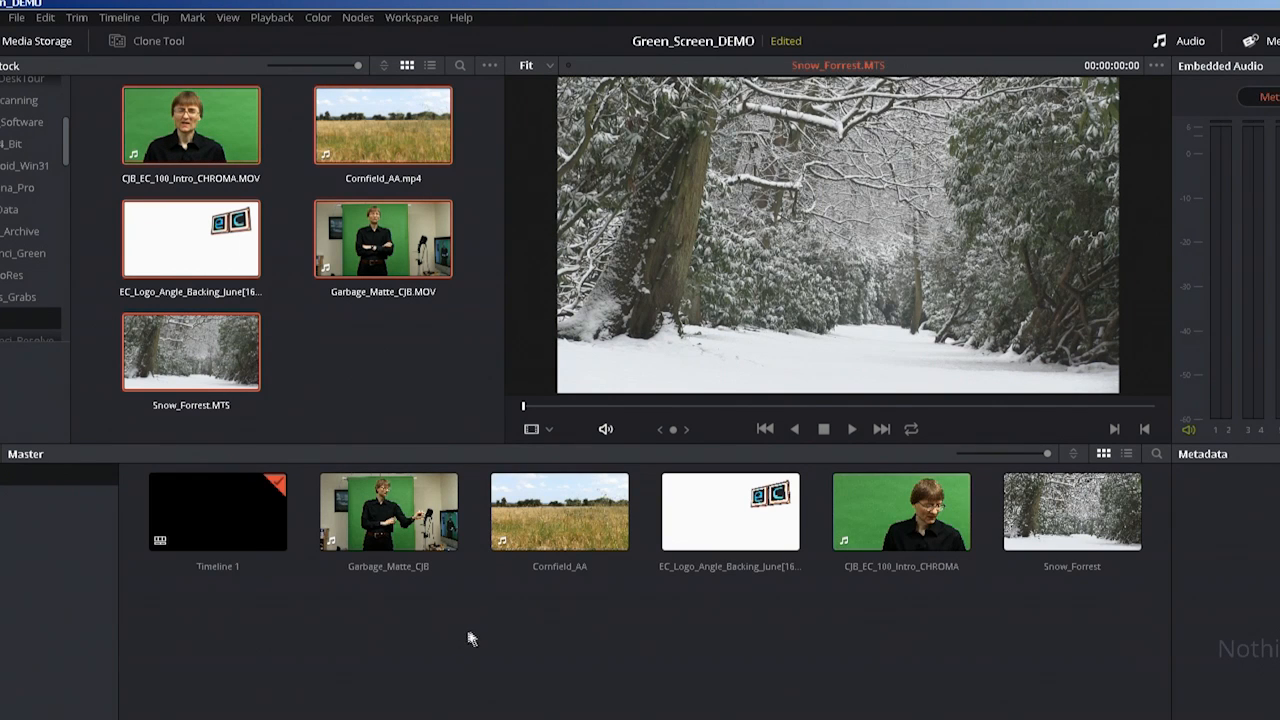
pyautogui.click(559, 511)
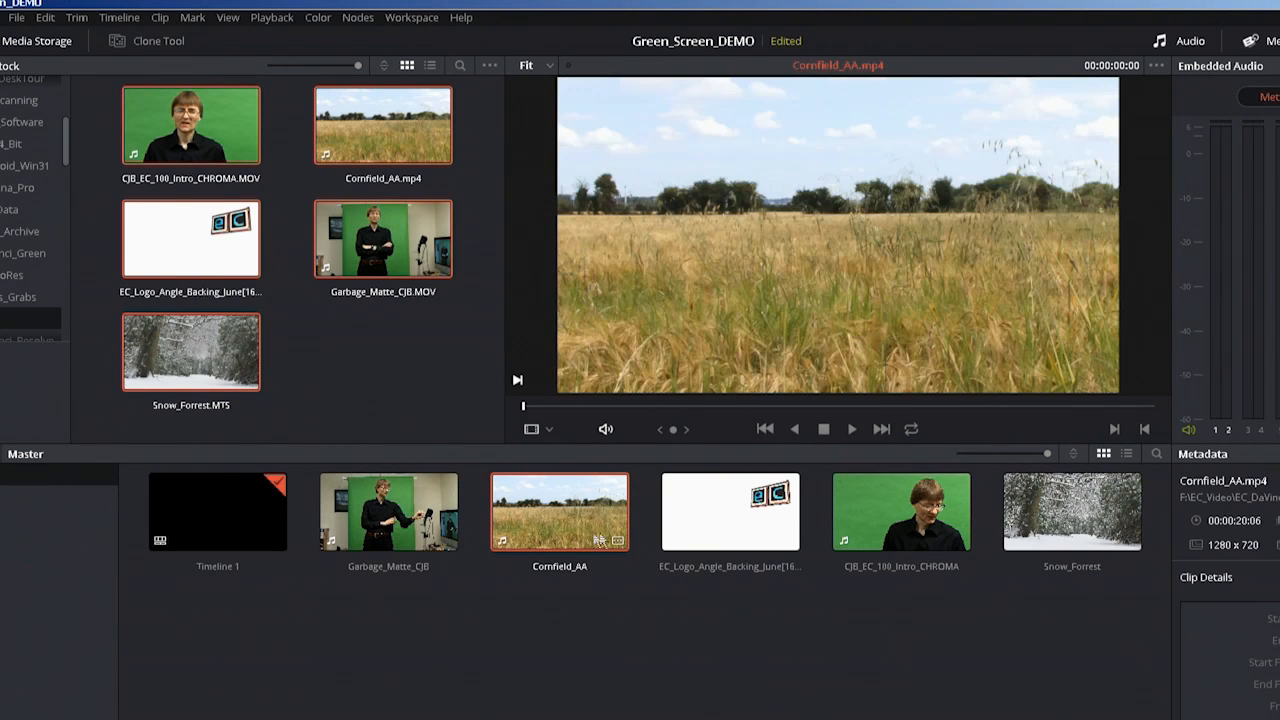
pyautogui.click(729, 511)
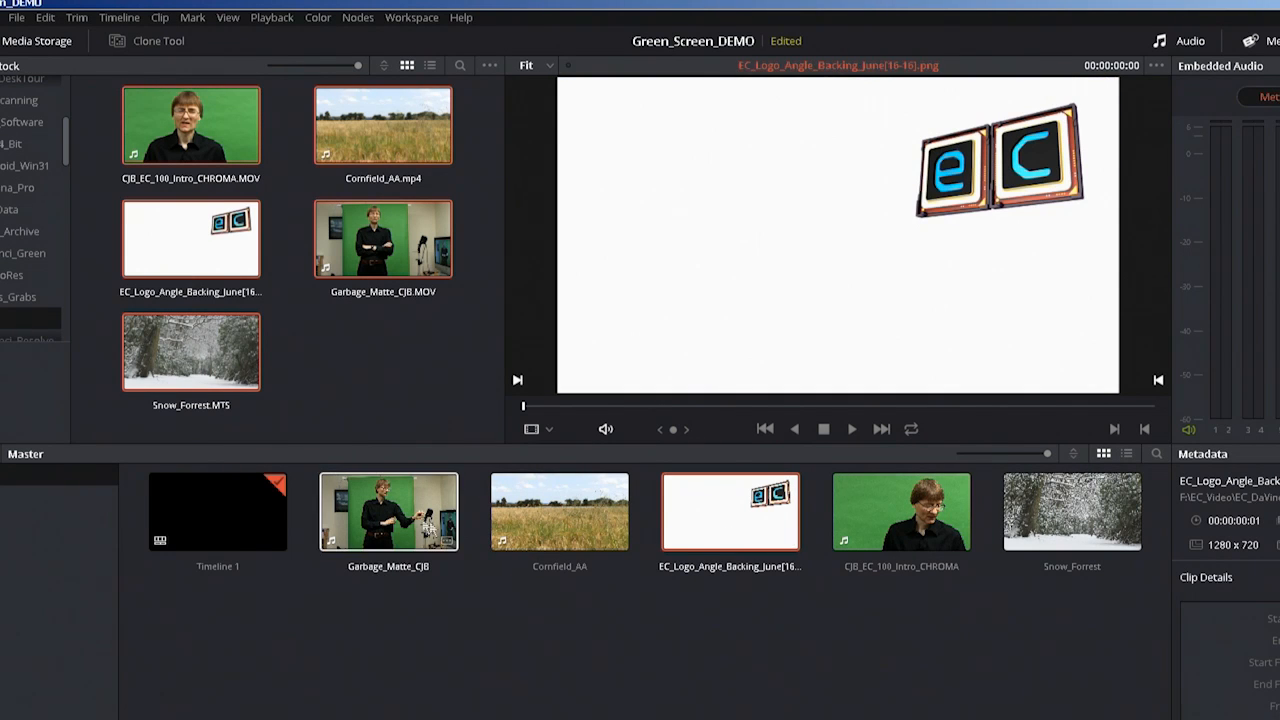
pyautogui.click(901, 511)
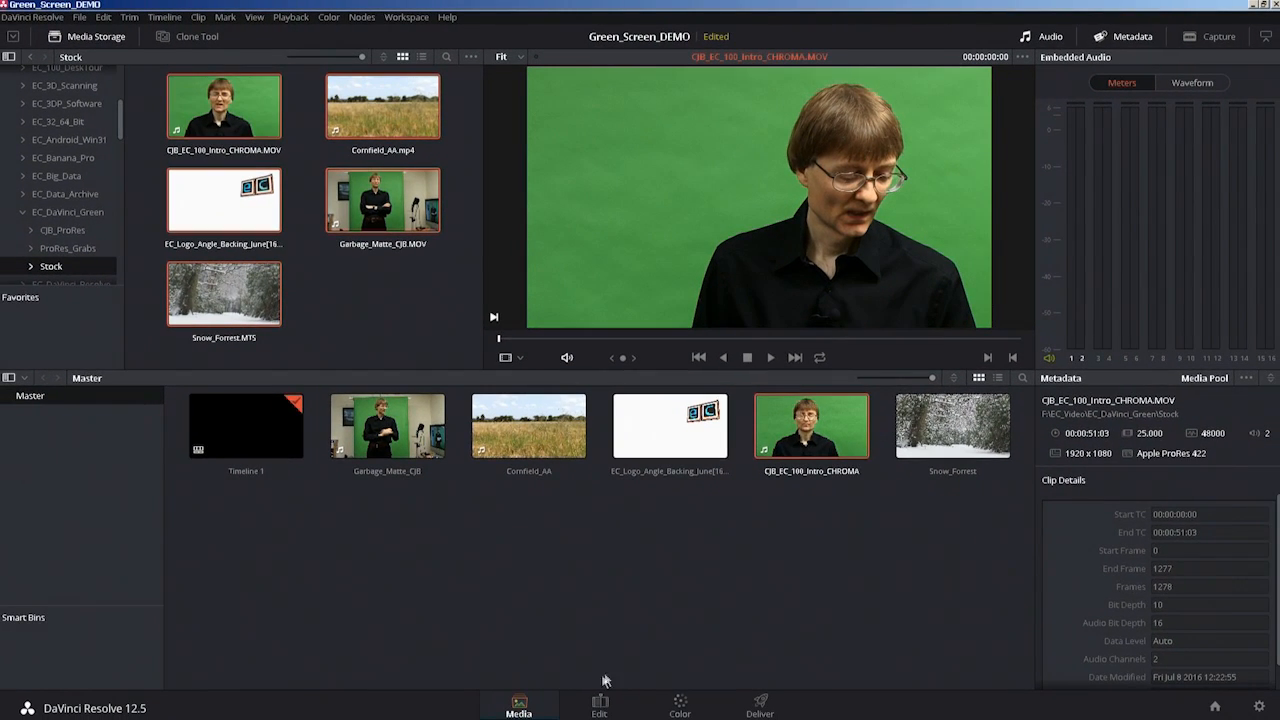
# Lay Snow_Forrest and the logo image on Video 1 beneath the presenter, then go to Color
pyautogui.click(599, 705)
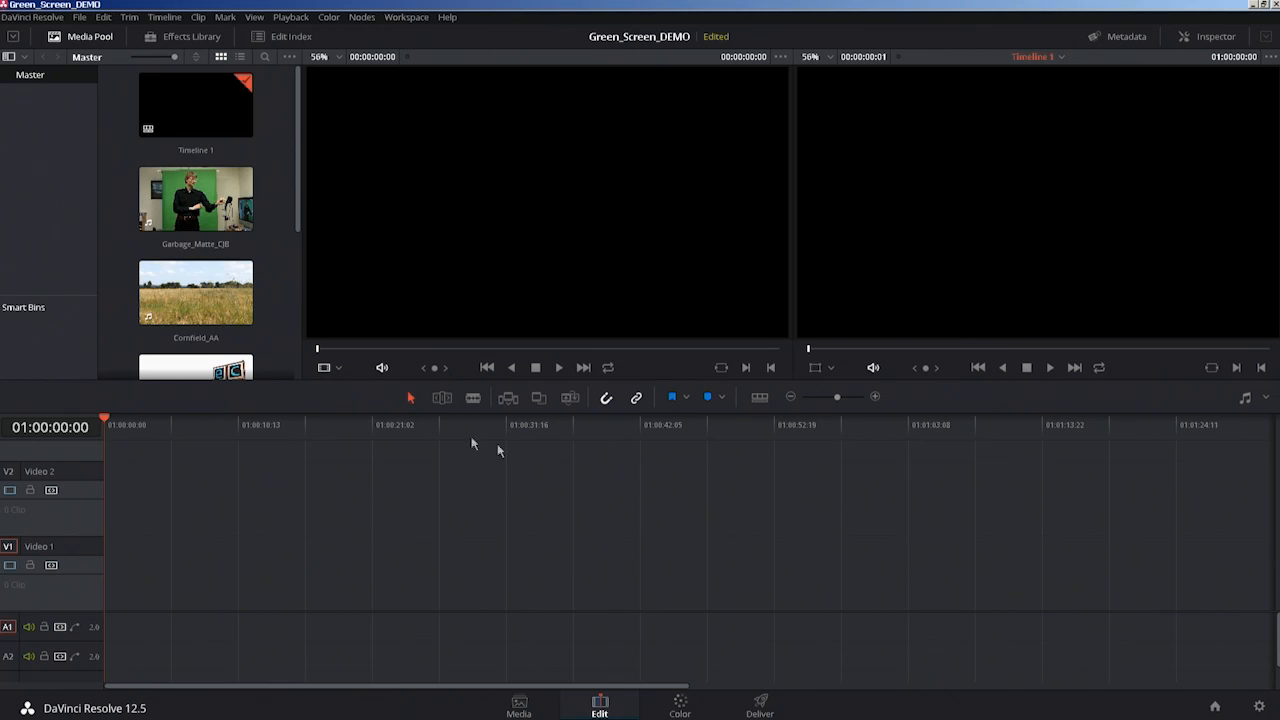
pyautogui.scroll(-3)
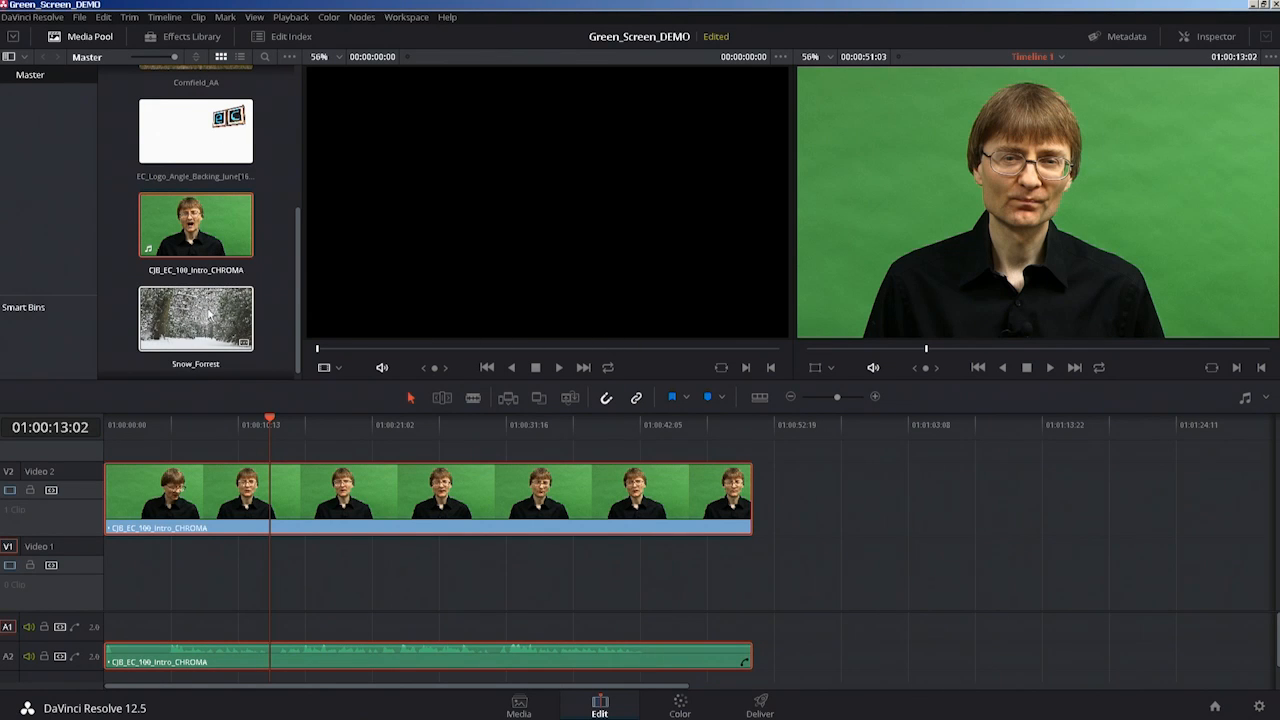
pyautogui.moveTo(195, 318); pyautogui.dragTo(605, 575)
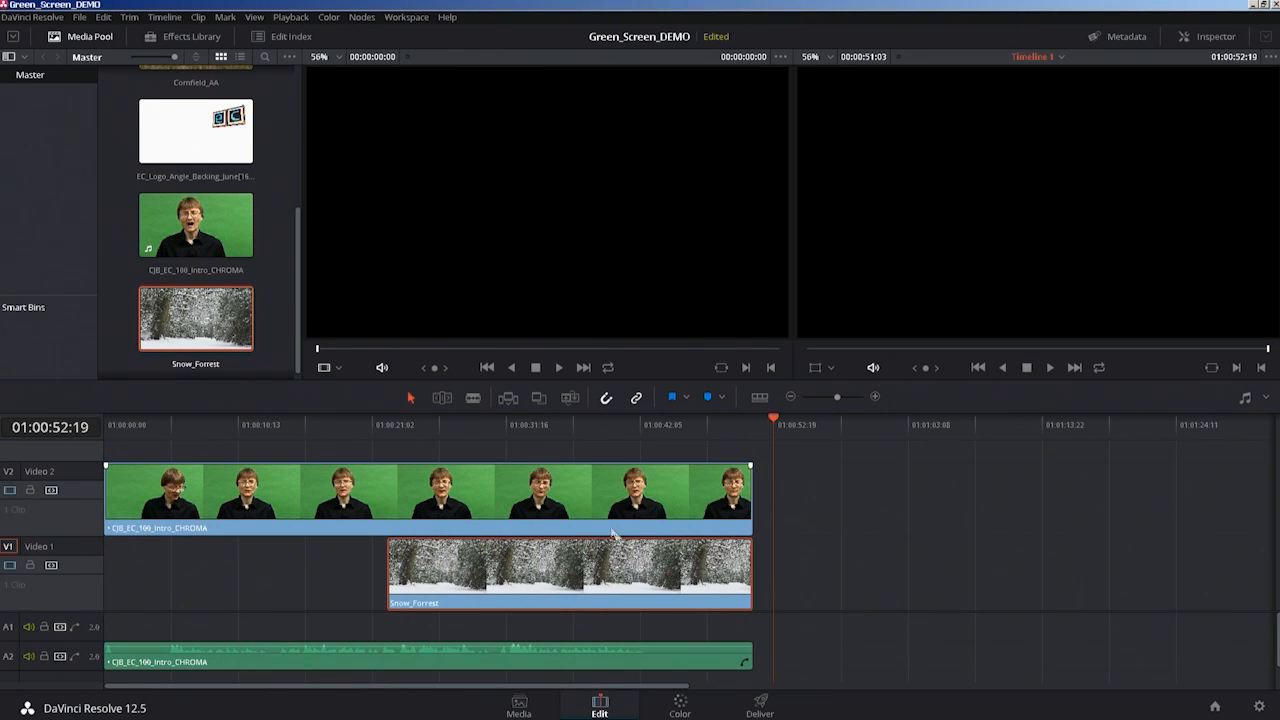
pyautogui.moveTo(195, 131); pyautogui.dragTo(185, 575)
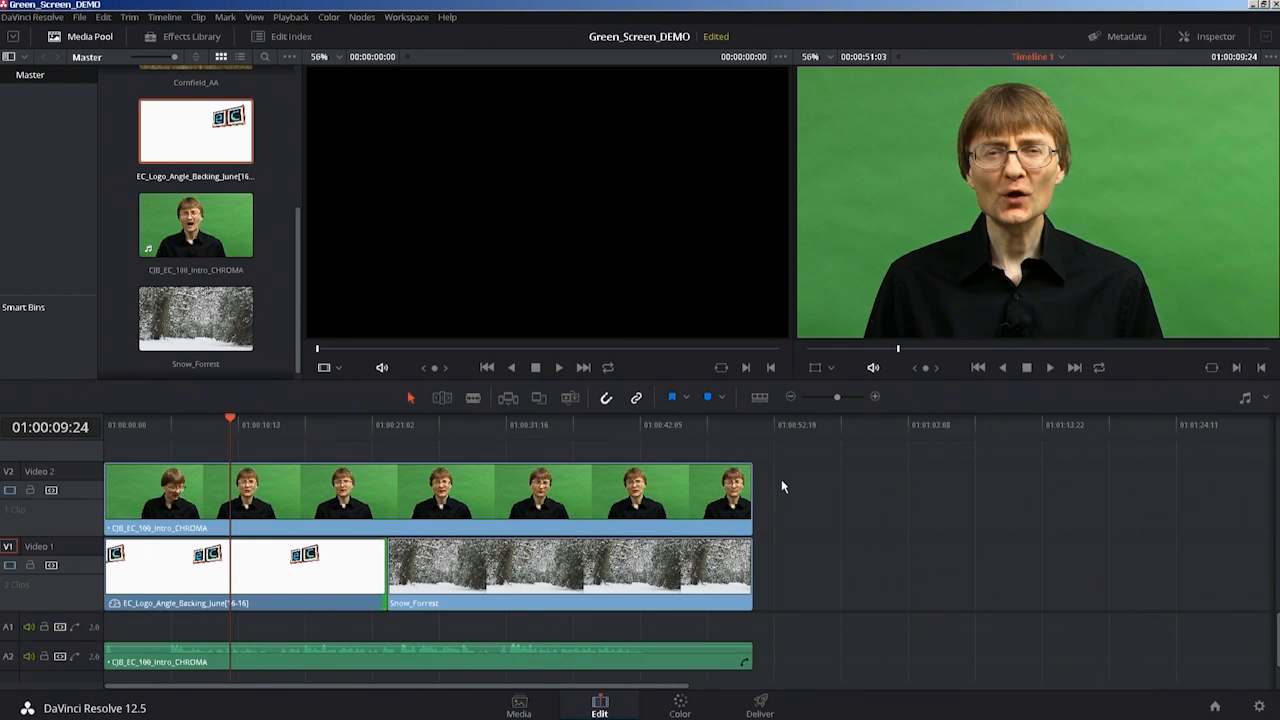
pyautogui.click(679, 705)
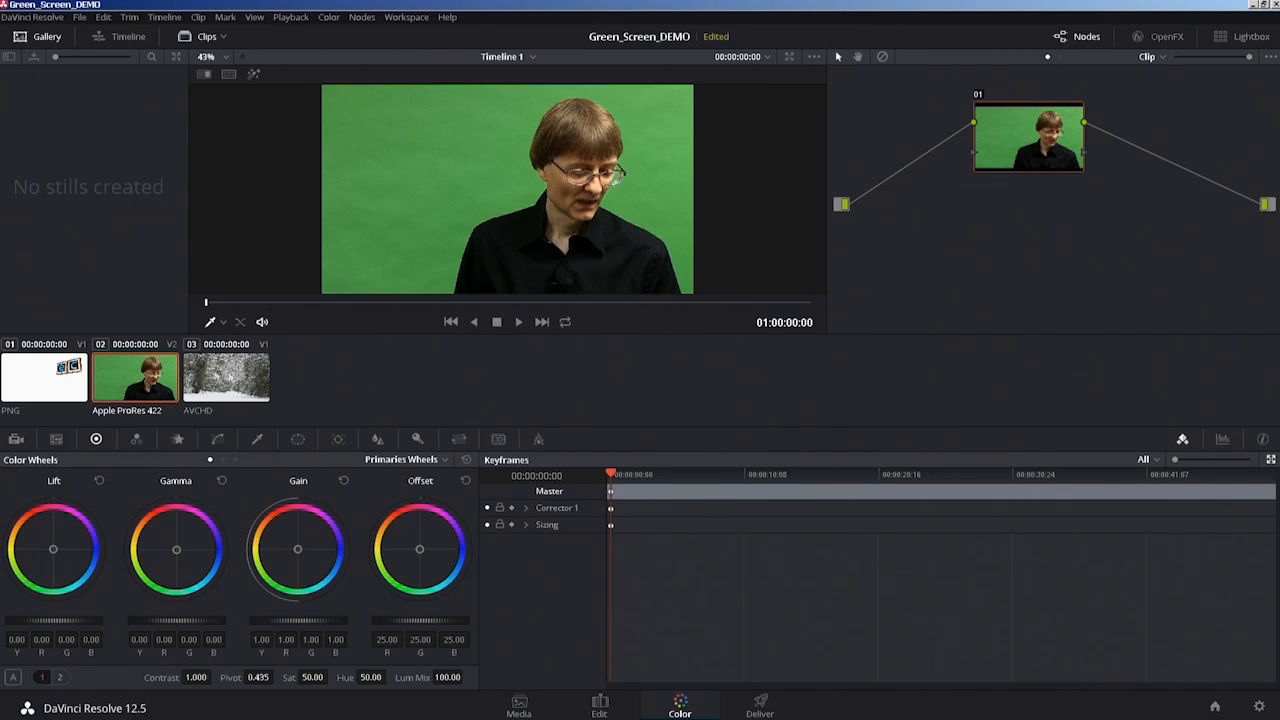
pyautogui.click(44, 377)
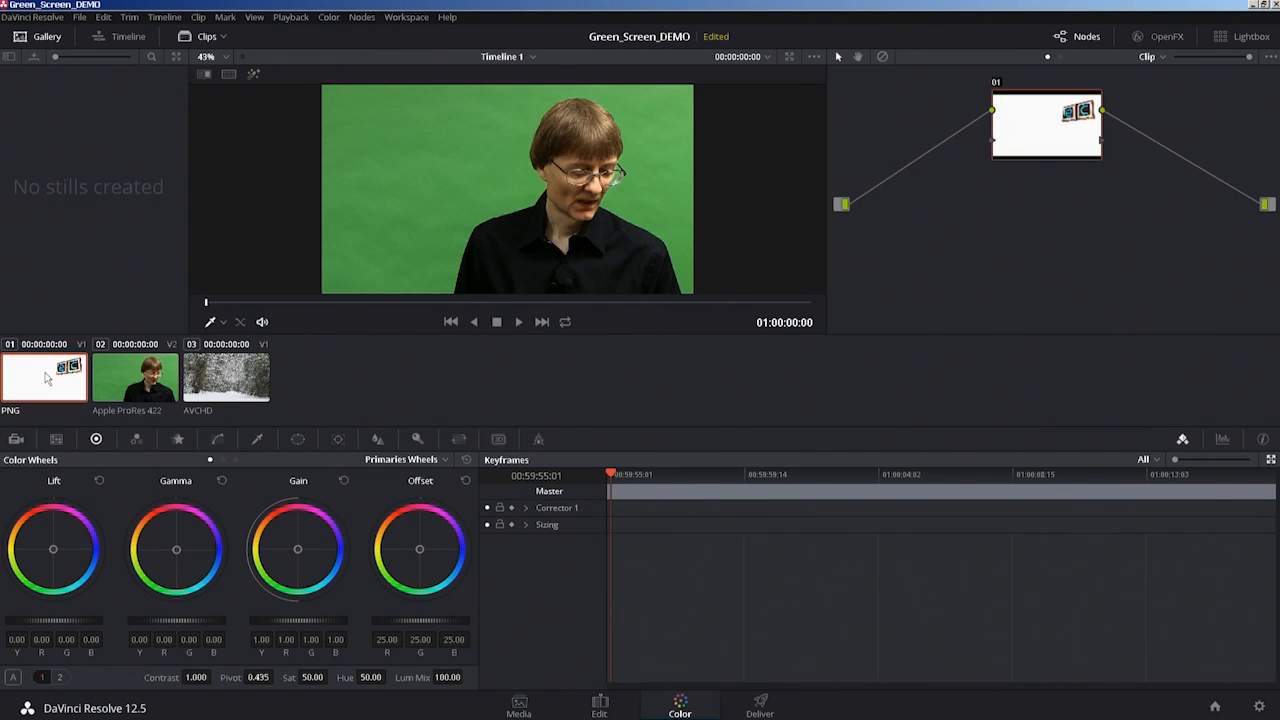
pyautogui.click(226, 377)
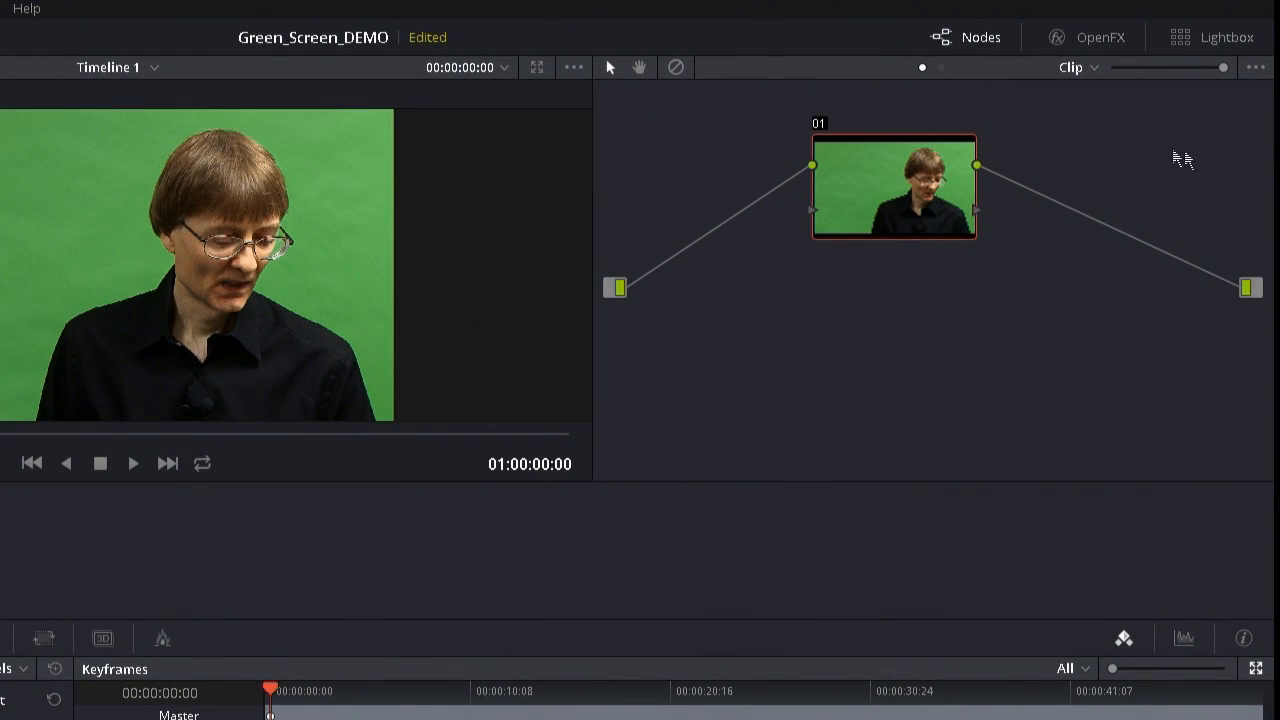
pyautogui.moveTo(835, 329)
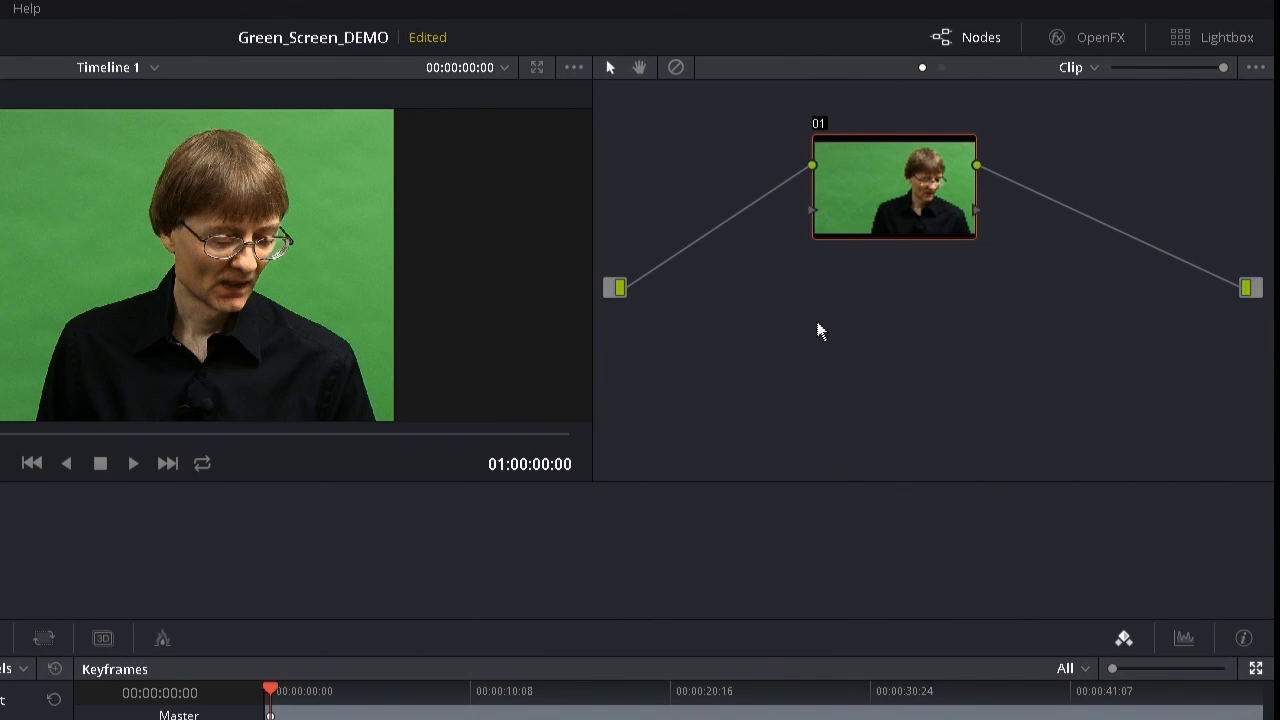
pyautogui.moveTo(1005, 305)
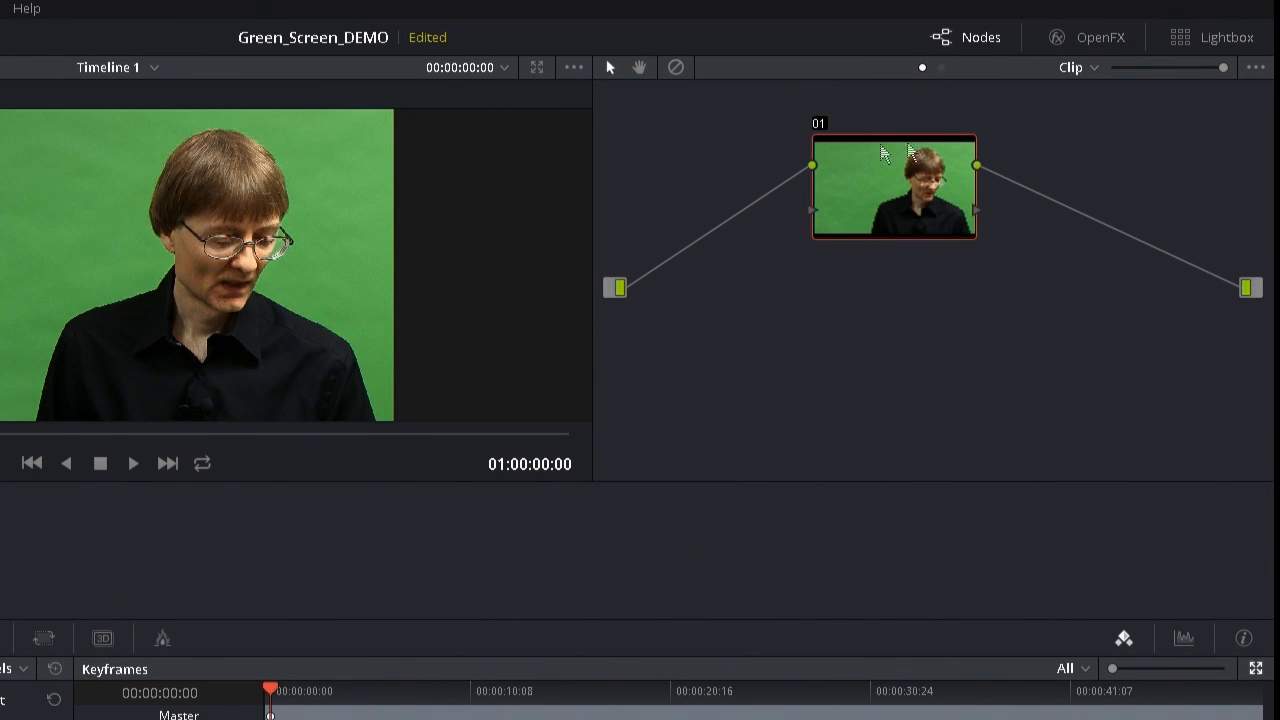
pyautogui.moveTo(662, 282)
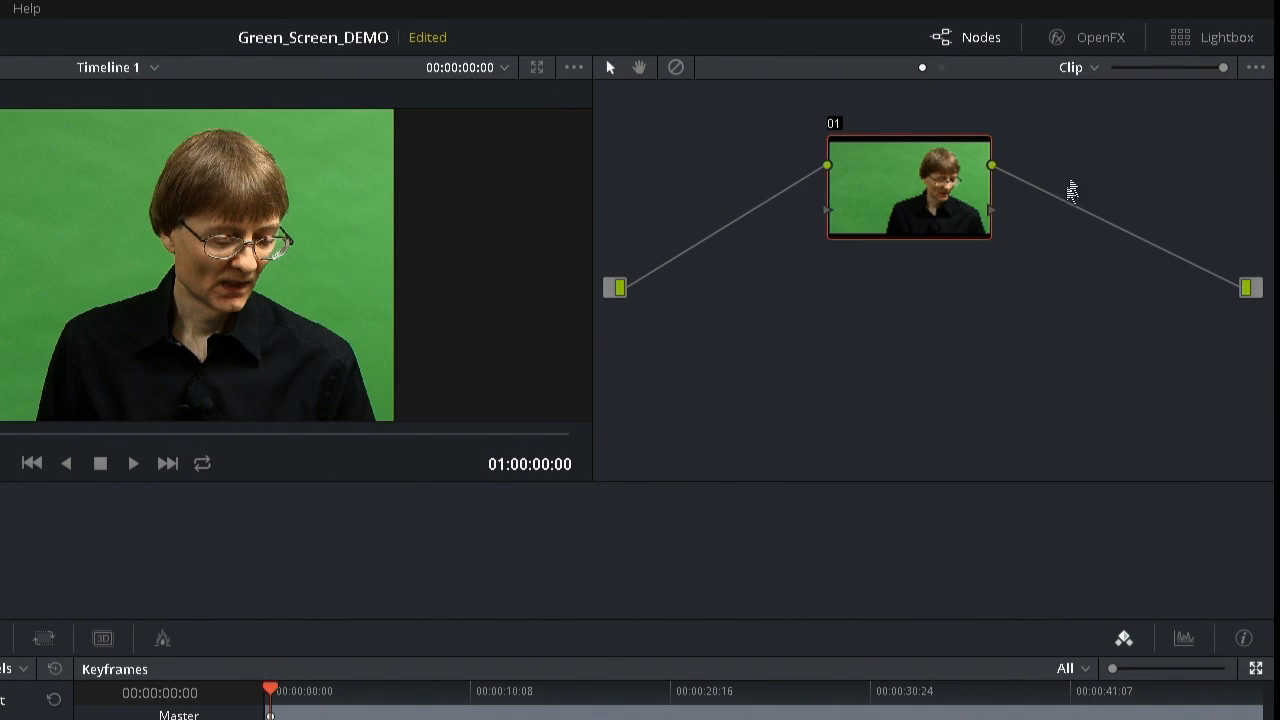
pyautogui.moveTo(997, 217)
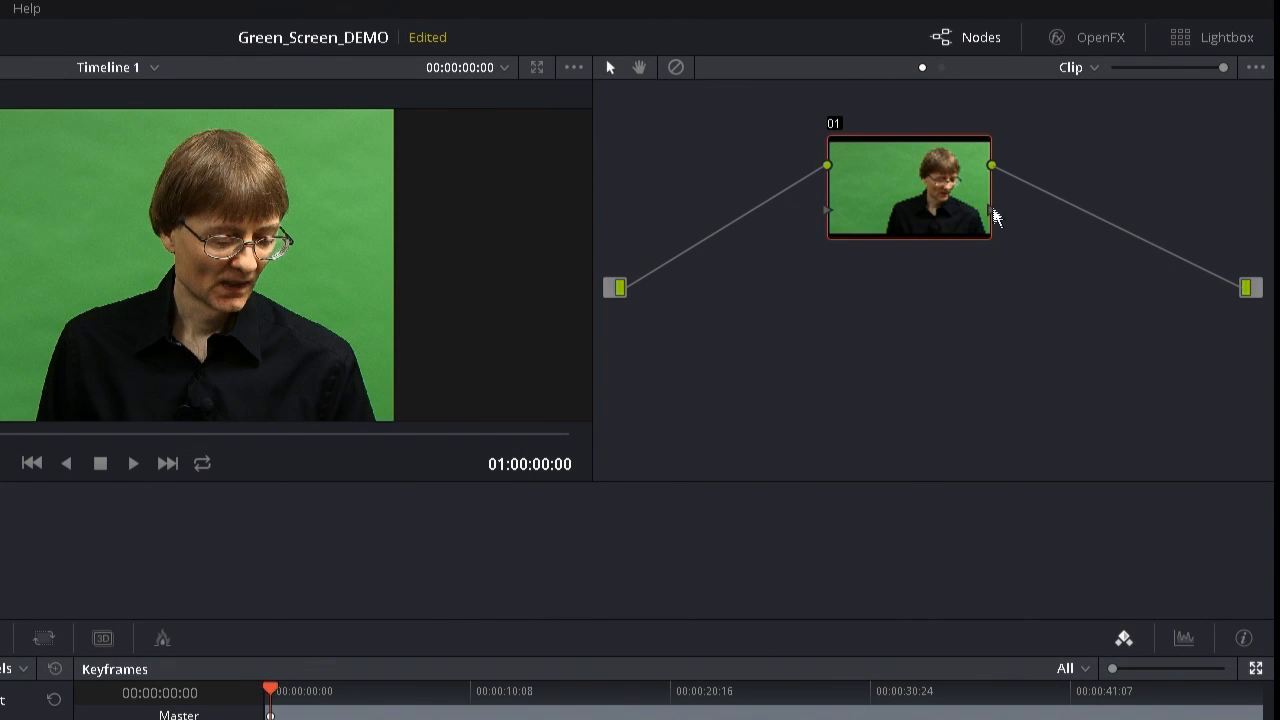
pyautogui.moveTo(835, 173)
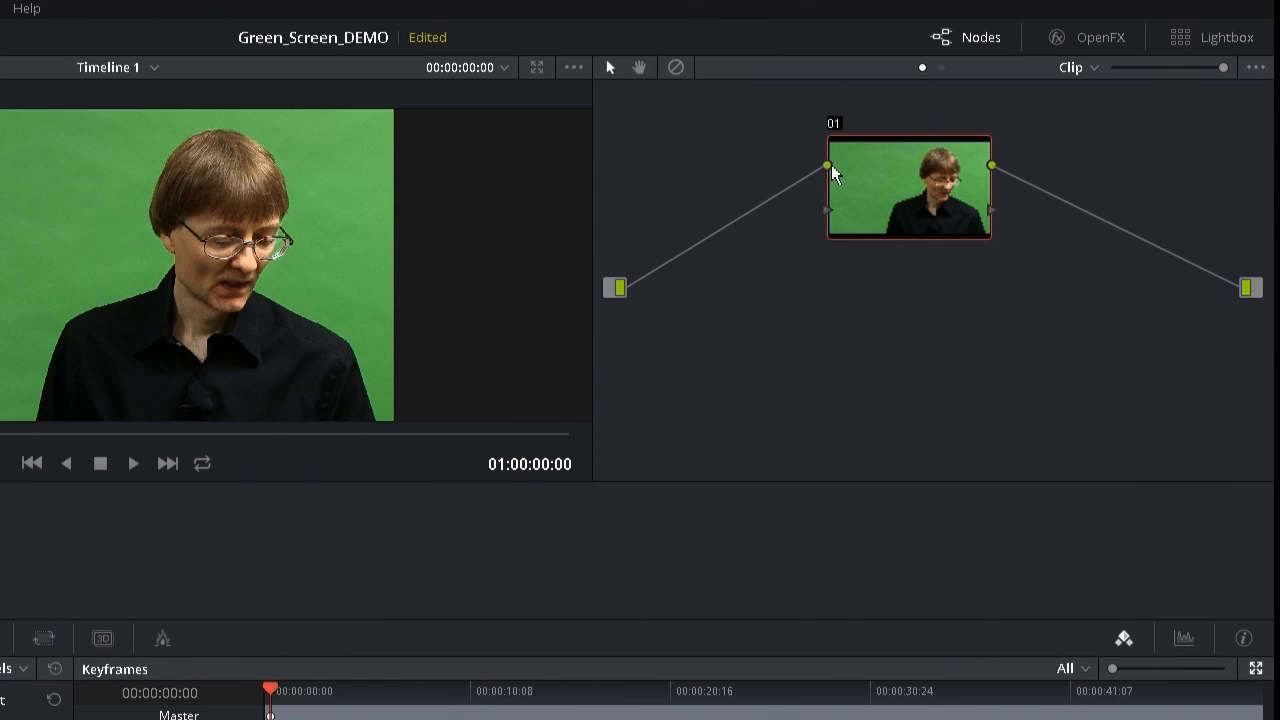
pyautogui.moveTo(828, 220)
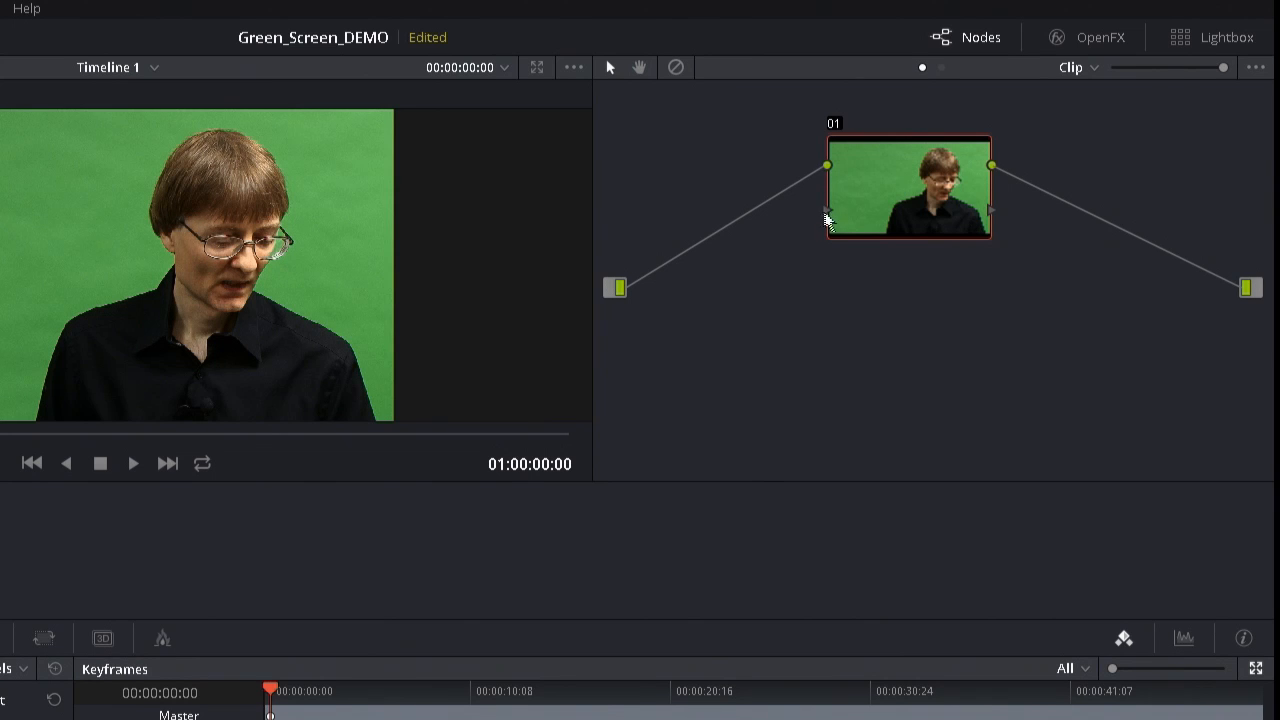
pyautogui.moveTo(843, 222)
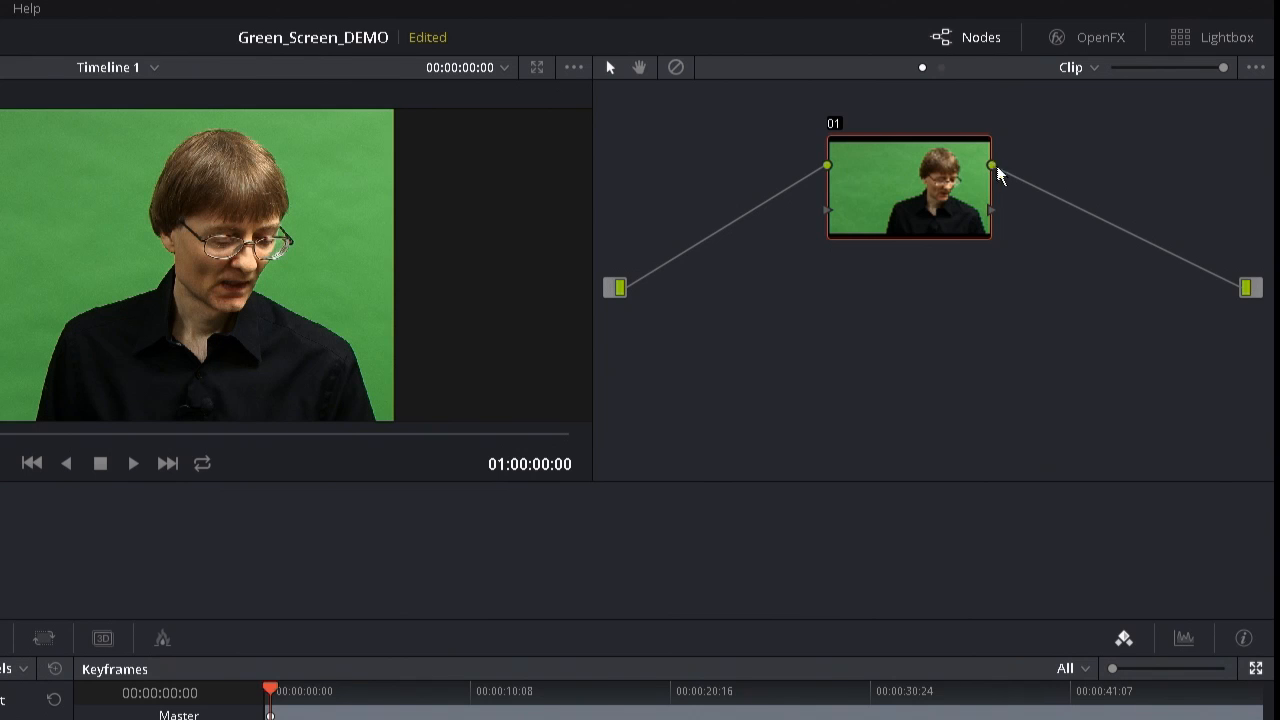
pyautogui.moveTo(985, 220)
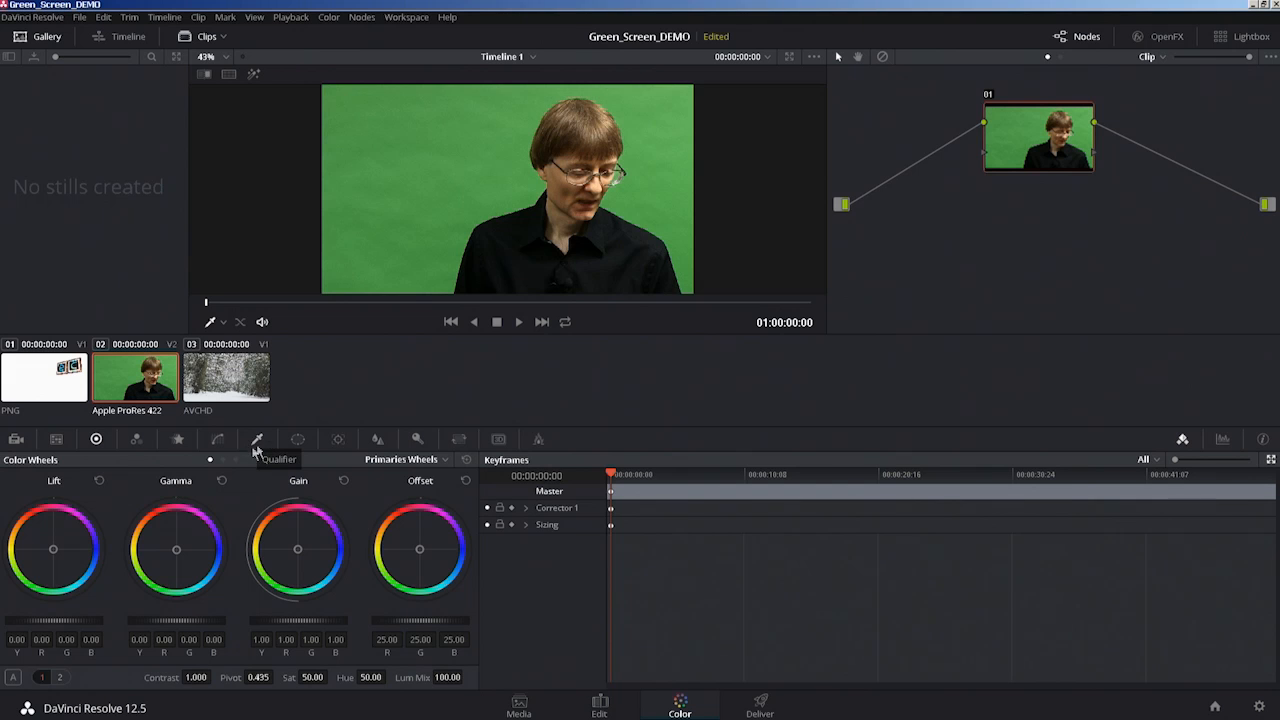
pyautogui.moveTo(258, 448)
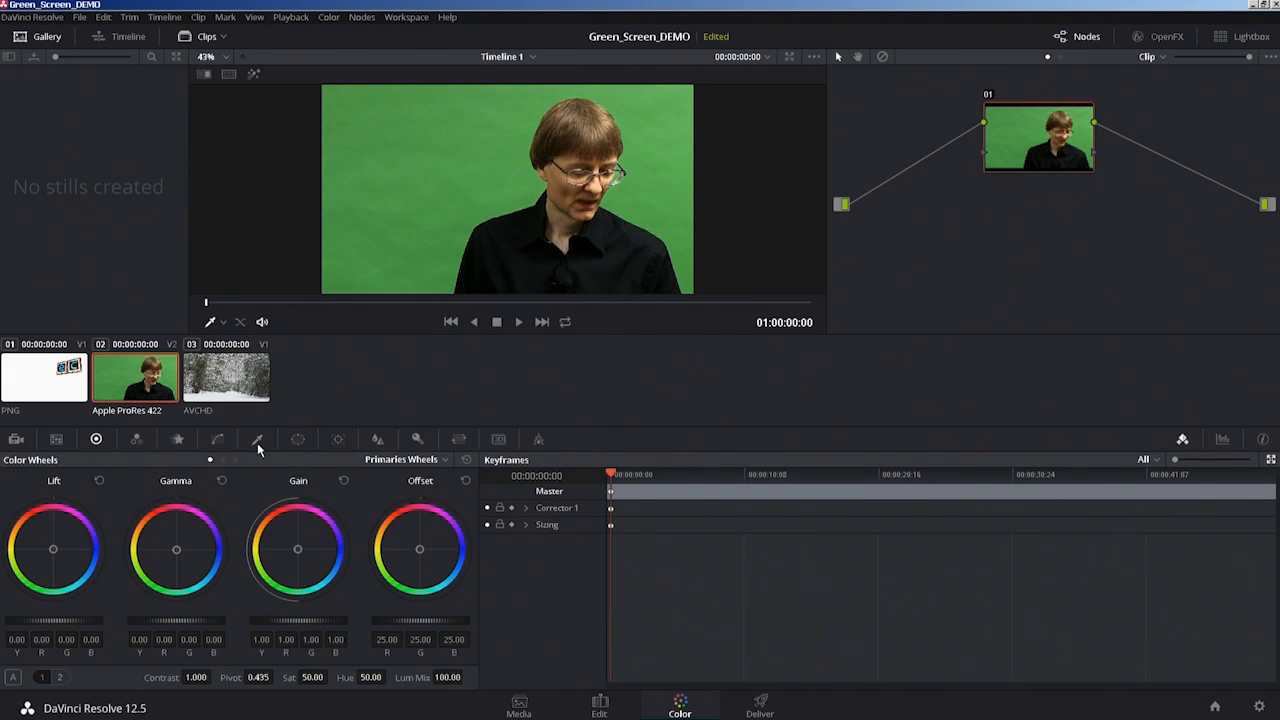
# Open the Qualifier controls for node 01 to key the green backdrop
pyautogui.click(257, 439)
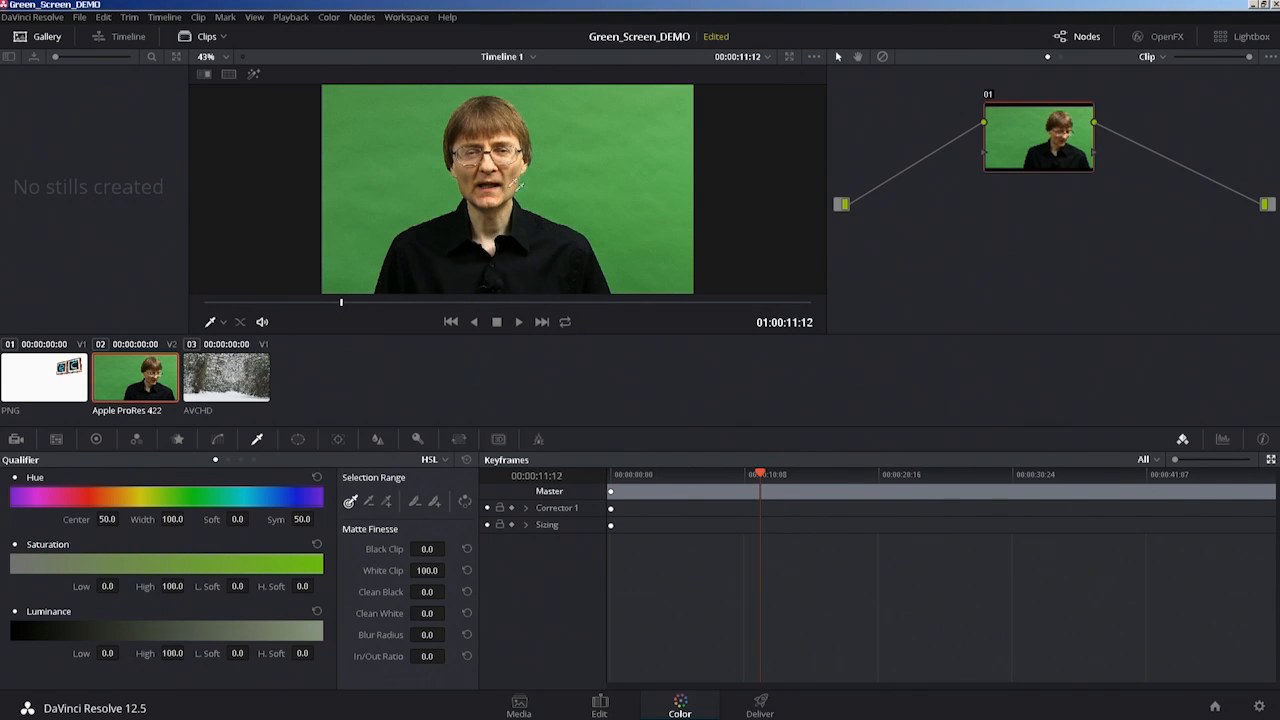
pyautogui.moveTo(565, 399)
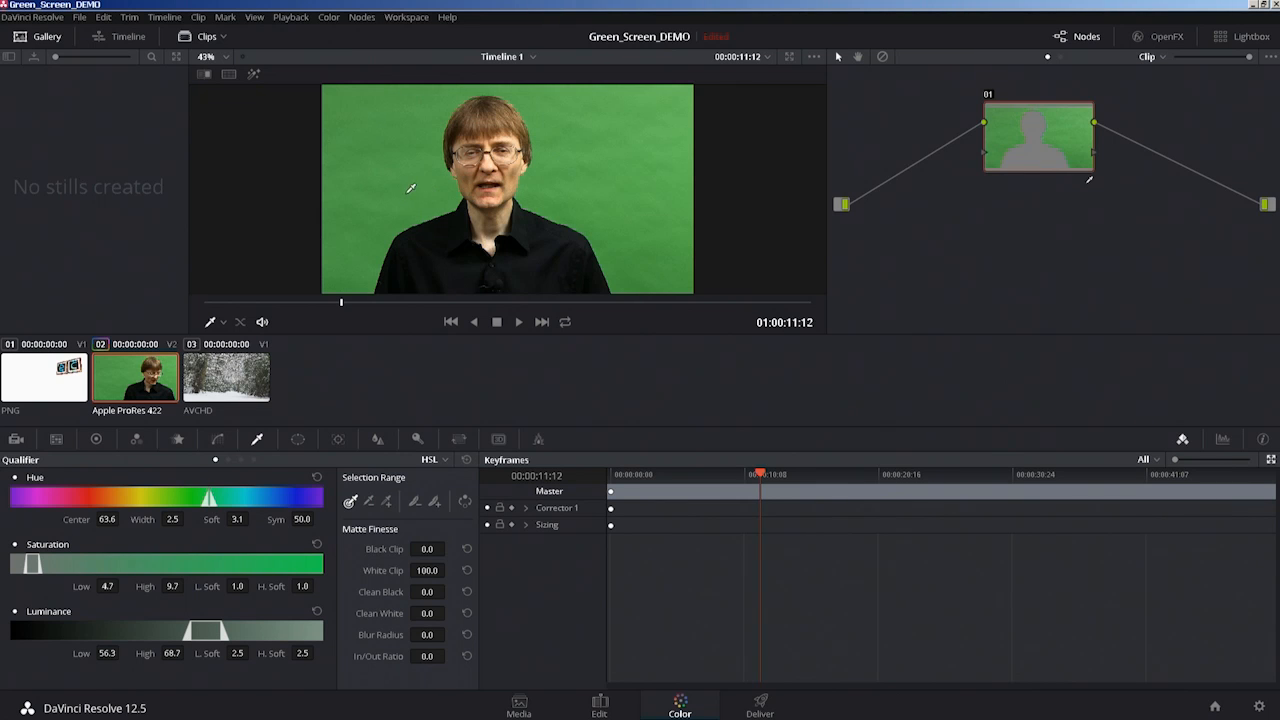
pyautogui.moveTo(10, 540)
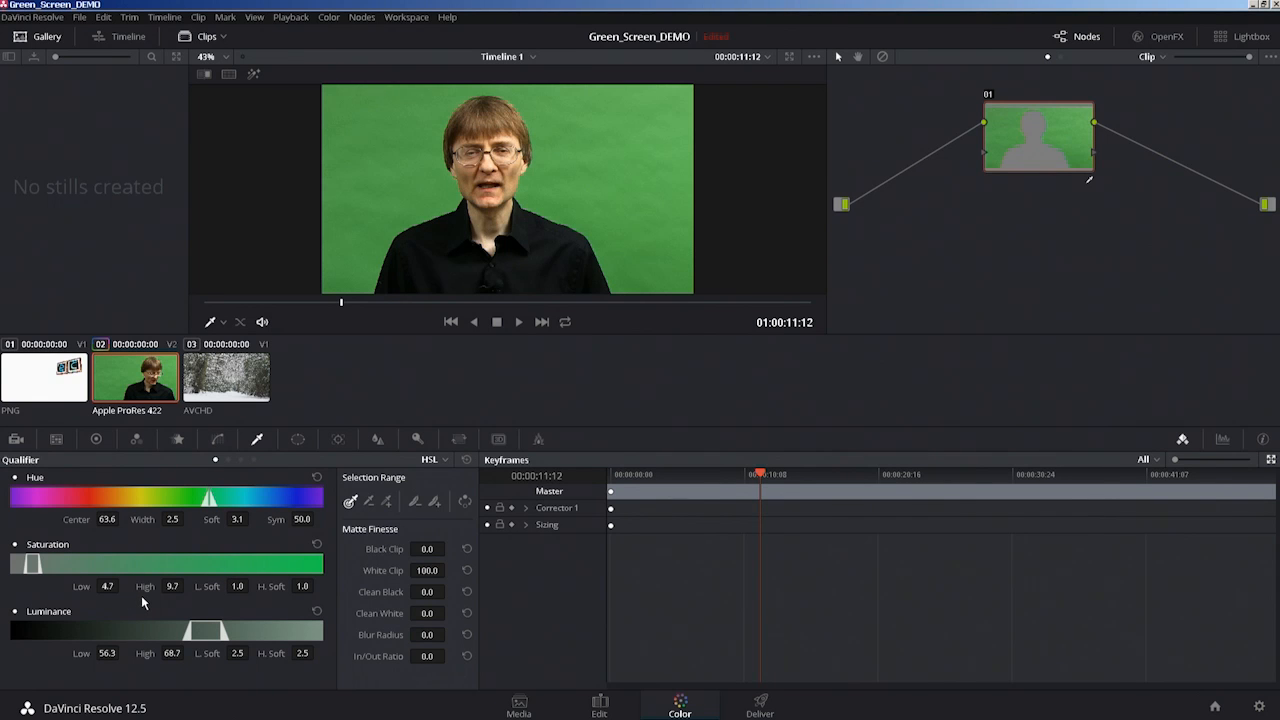
pyautogui.moveTo(218, 624)
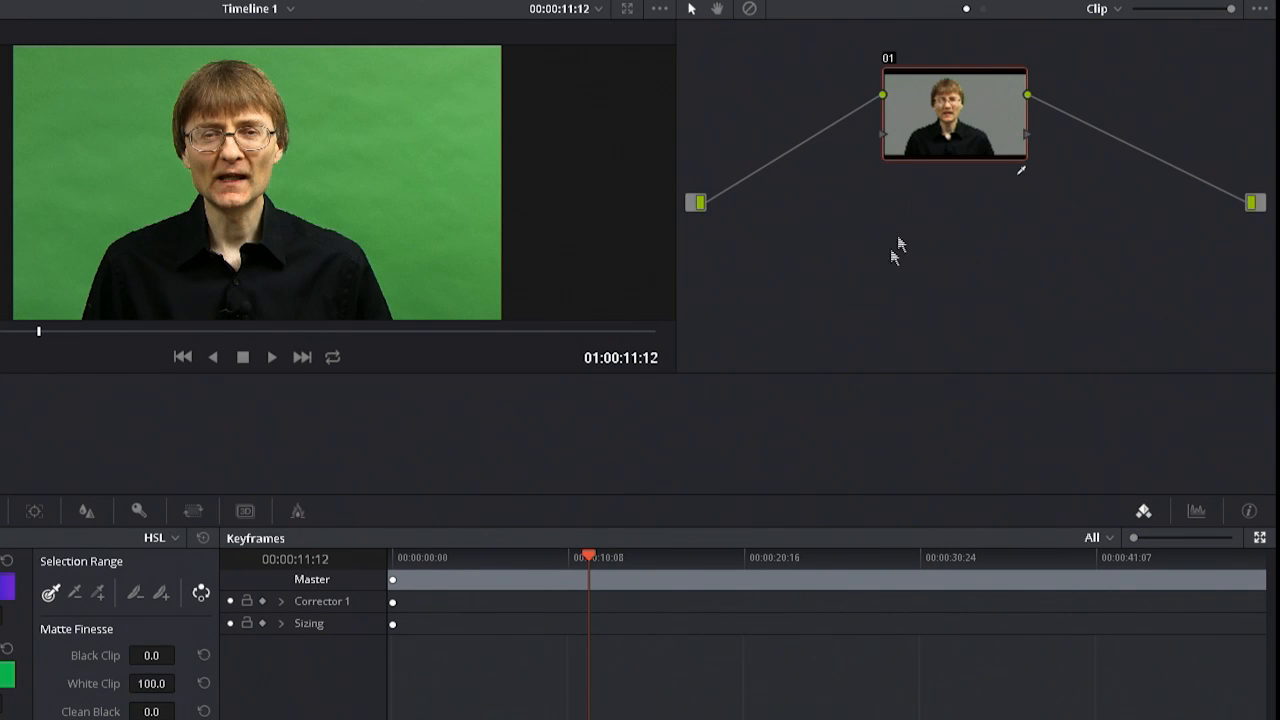
pyautogui.moveTo(905, 113)
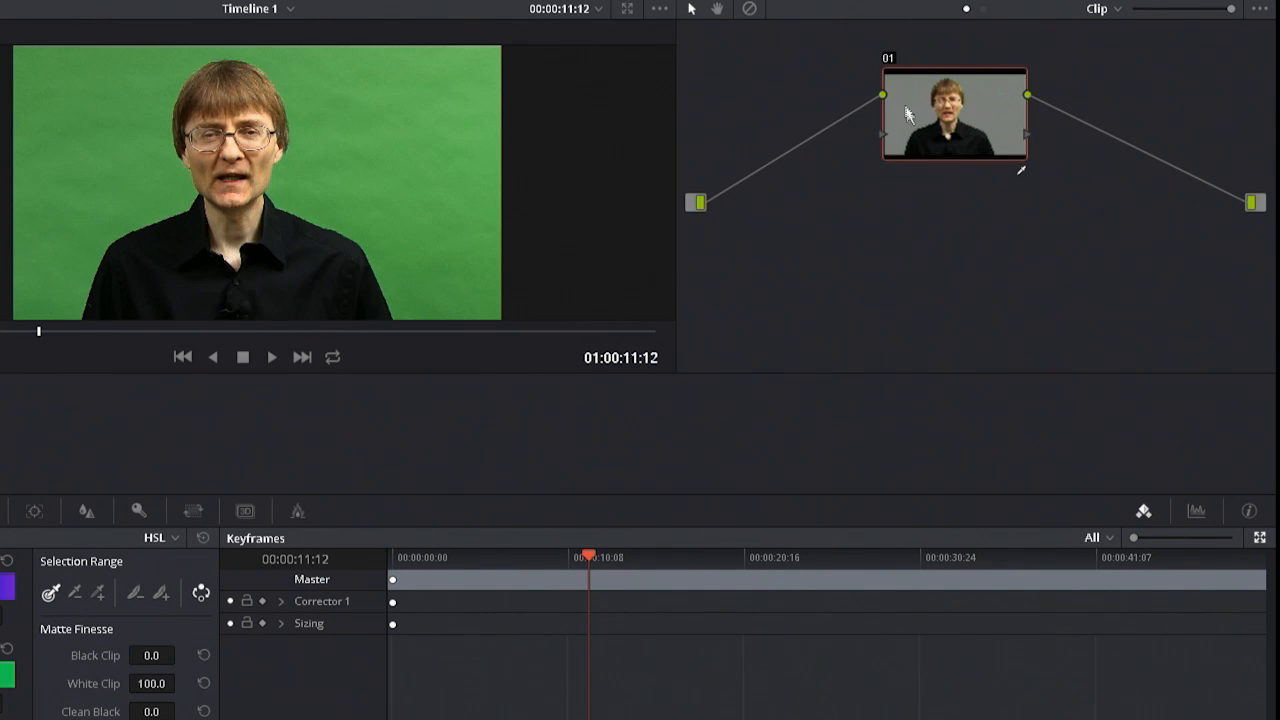
pyautogui.moveTo(980, 127)
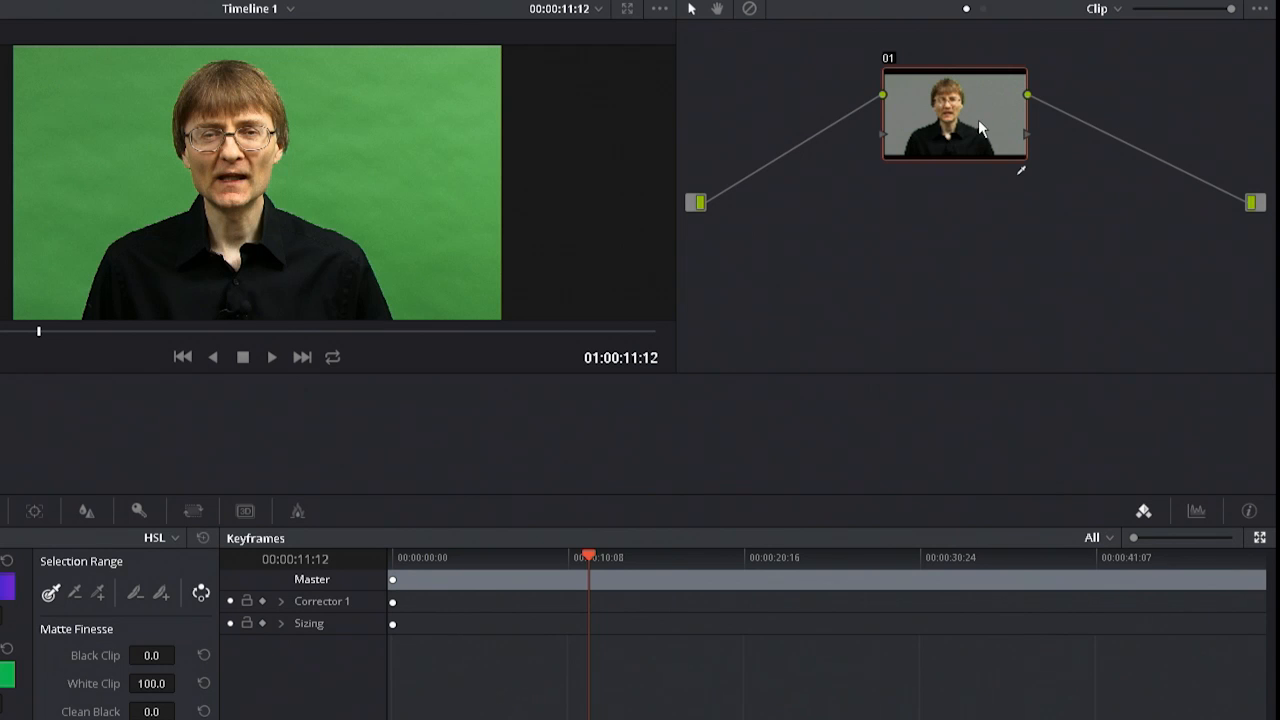
pyautogui.moveTo(892, 248)
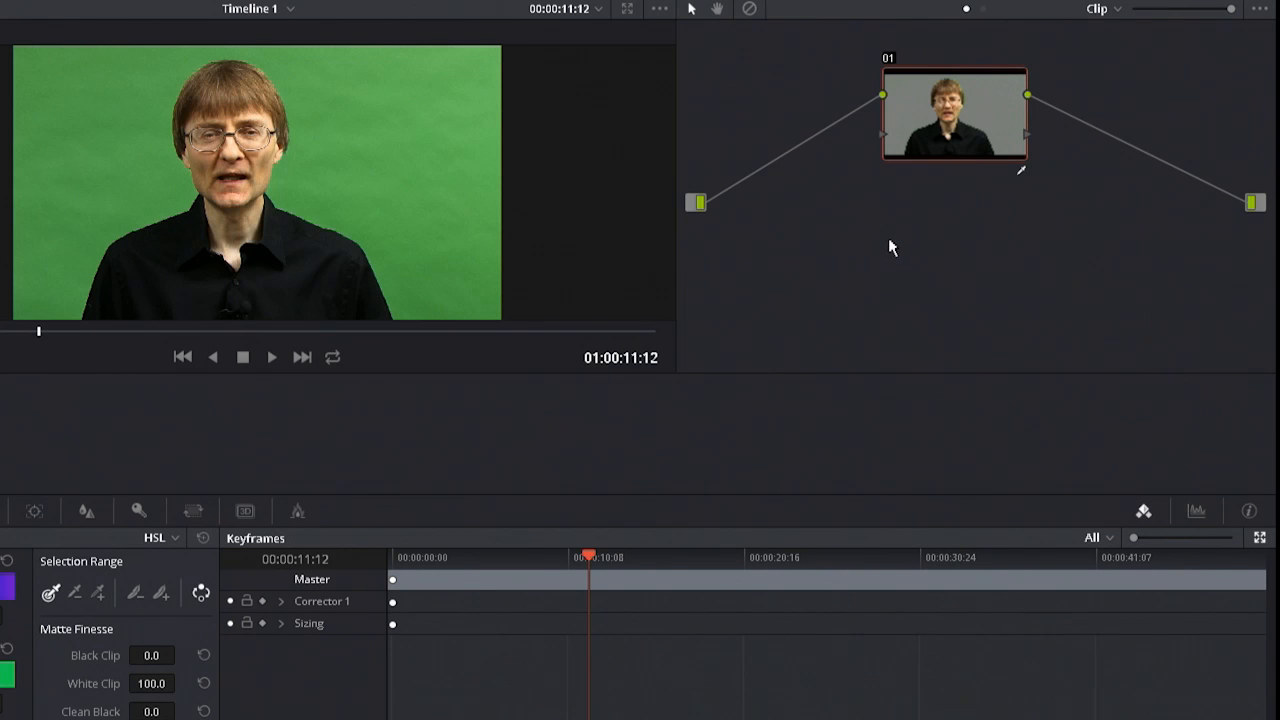
pyautogui.moveTo(925, 225)
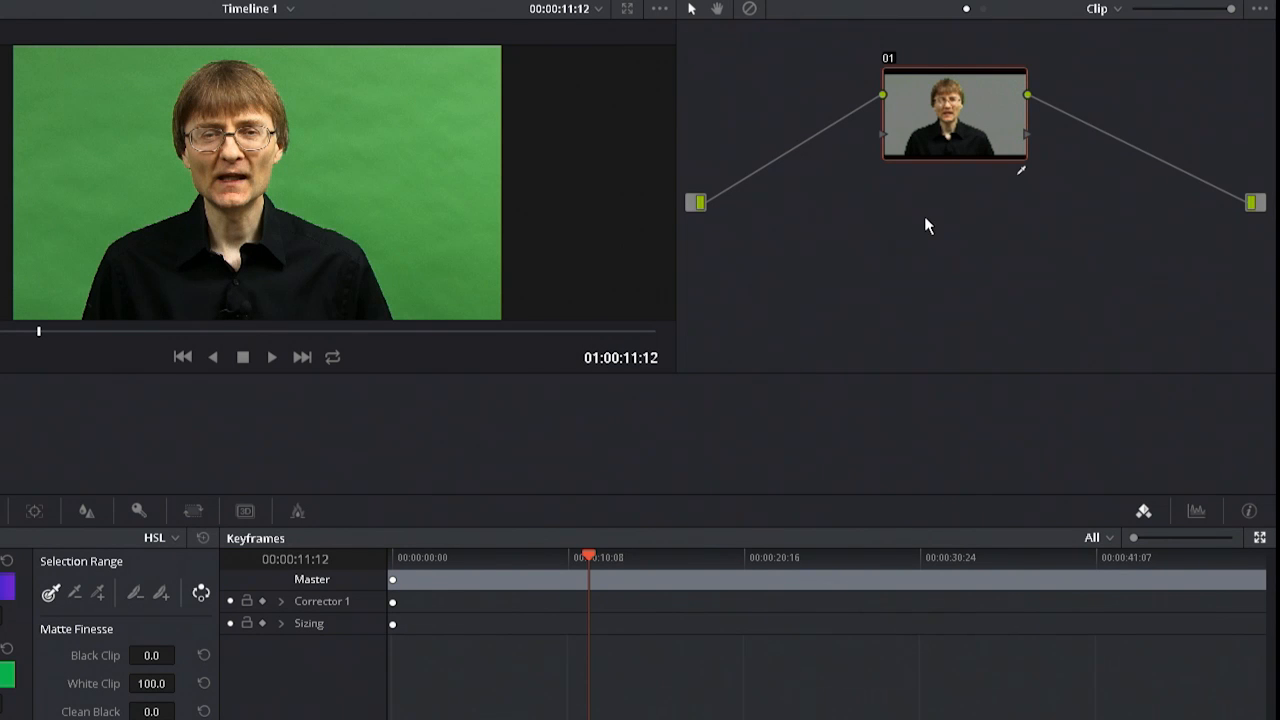
# Add an alpha output to the presenter clip's node graph
pyautogui.rightClick(925, 225)
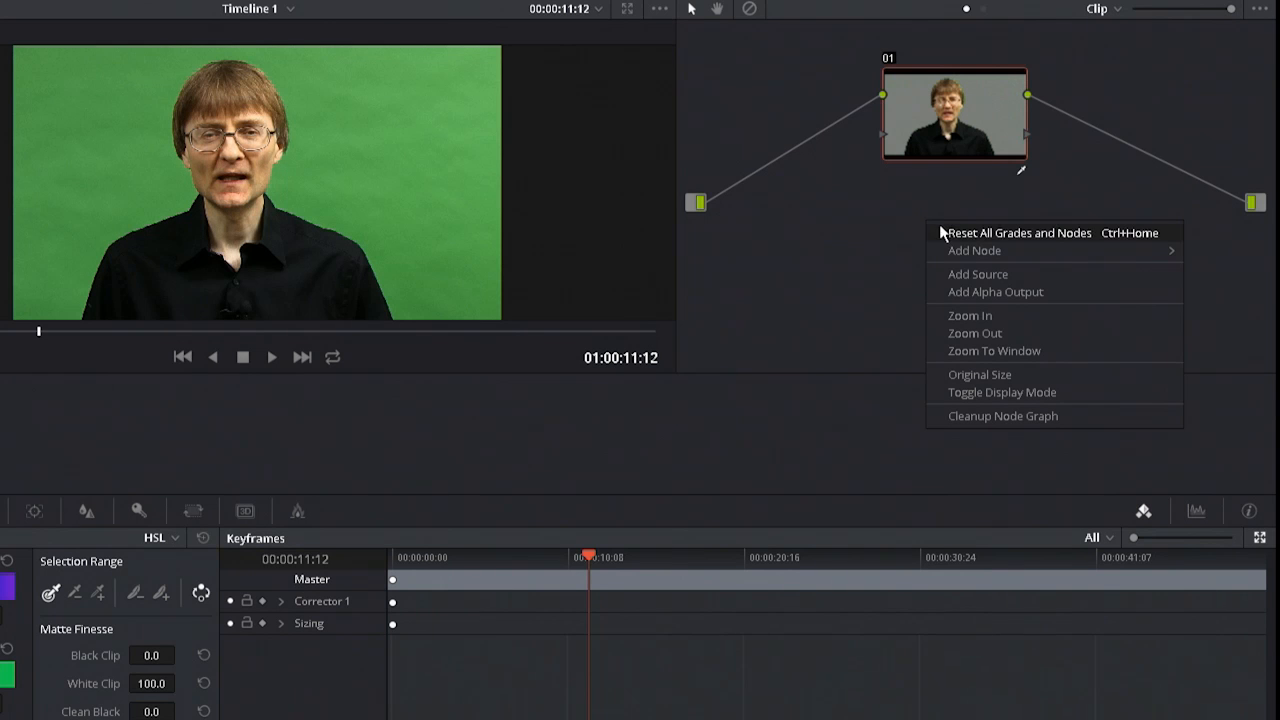
pyautogui.moveTo(995, 291)
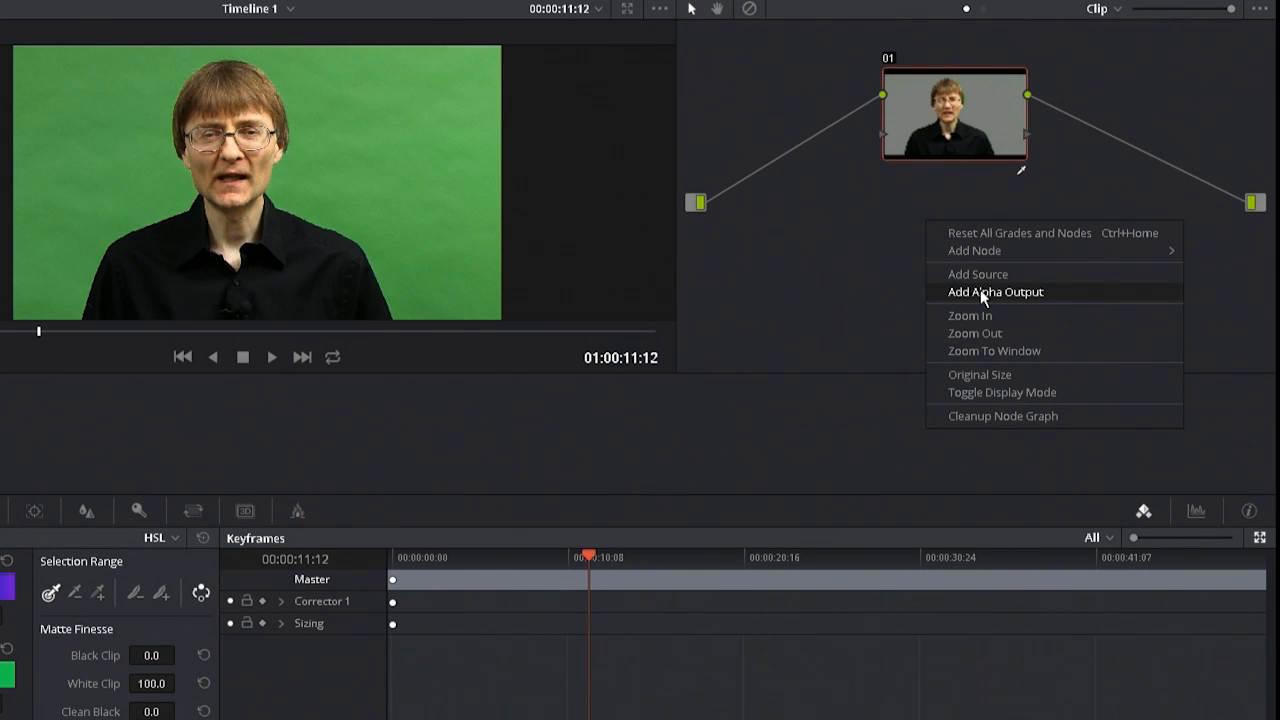
pyautogui.click(995, 291)
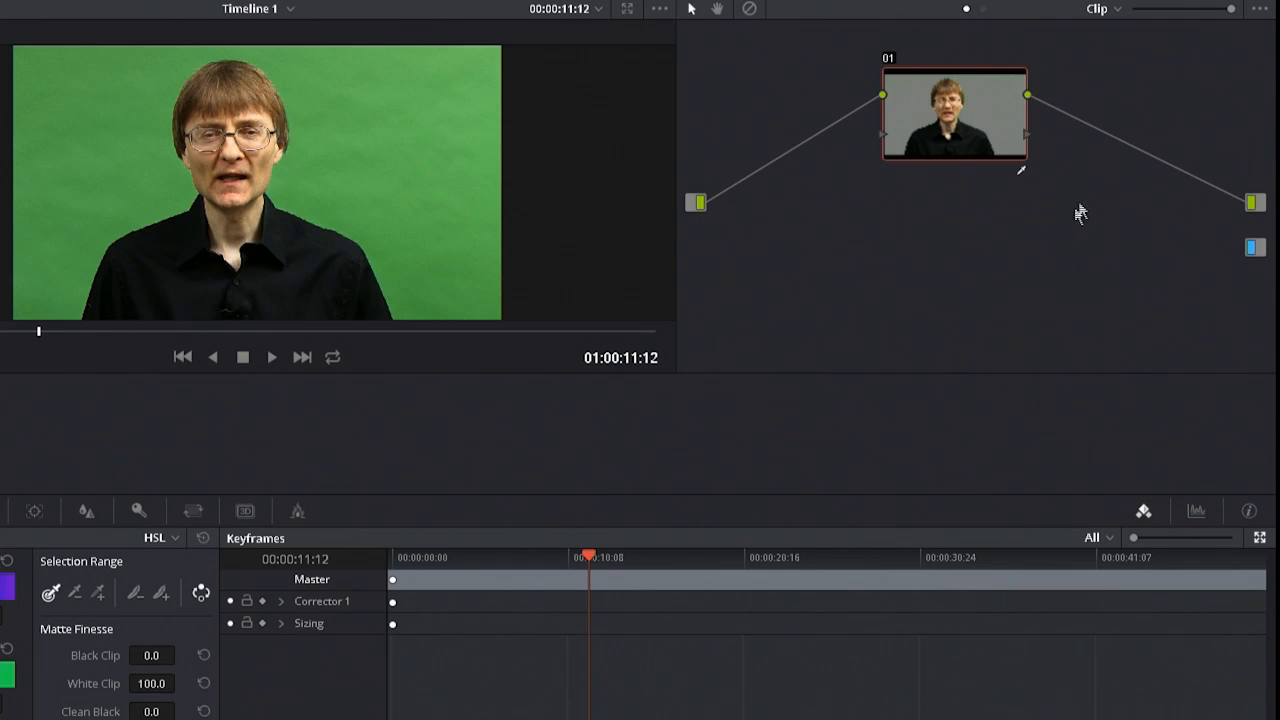
pyautogui.moveTo(1025, 143)
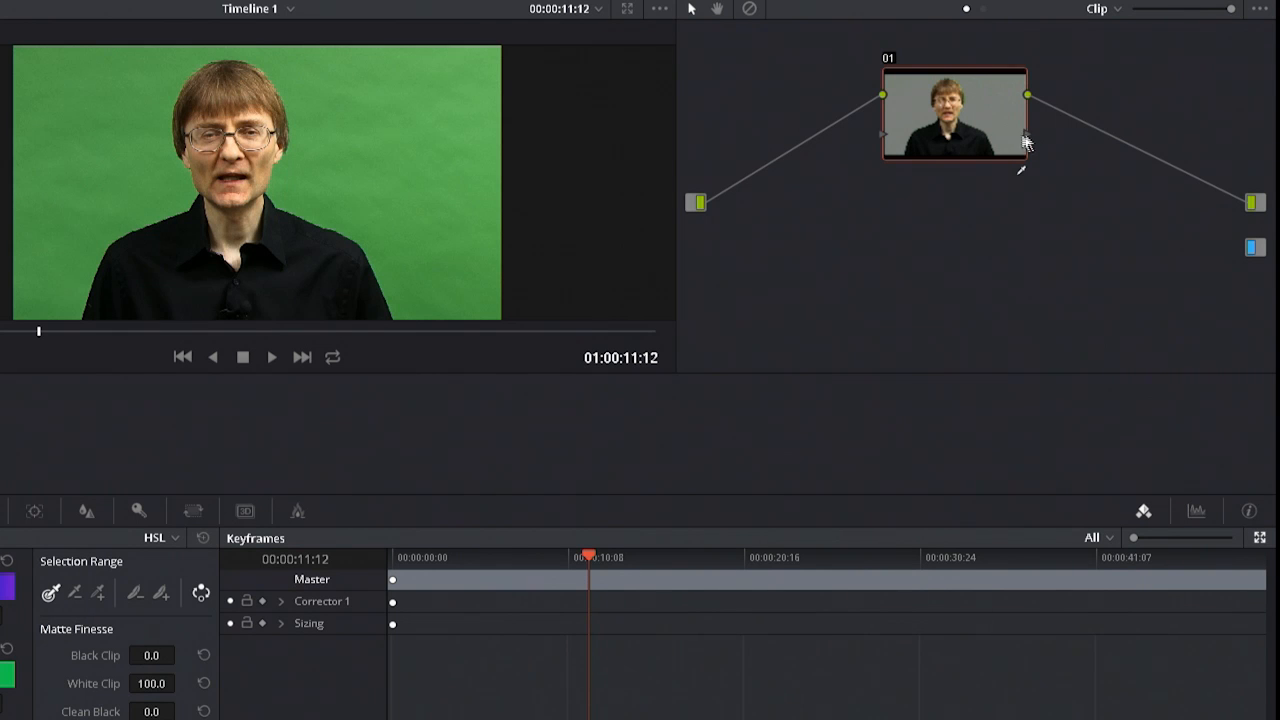
pyautogui.moveTo(1030, 140)
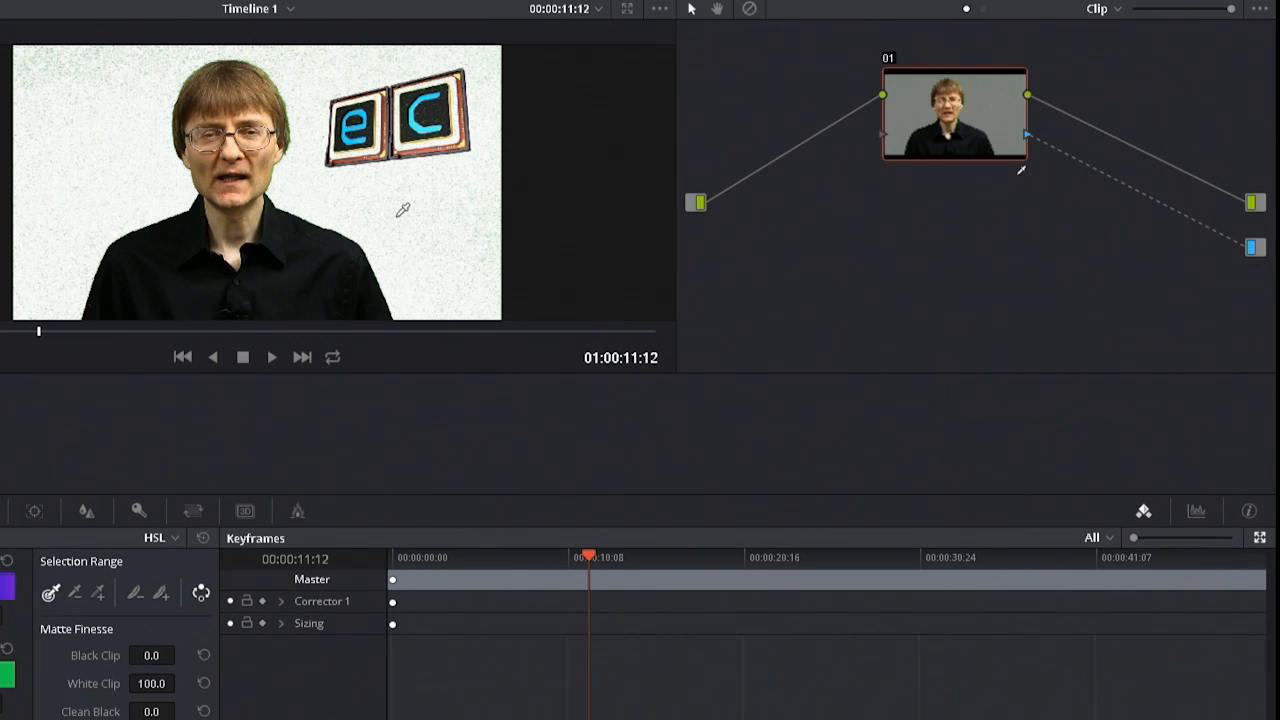
pyautogui.moveTo(172, 151)
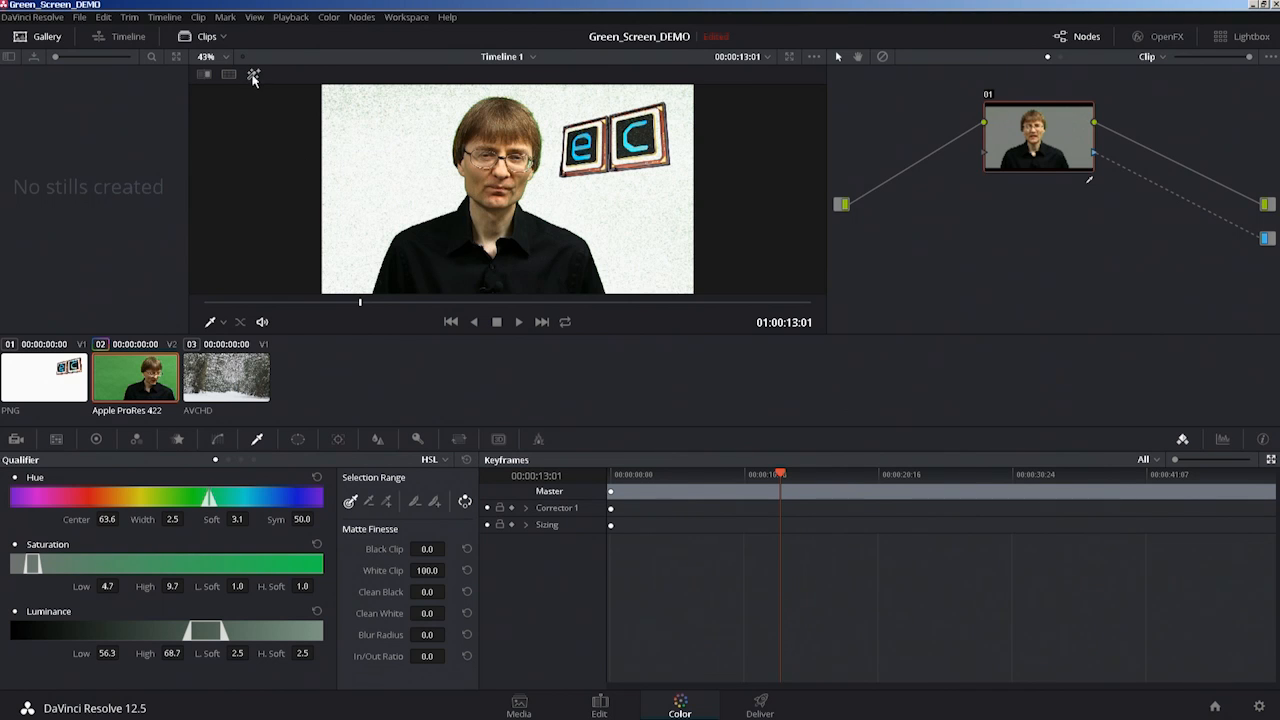
# Turn on Highlight, enlarge the viewer, and set Qualifier Saturation Low to 0.0
pyautogui.click(253, 75)
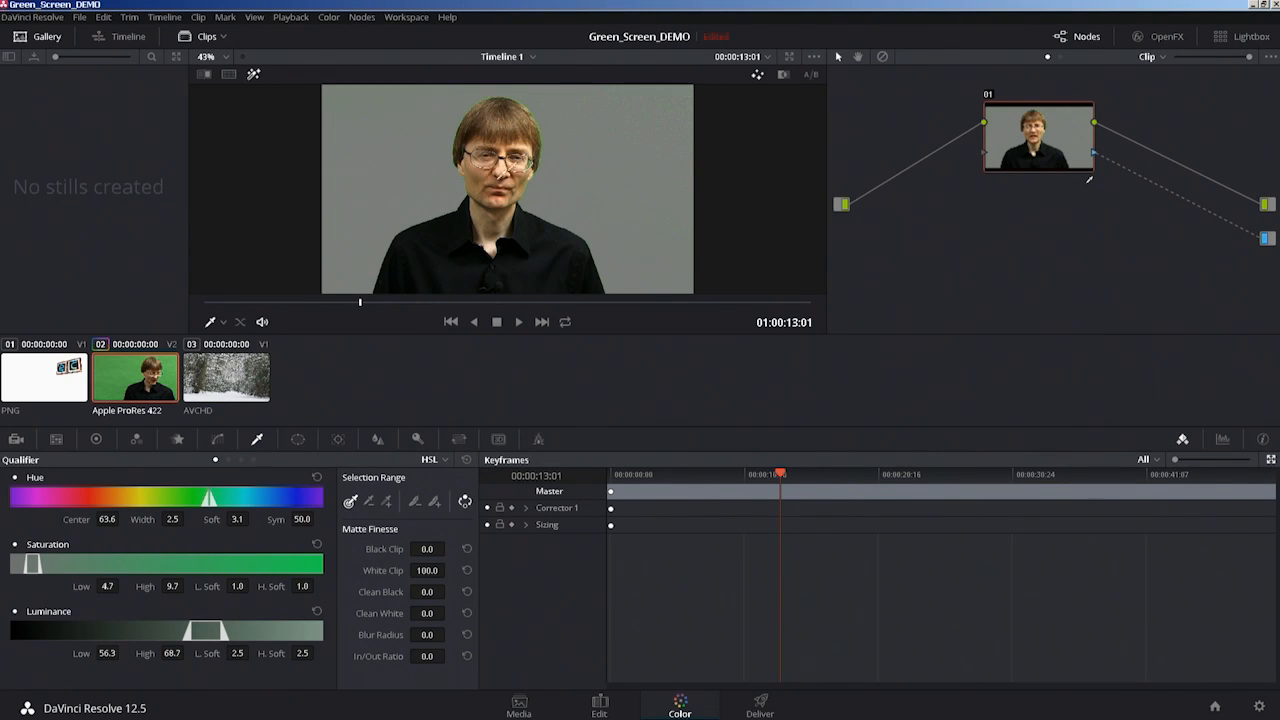
pyautogui.moveTo(1038, 155)
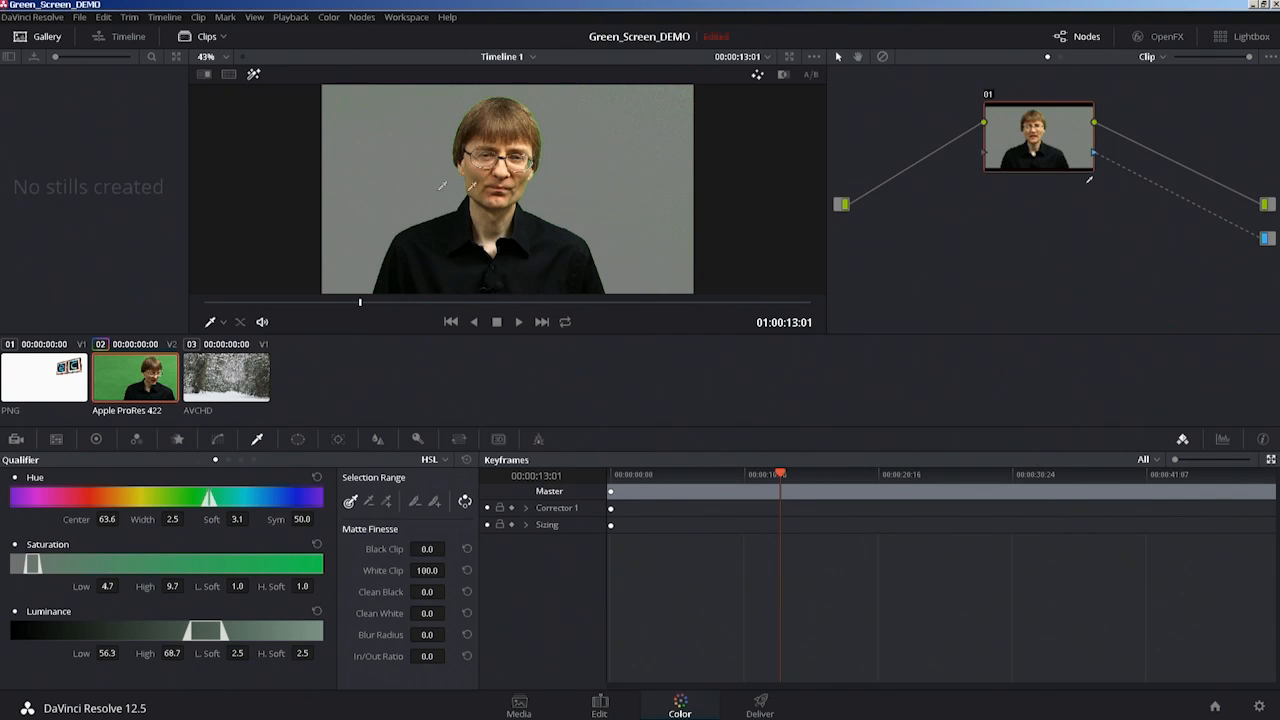
pyautogui.click(211, 56)
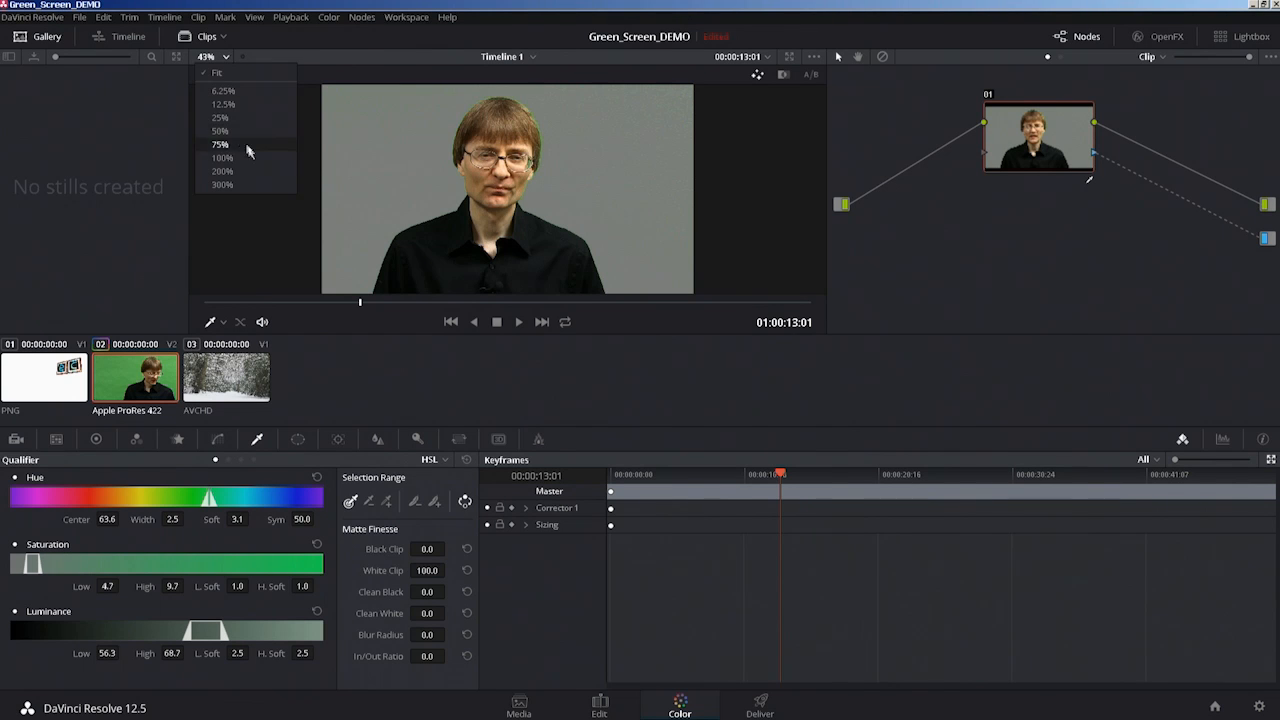
pyautogui.click(222, 157)
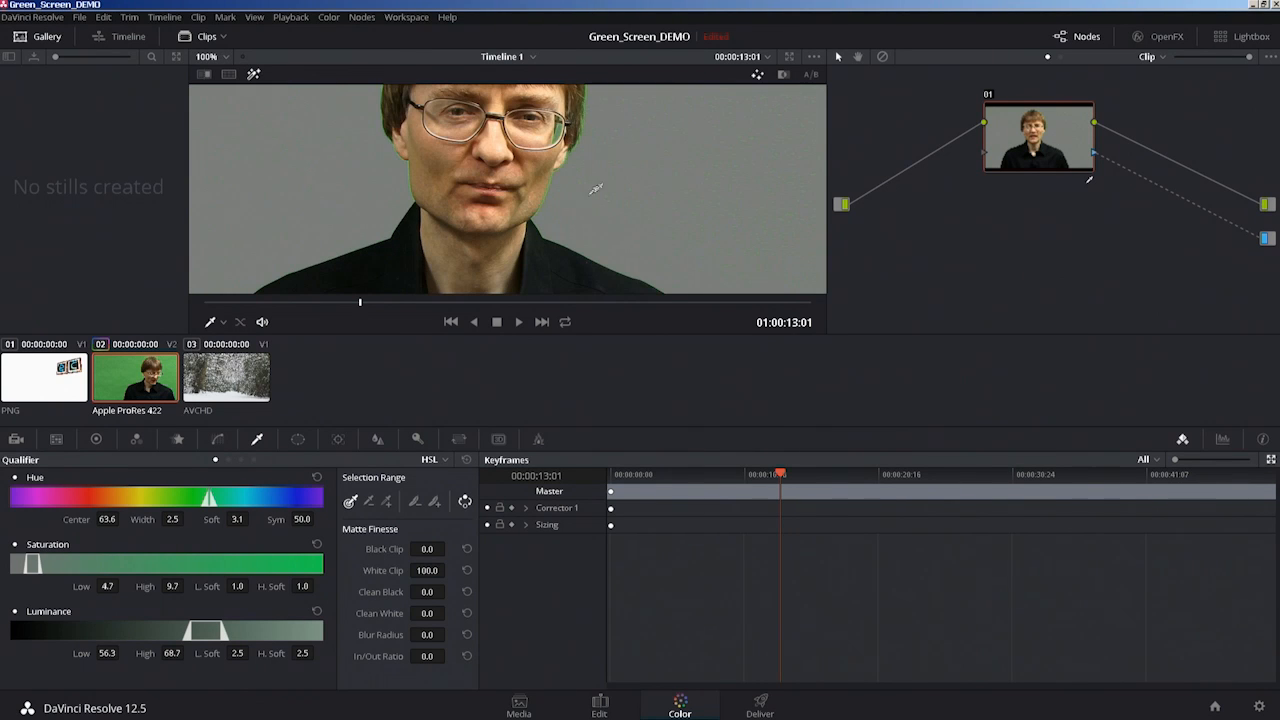
pyautogui.moveTo(583, 95)
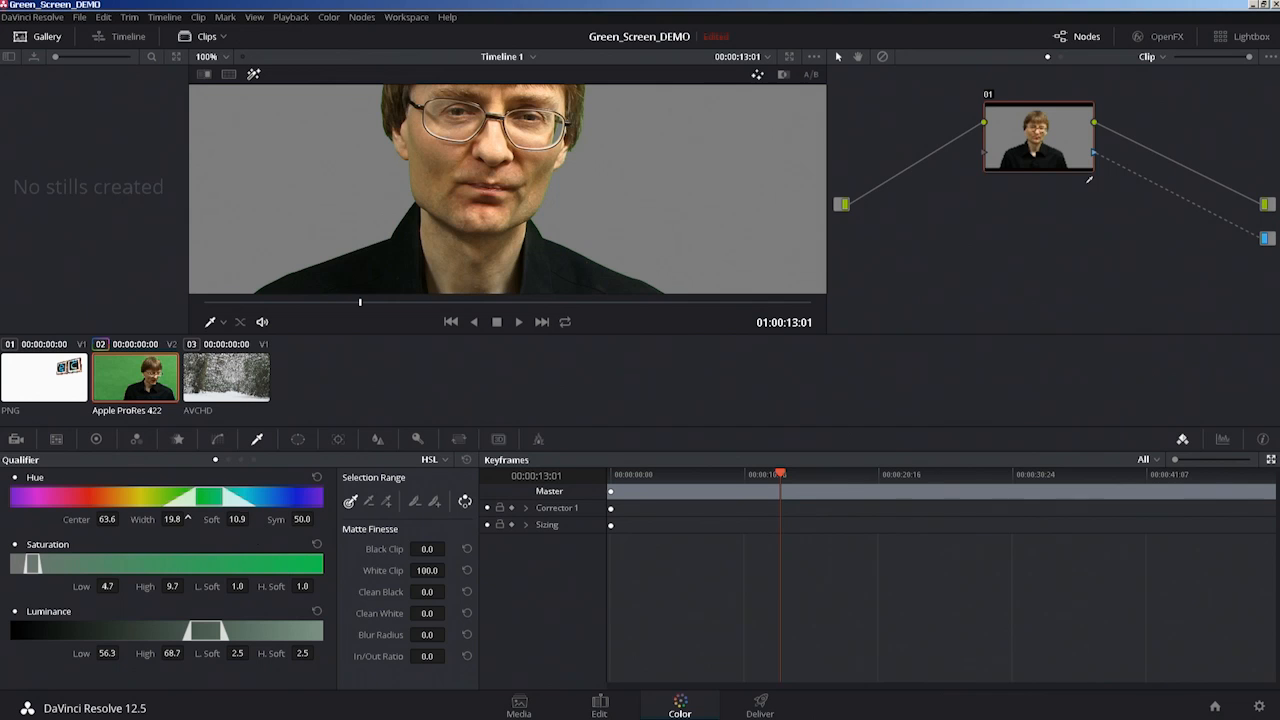
pyautogui.click(107, 586)
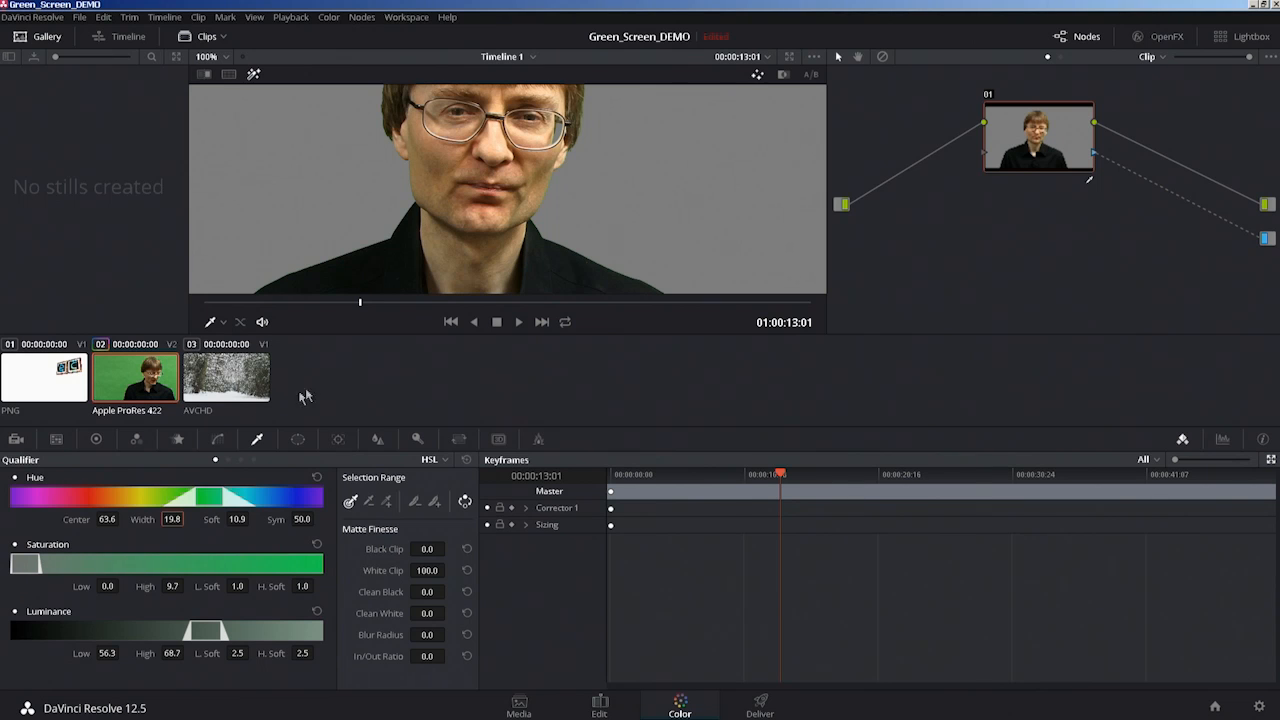
pyautogui.moveTo(760, 85)
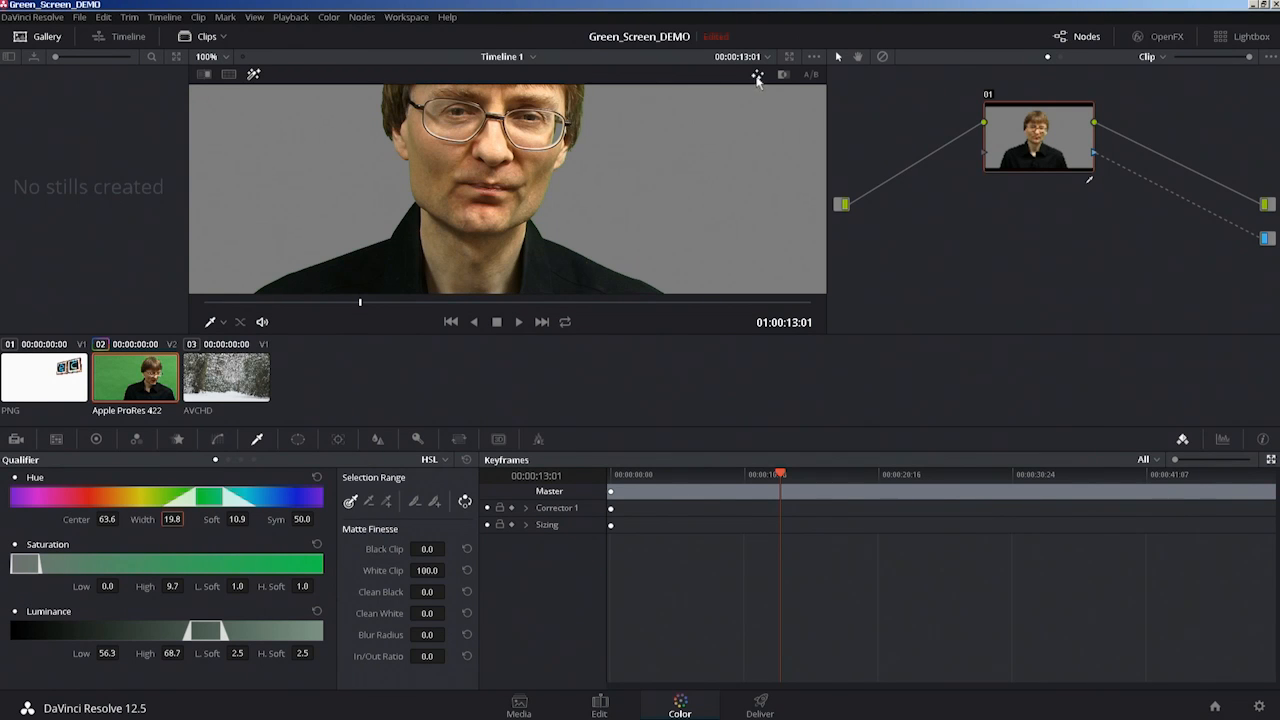
# View the key as a Highlight B/W matte and set blur radius to 5.3
pyautogui.click(784, 74)
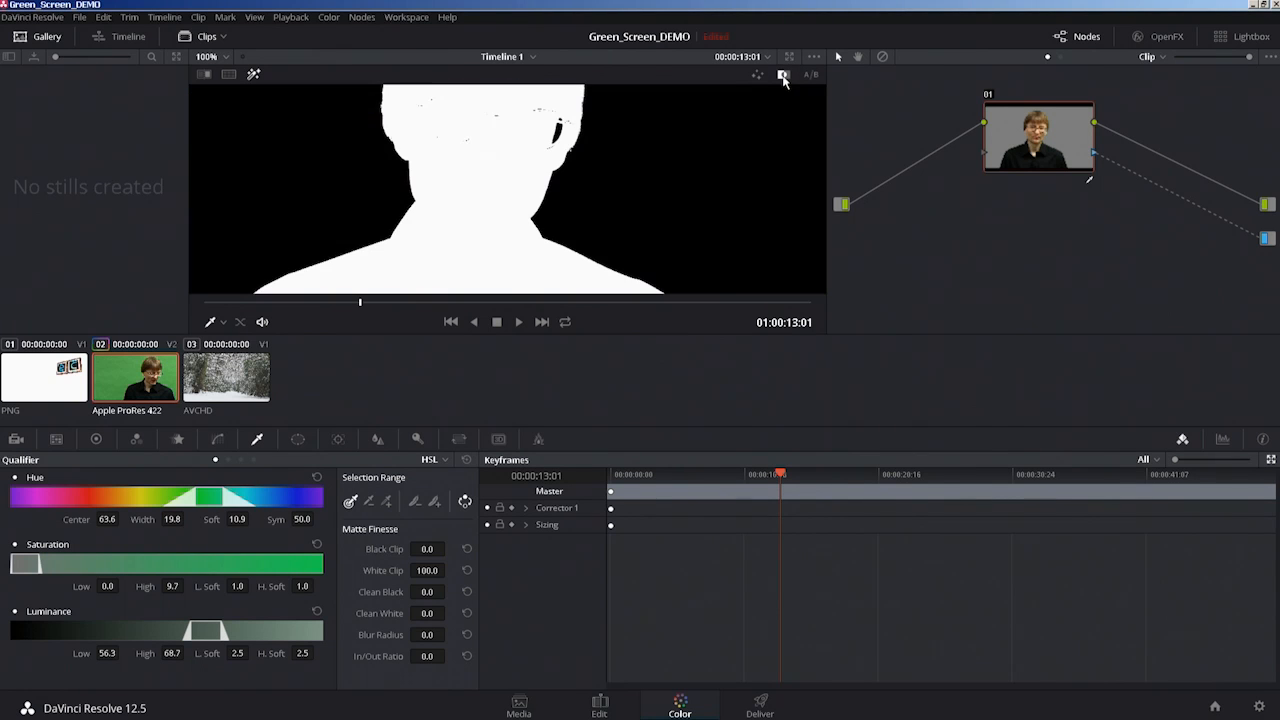
pyautogui.moveTo(783, 82)
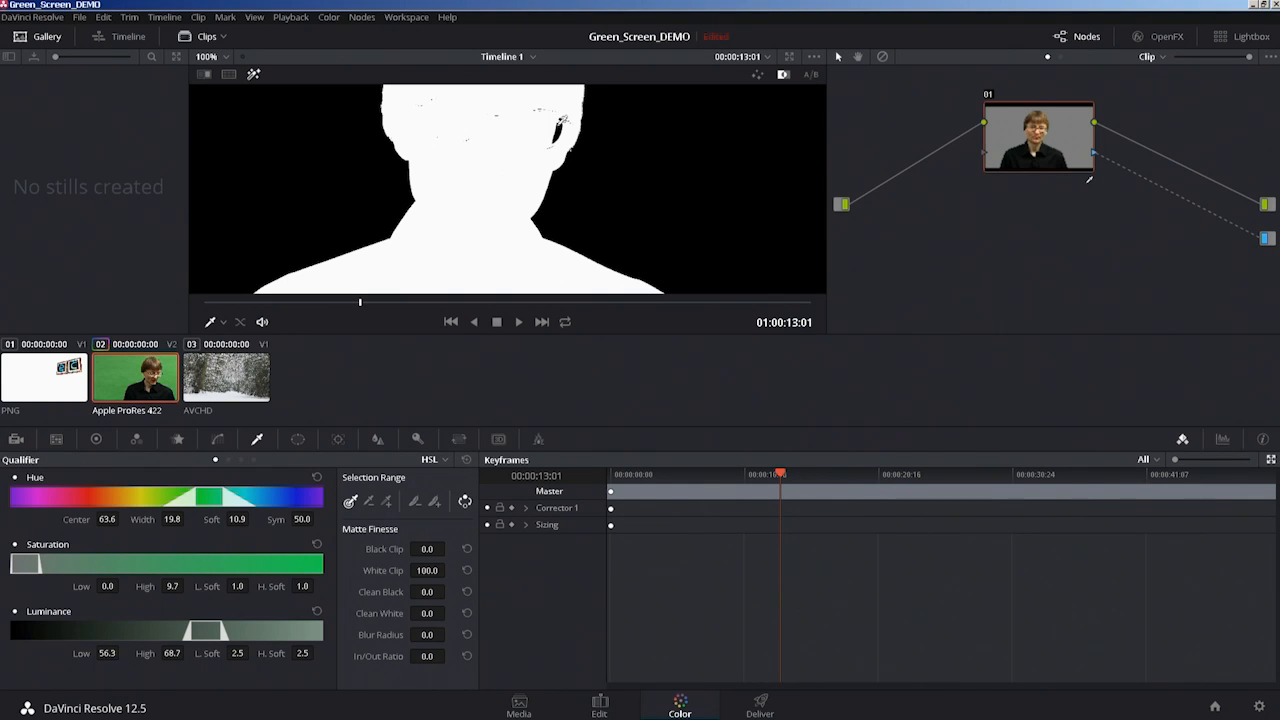
pyautogui.moveTo(175, 624)
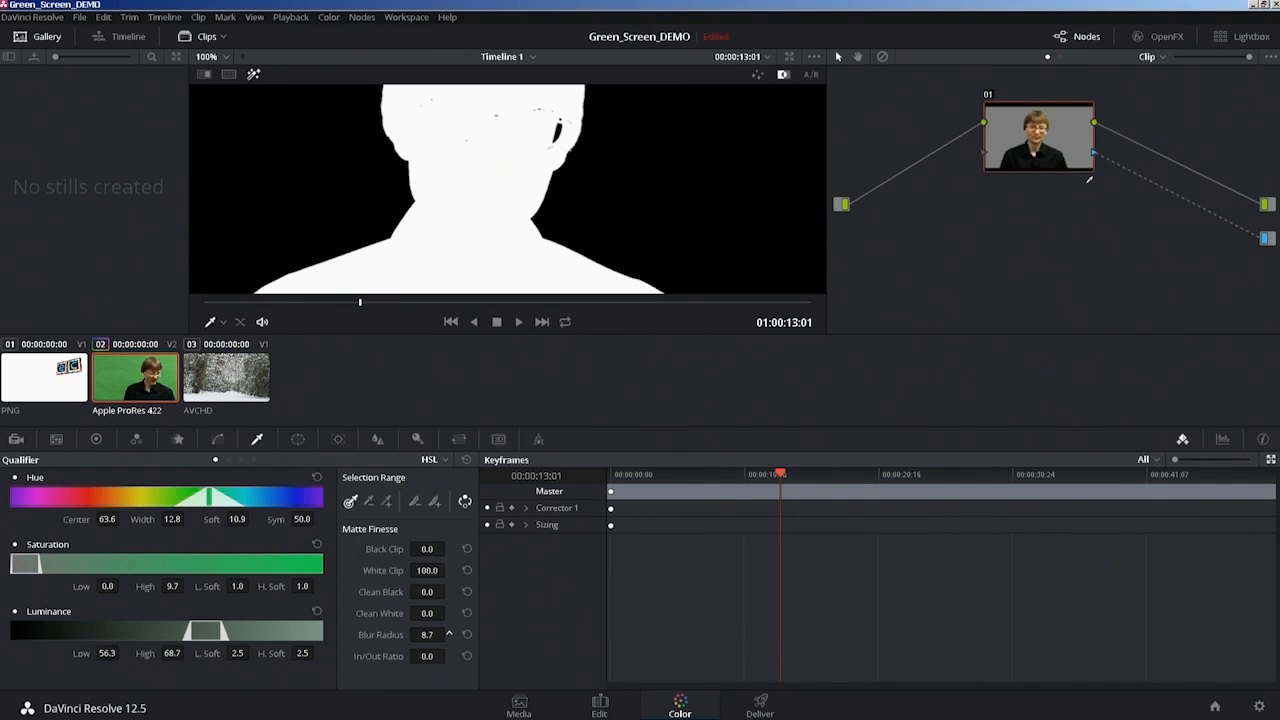
pyautogui.click(449, 638)
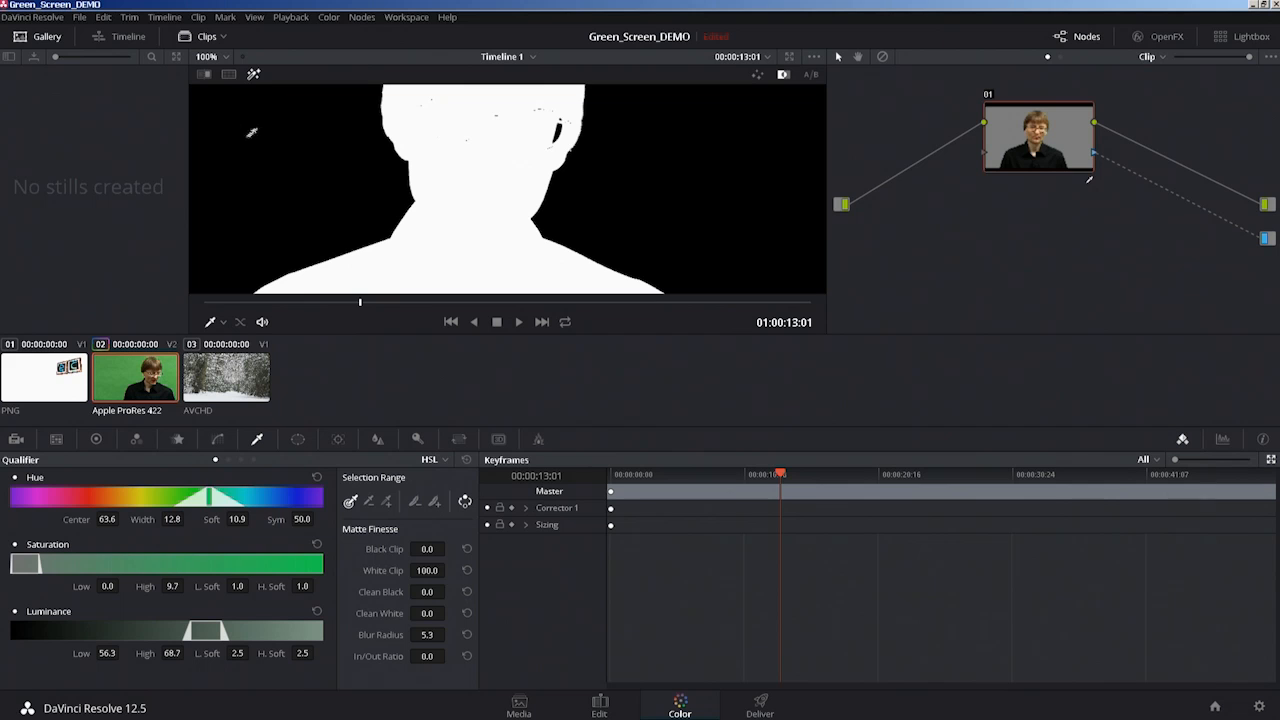
pyautogui.moveTo(250, 75)
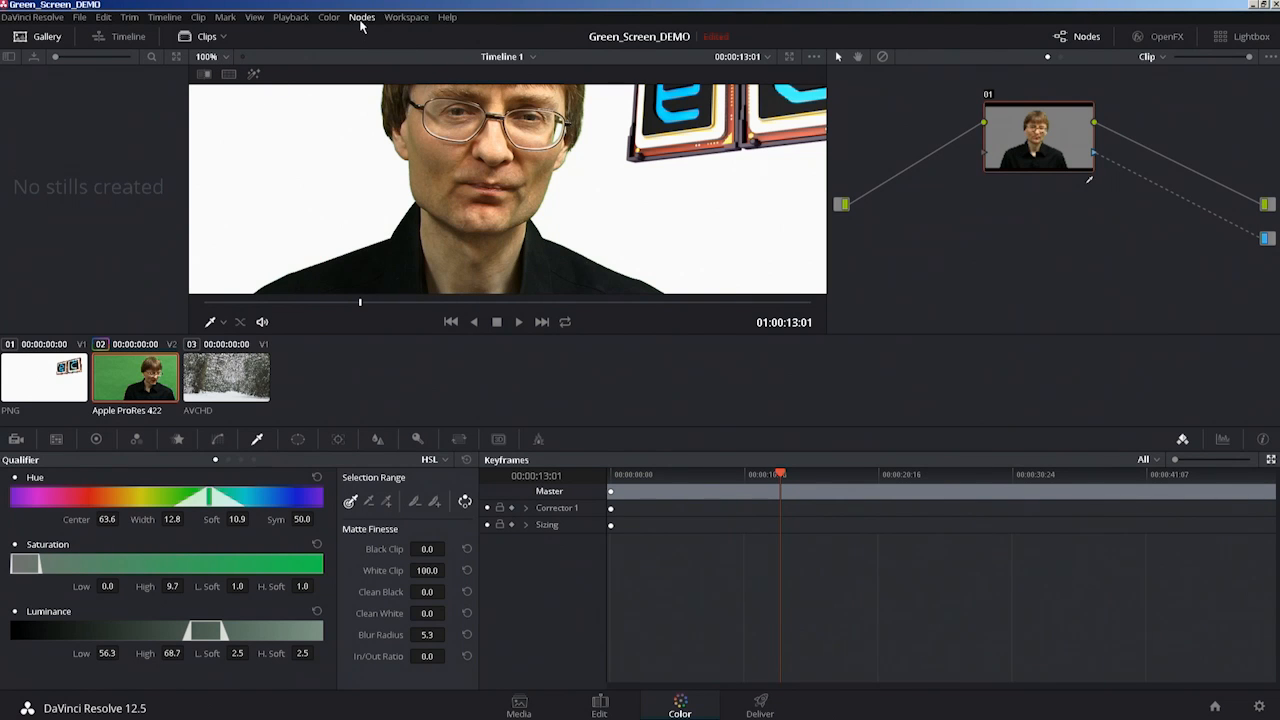
# Switch the workspace to Viewer Mode so the viewer fills the screen
pyautogui.click(406, 17)
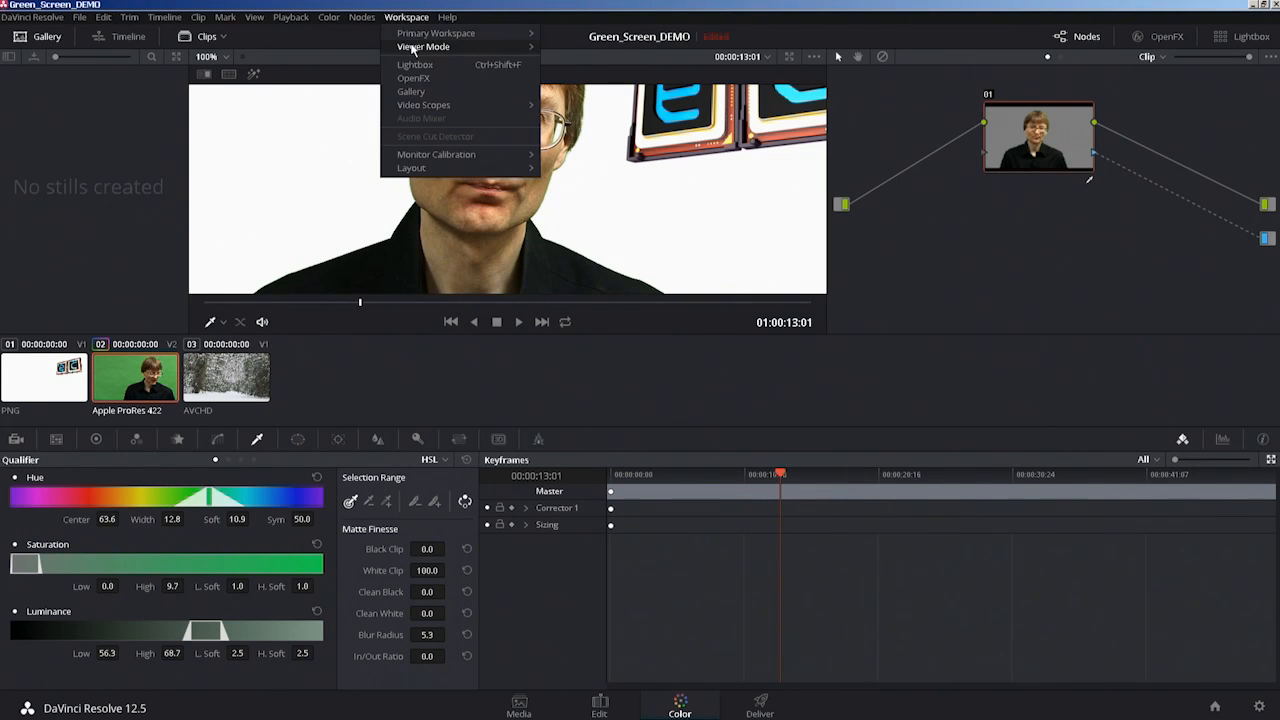
pyautogui.click(423, 46)
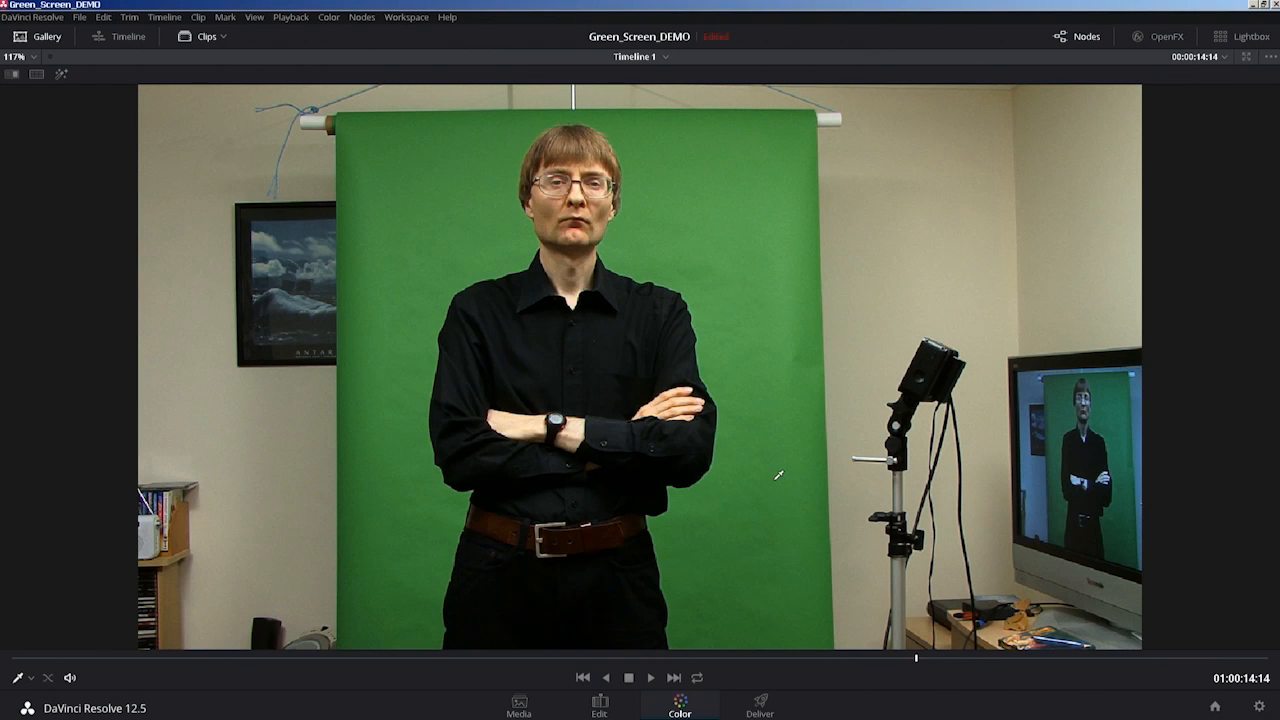
pyautogui.moveTo(773, 477)
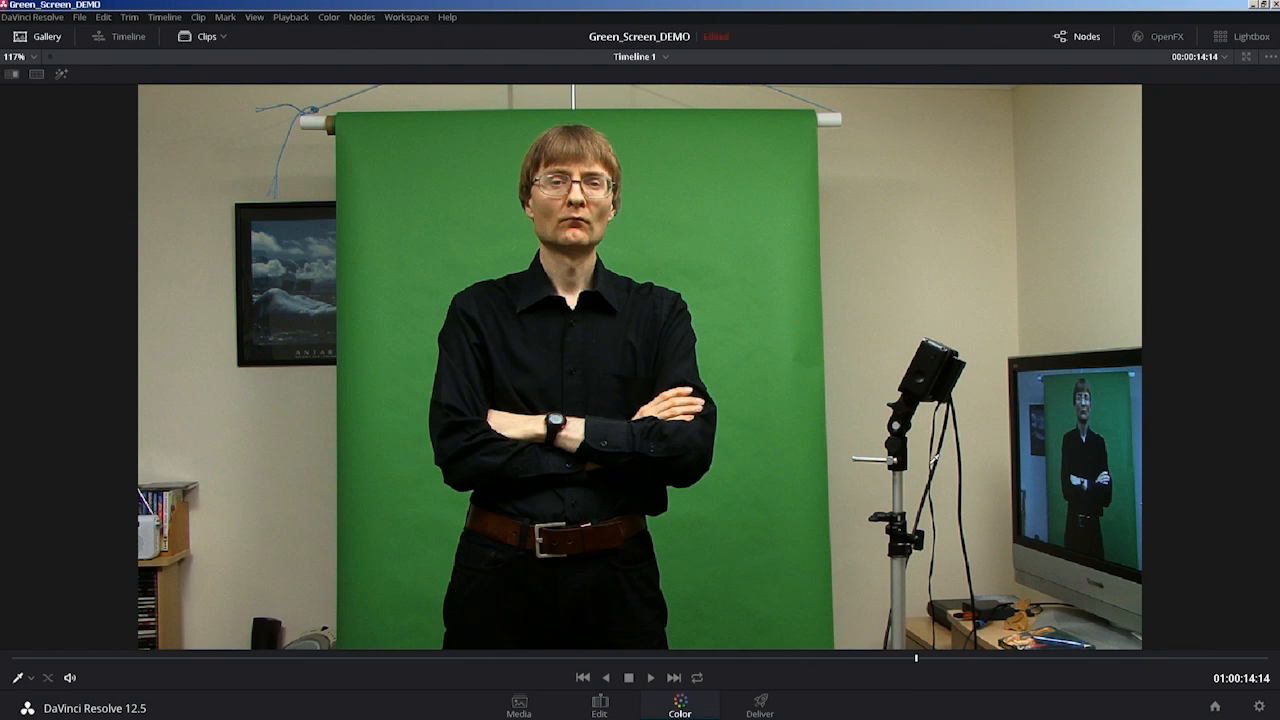
# Exit Viewer Mode and connect node 01's key to the alpha output
pyautogui.click(406, 17)
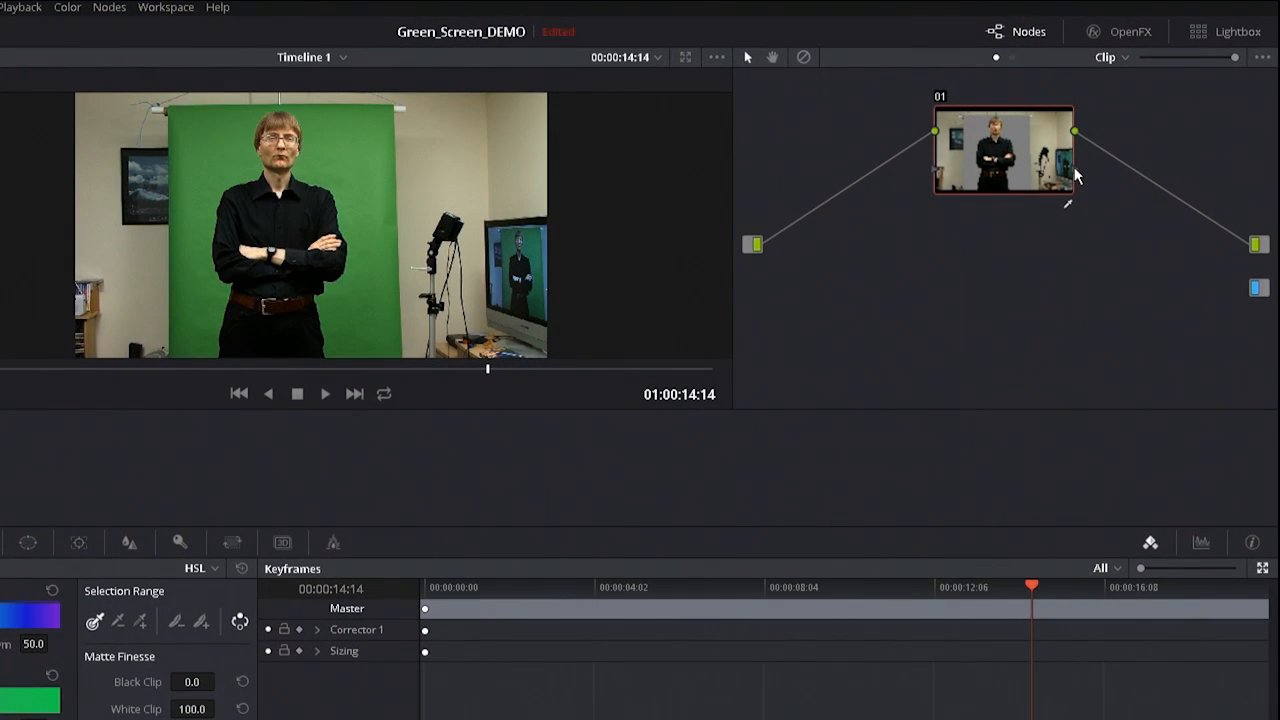
pyautogui.moveTo(1075, 175); pyautogui.dragTo(1255, 290)
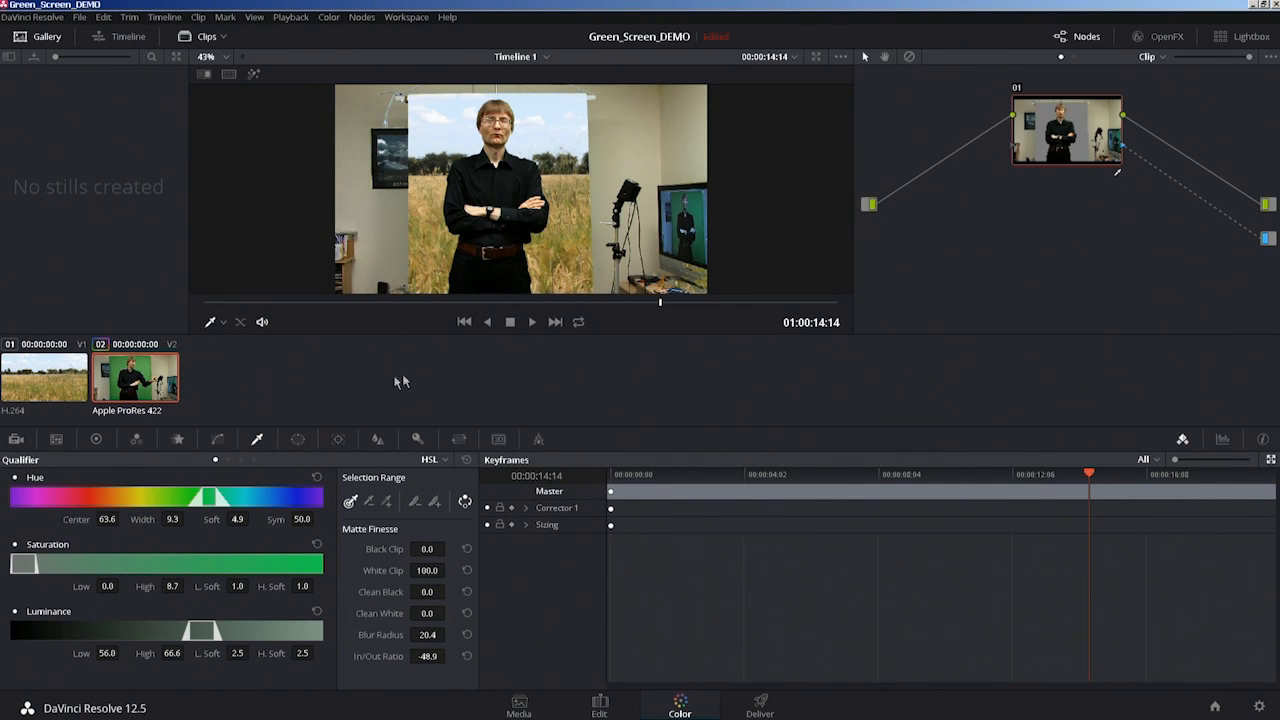
pyautogui.click(298, 439)
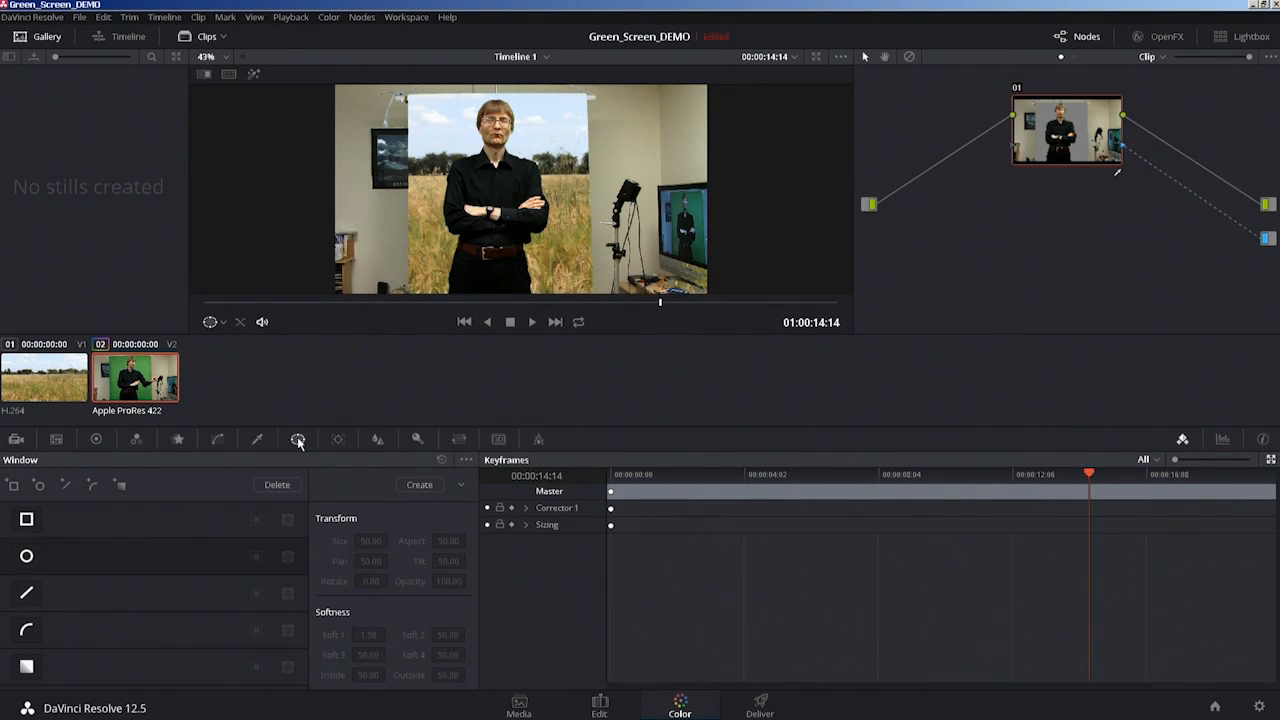
pyautogui.moveTo(298, 439)
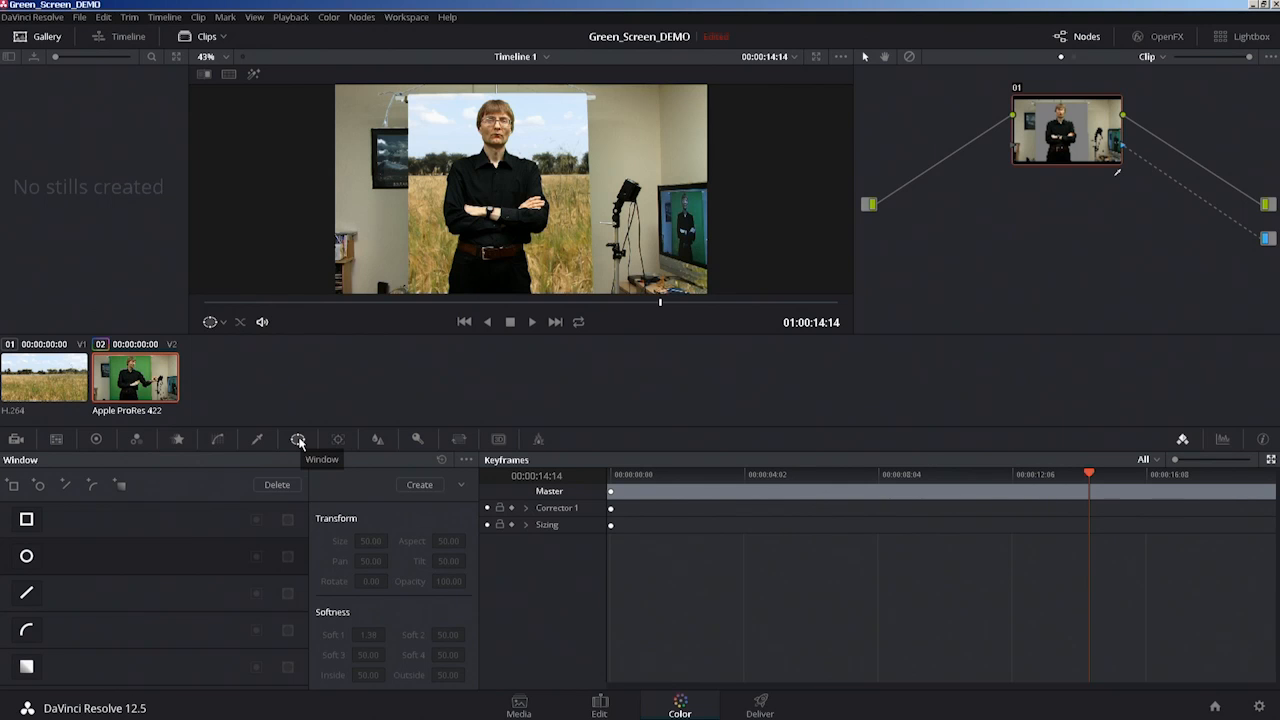
pyautogui.moveTo(299, 440)
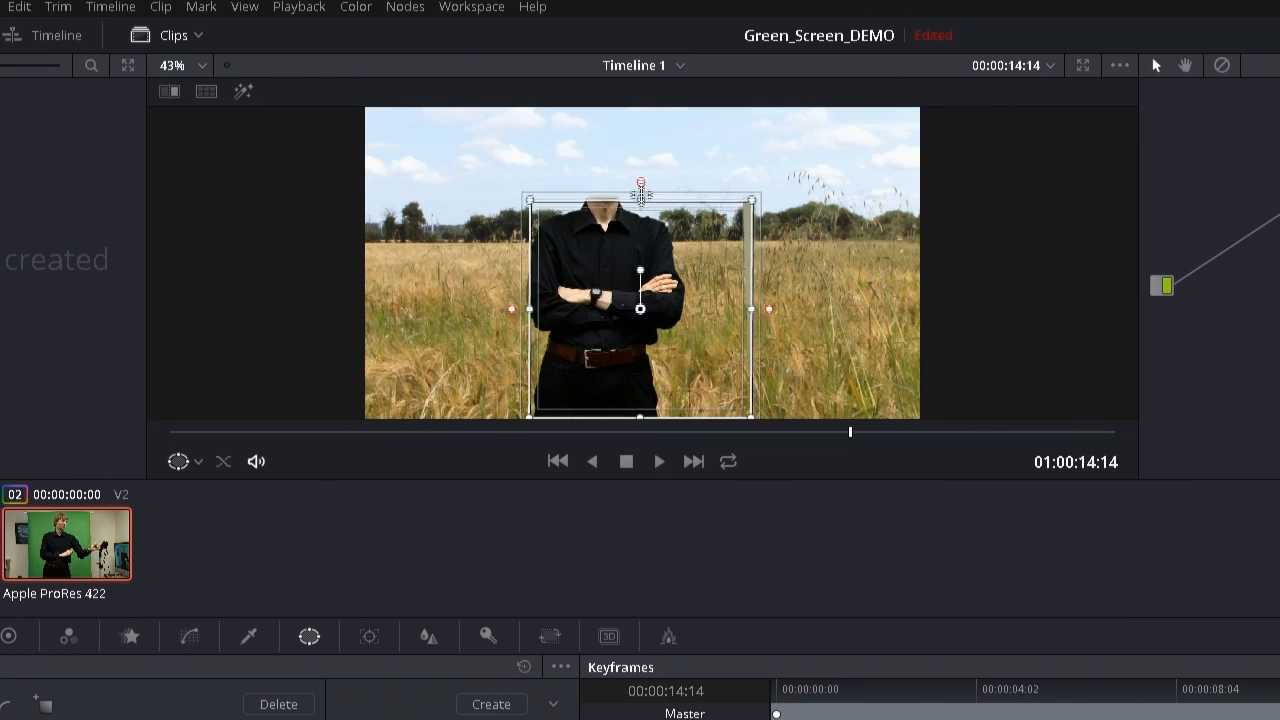
# Drag the power window's top, right and left edges to frame the presenter's head and body
pyautogui.moveTo(640, 195); pyautogui.dragTo(645, 120)
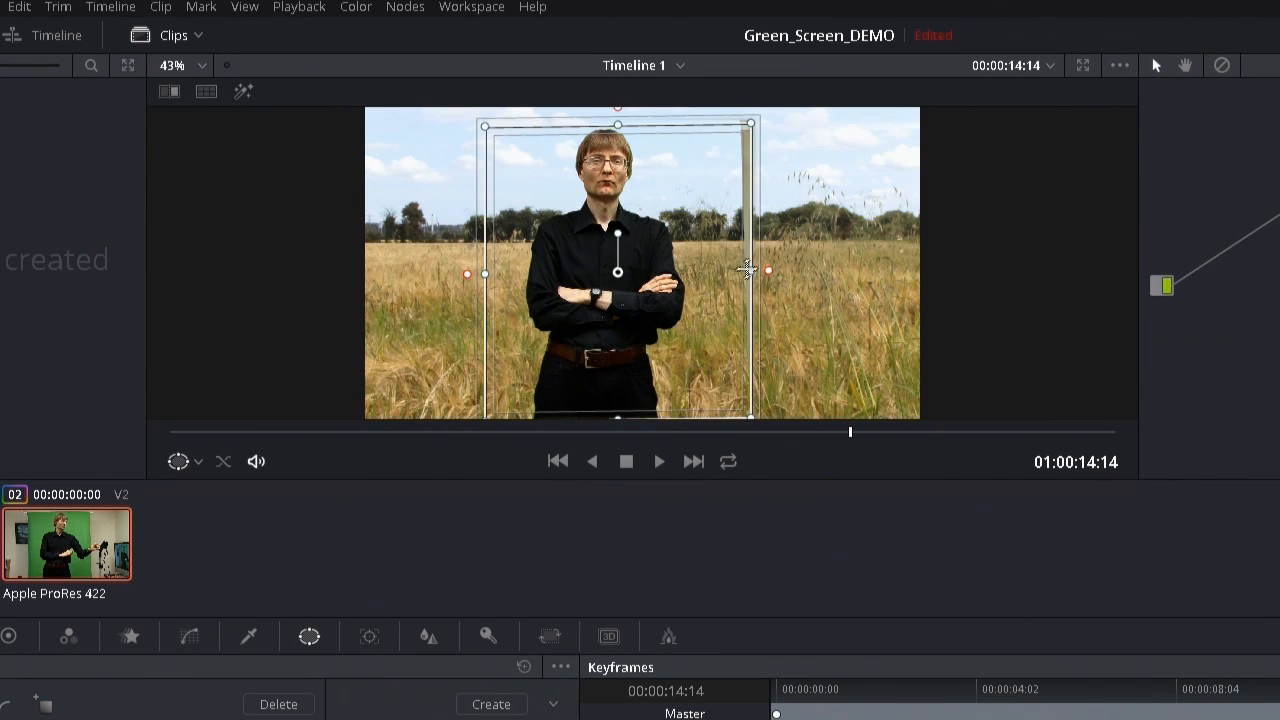
pyautogui.moveTo(768, 272); pyautogui.dragTo(745, 277)
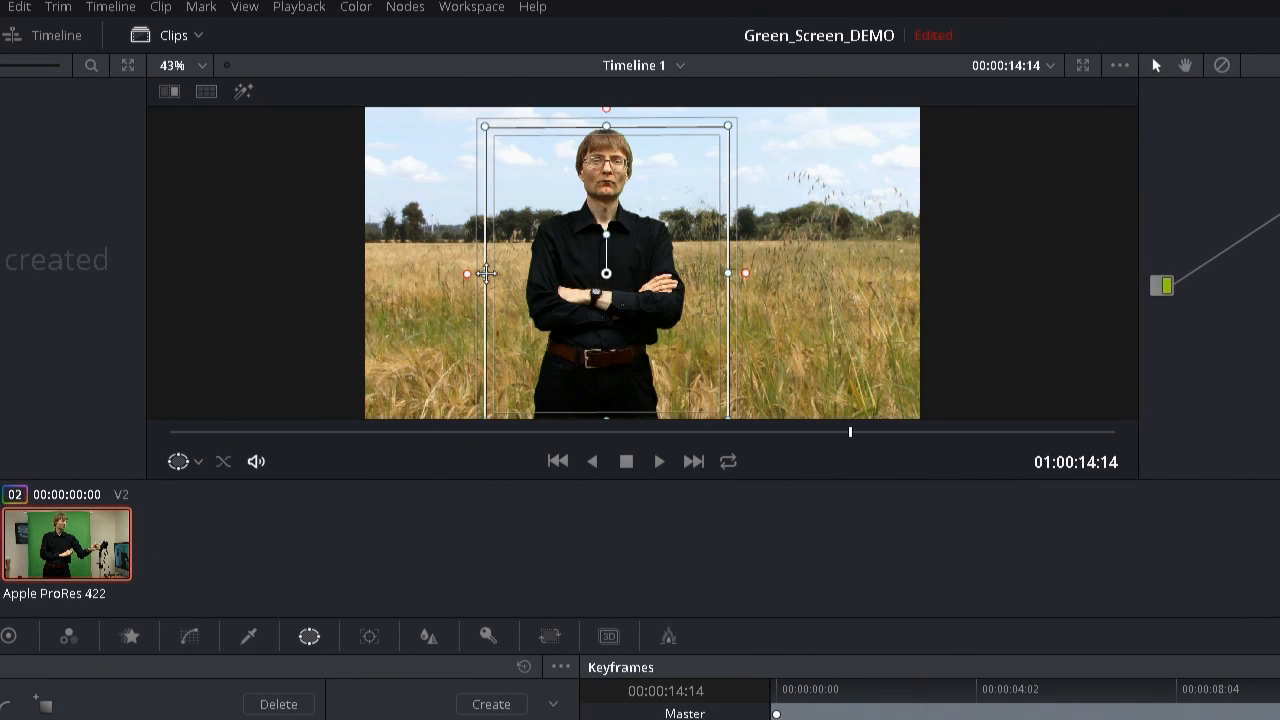
pyautogui.moveTo(466, 273); pyautogui.dragTo(478, 273)
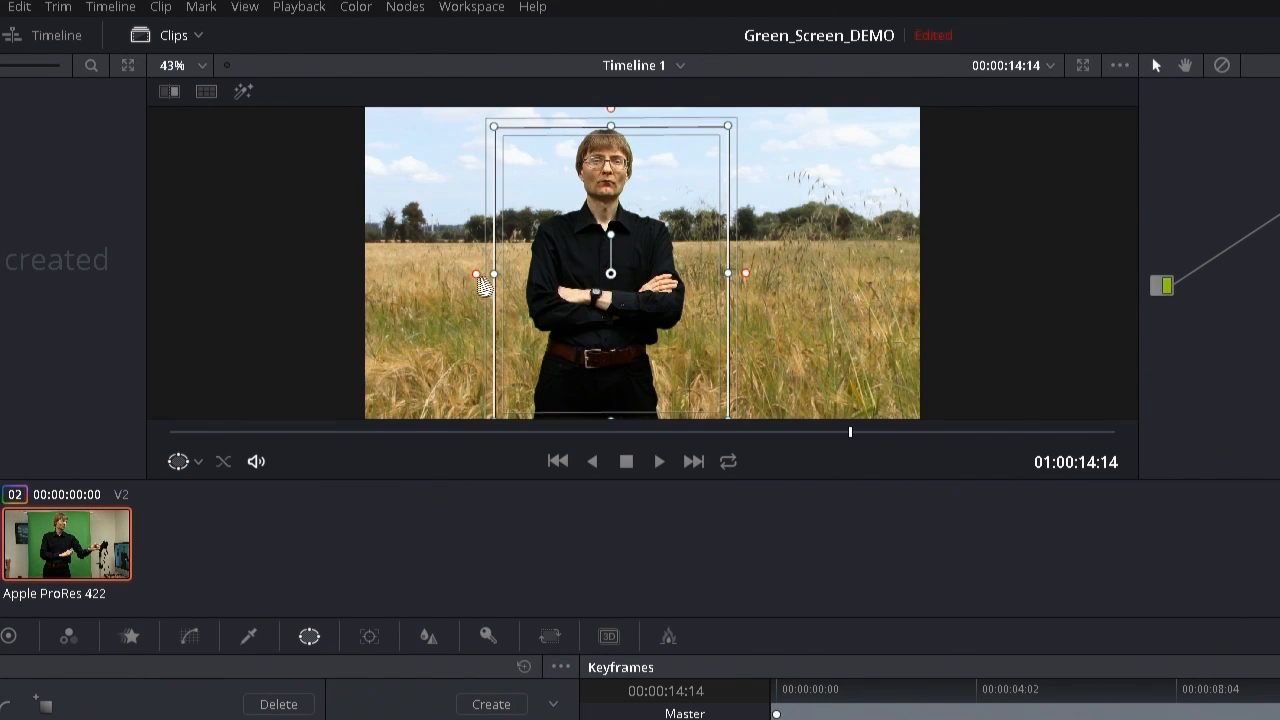
pyautogui.moveTo(478, 273); pyautogui.dragTo(393, 283)
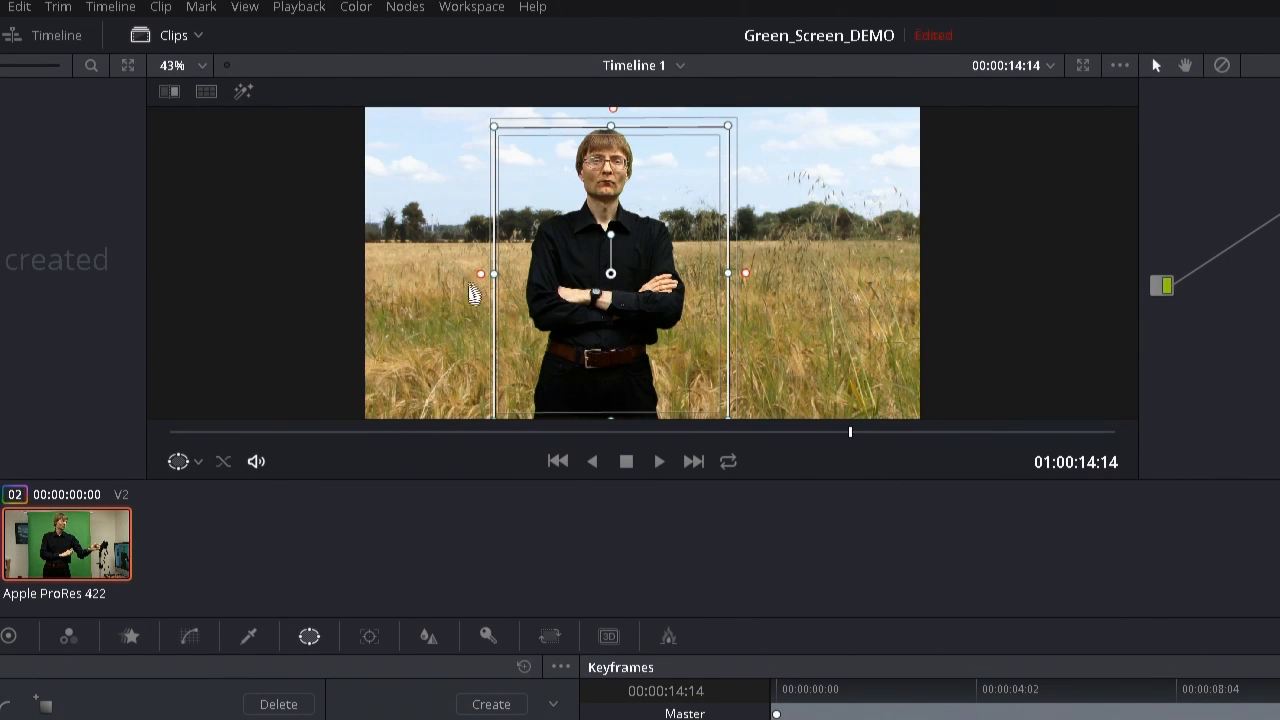
pyautogui.click(248, 636)
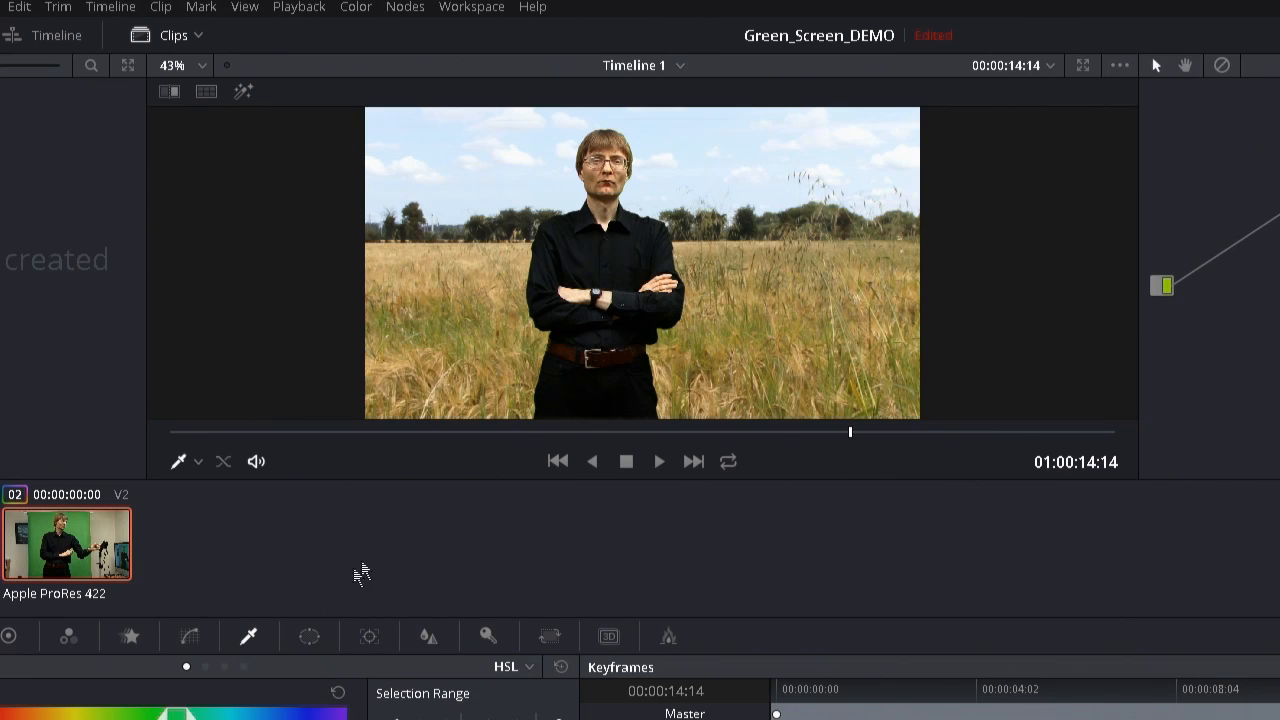
pyautogui.moveTo(470, 18)
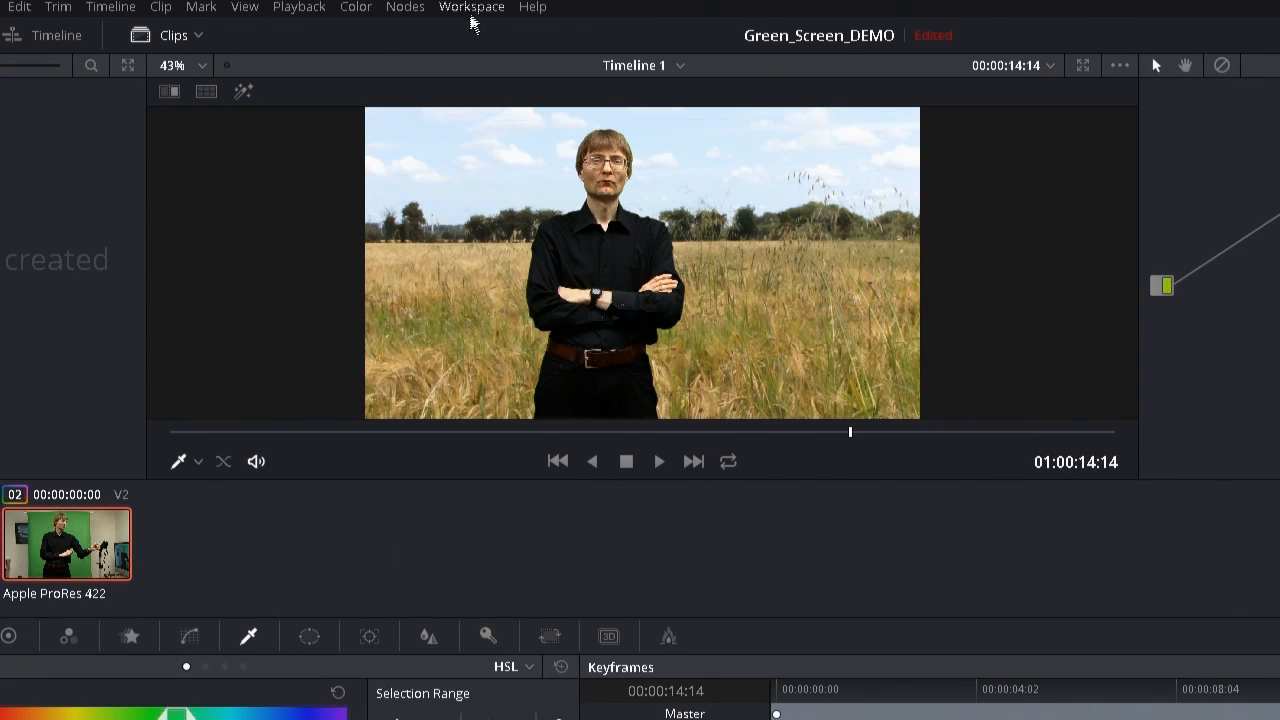
pyautogui.click(470, 7)
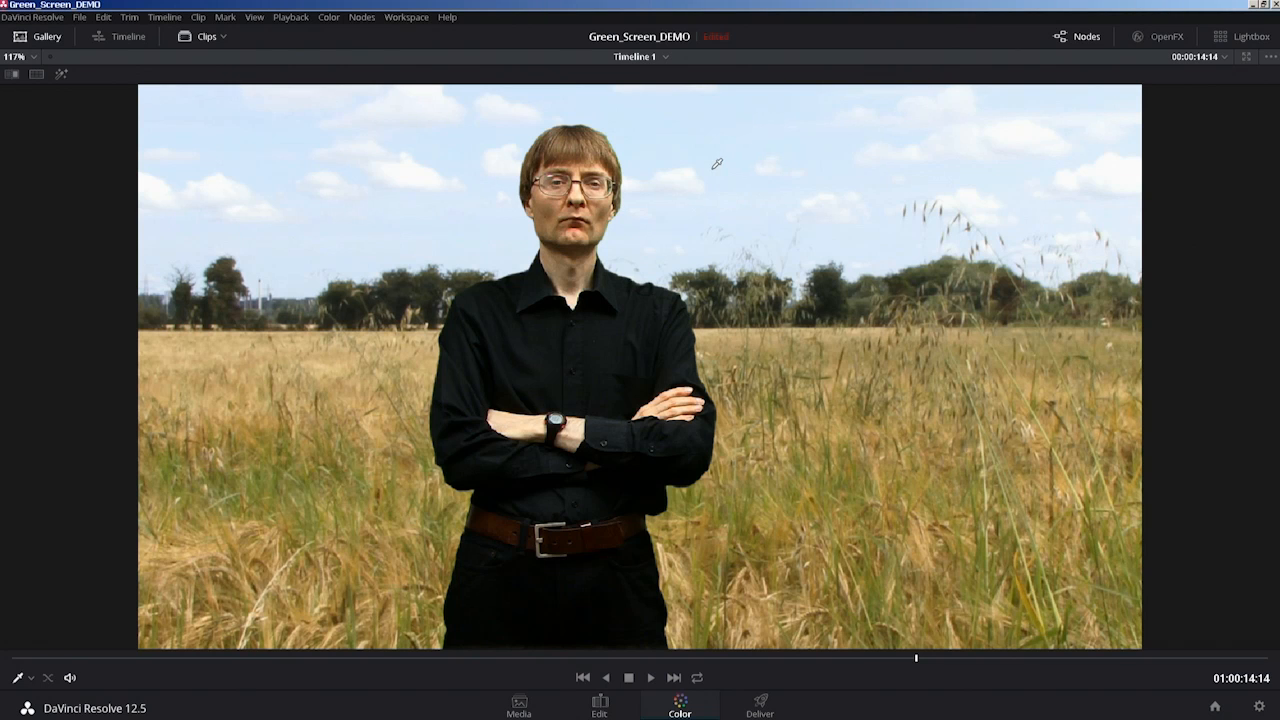
pyautogui.moveTo(405, 33)
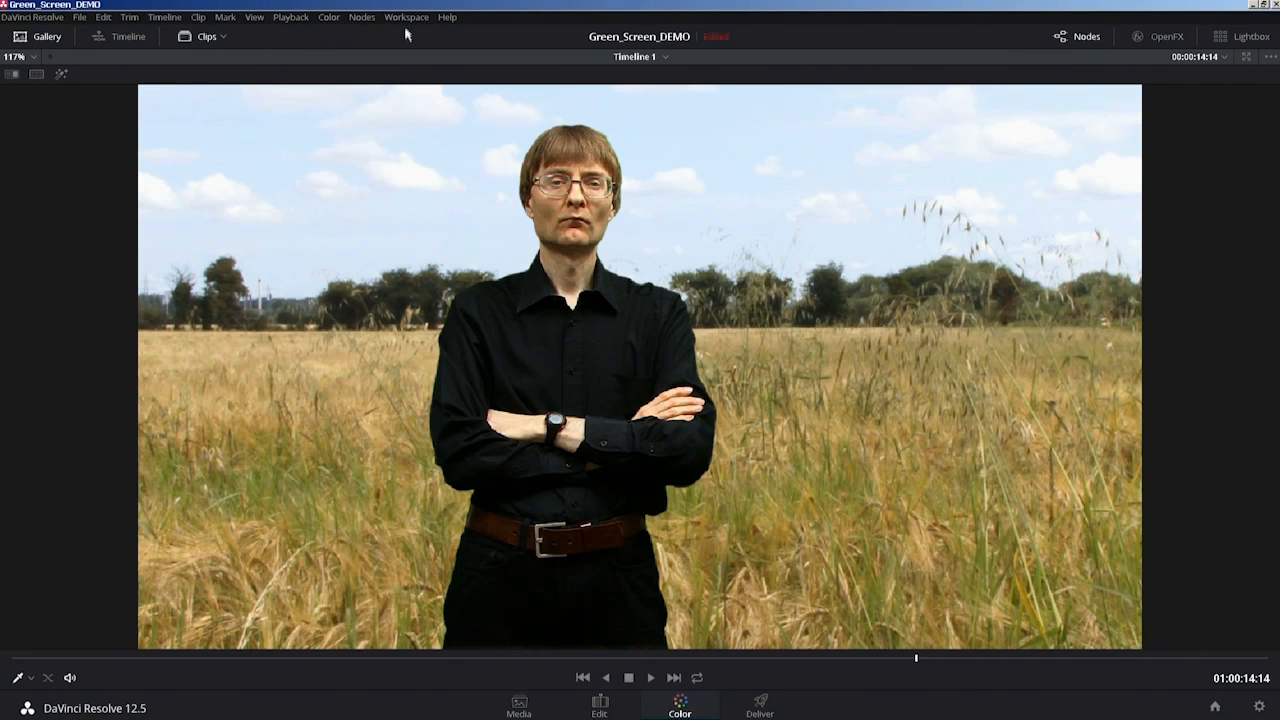
pyautogui.click(406, 17)
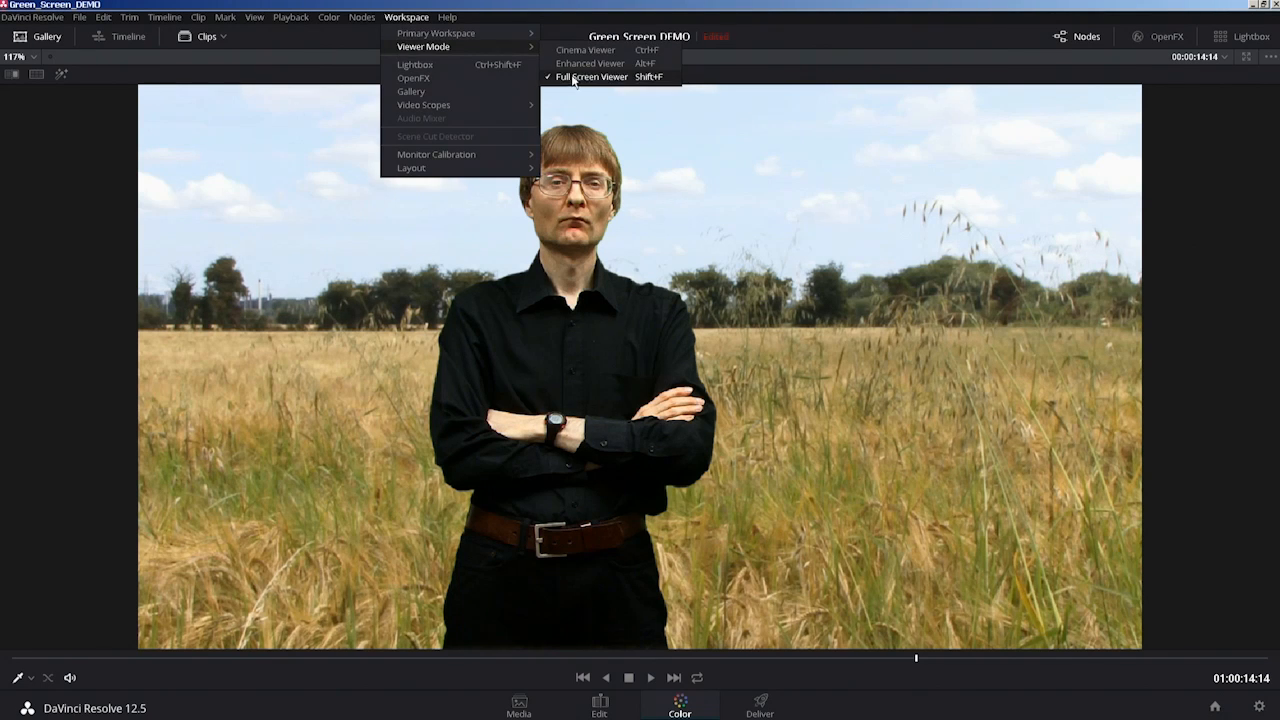
pyautogui.click(592, 77)
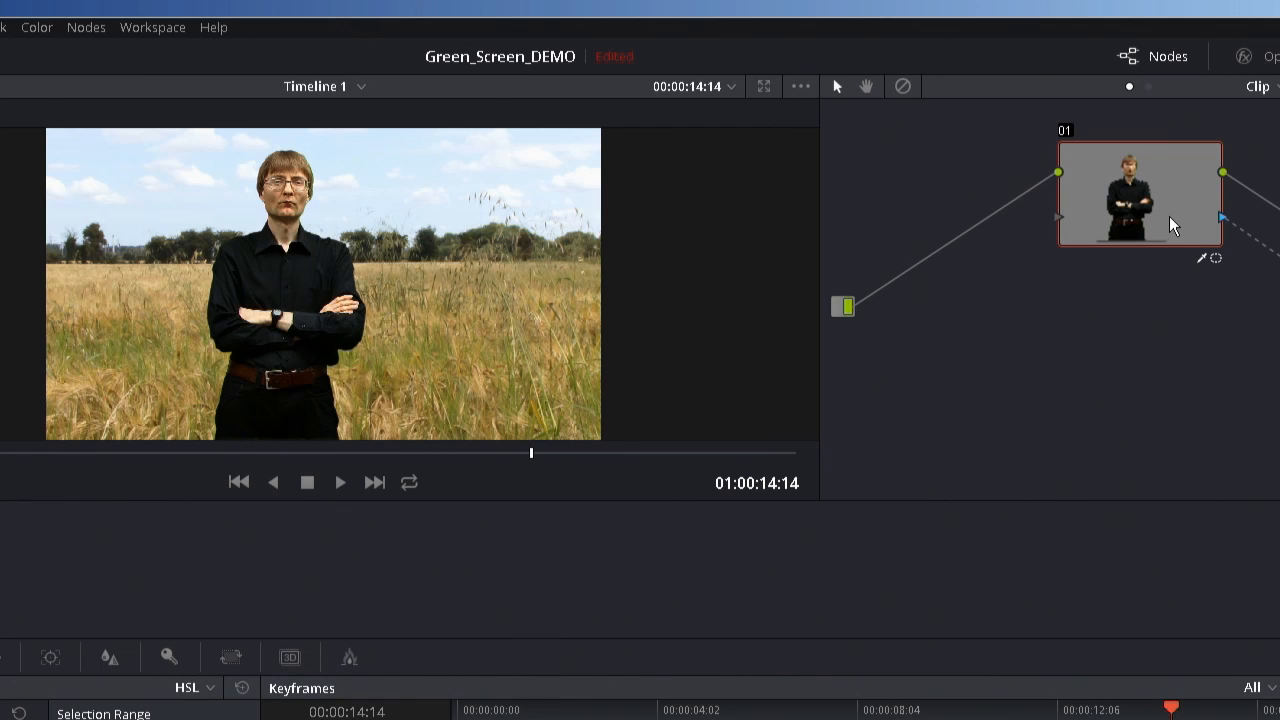
# Add serial node 02 after node 01 from the Nodes menu
pyautogui.click(86, 27)
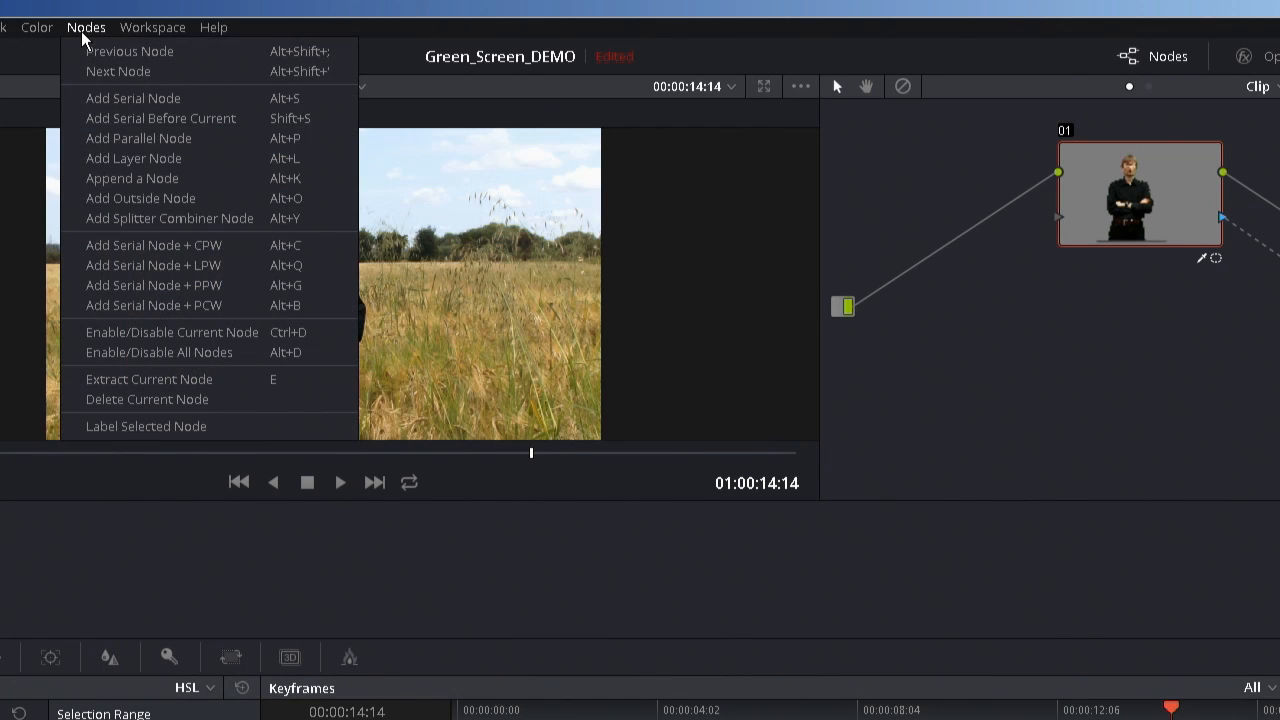
pyautogui.moveTo(140, 98)
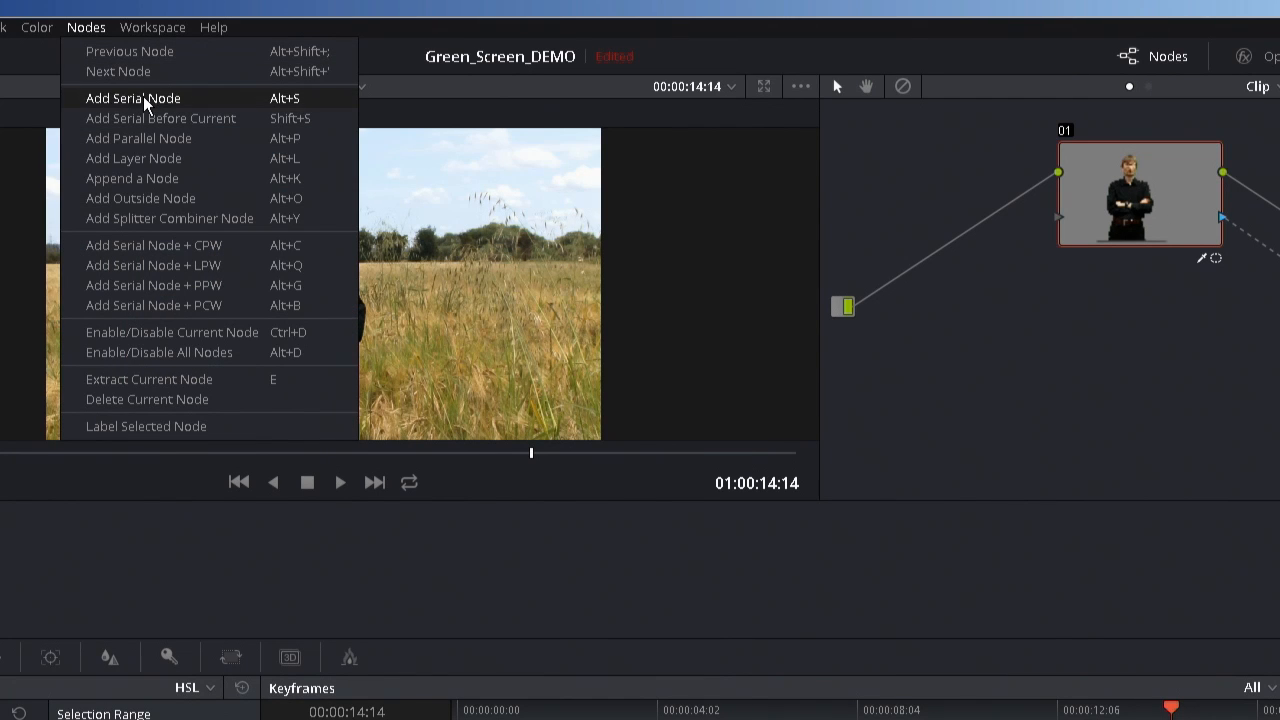
pyautogui.moveTo(160, 118)
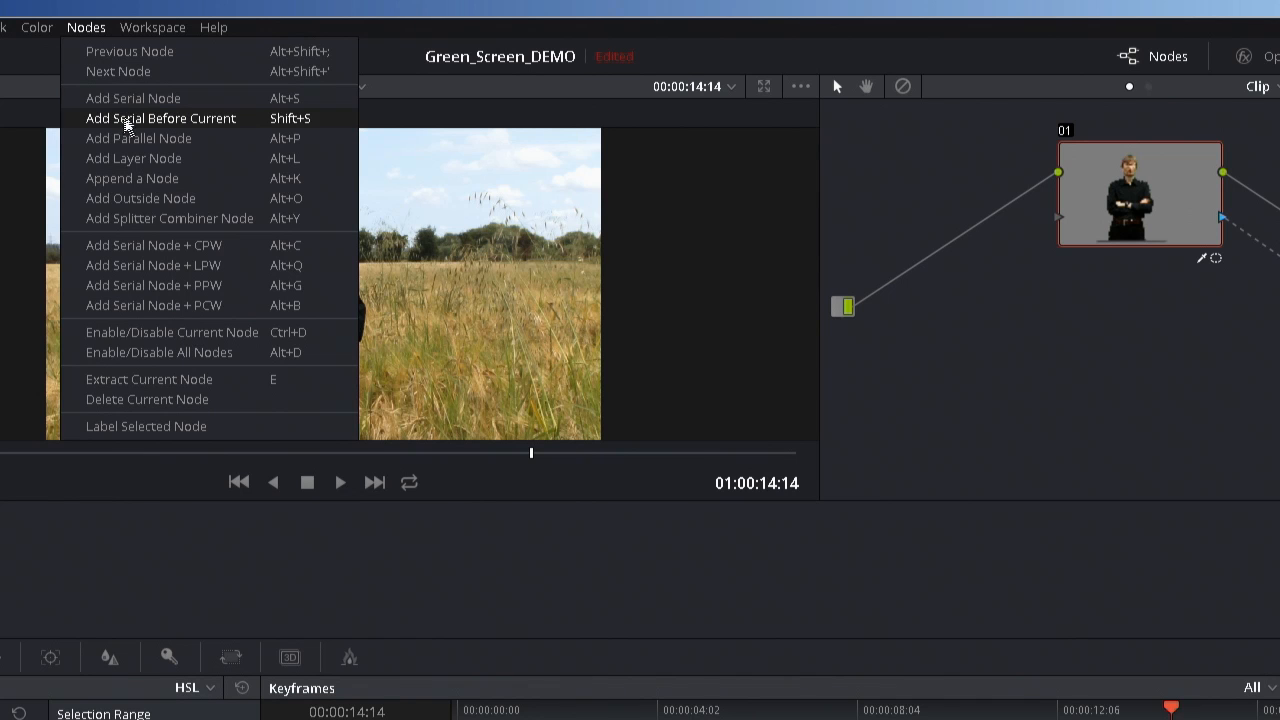
pyautogui.moveTo(133, 98)
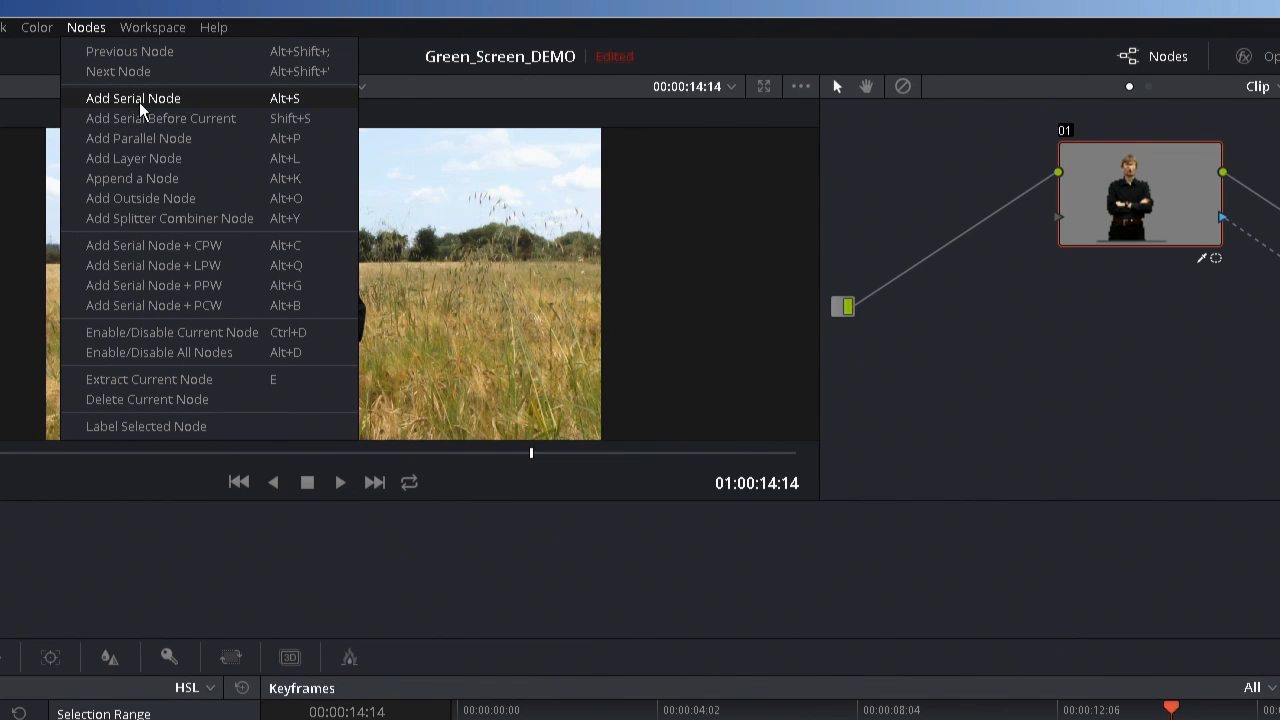
pyautogui.click(133, 98)
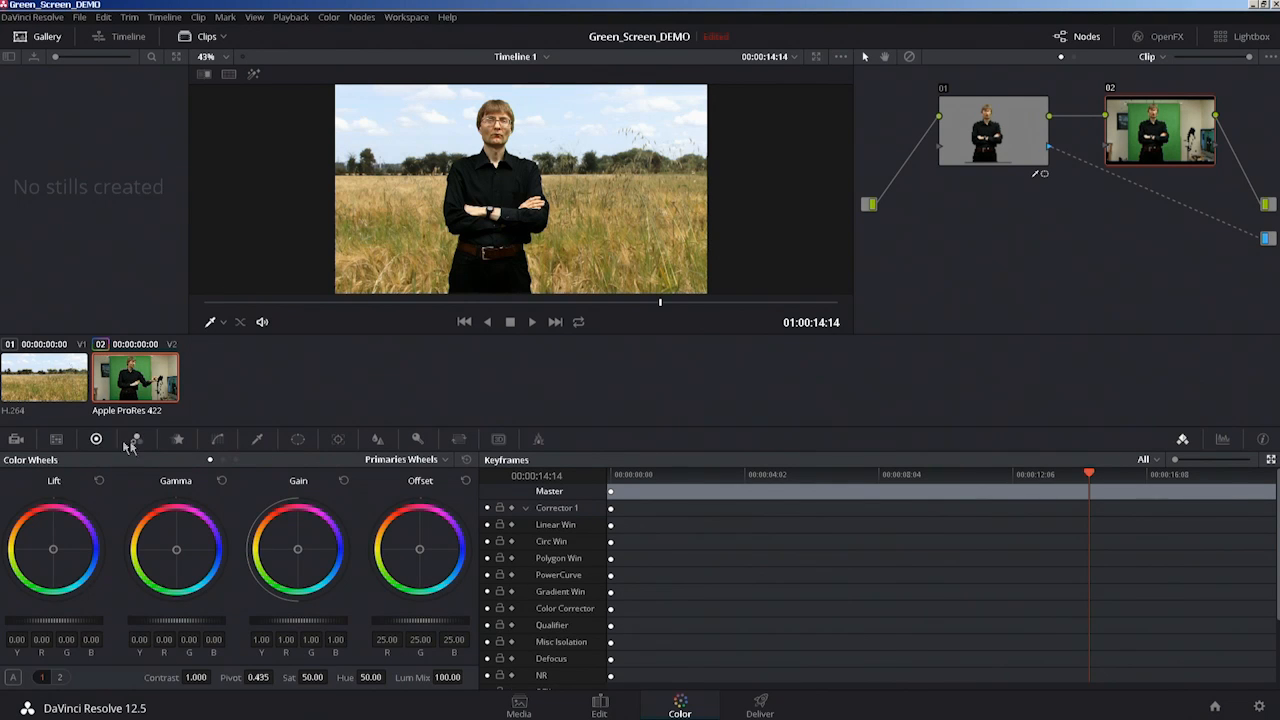
# Open the RGB Mixer palette on node 02 to try a monochrome channel mix
pyautogui.click(136, 439)
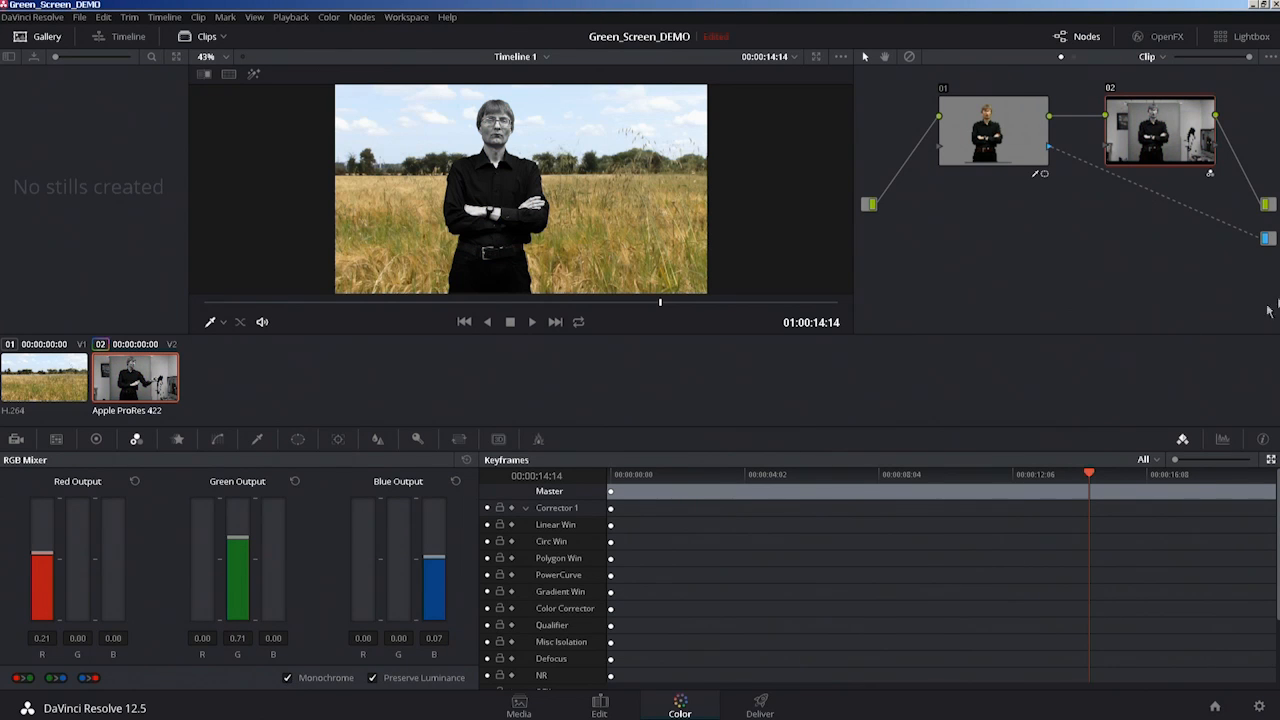
pyautogui.moveTo(478, 190)
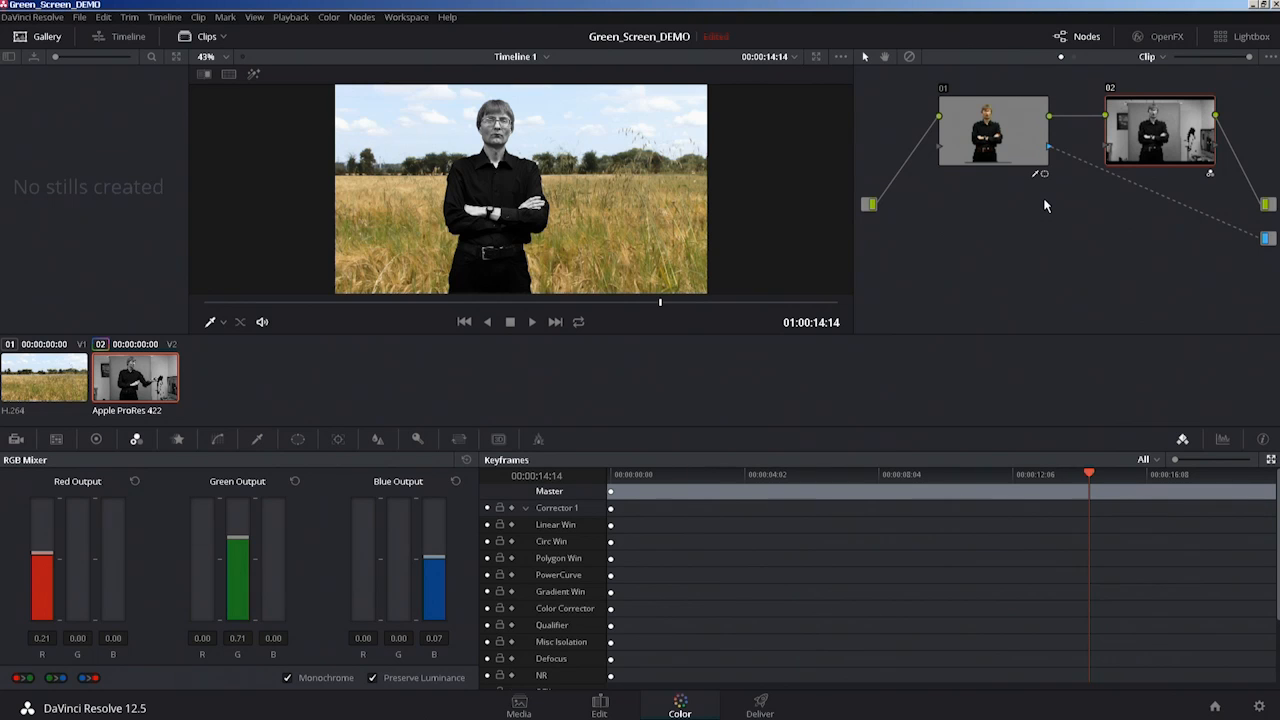
pyautogui.moveTo(1088, 120)
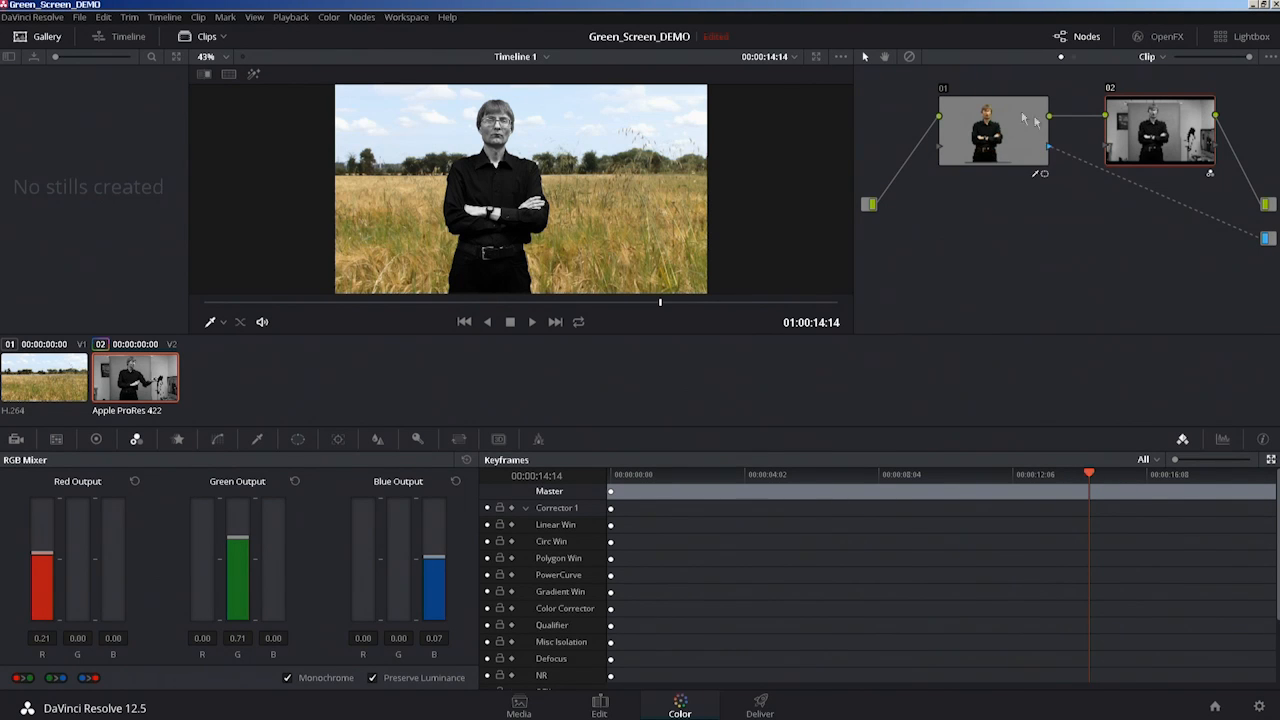
pyautogui.moveTo(1178, 225)
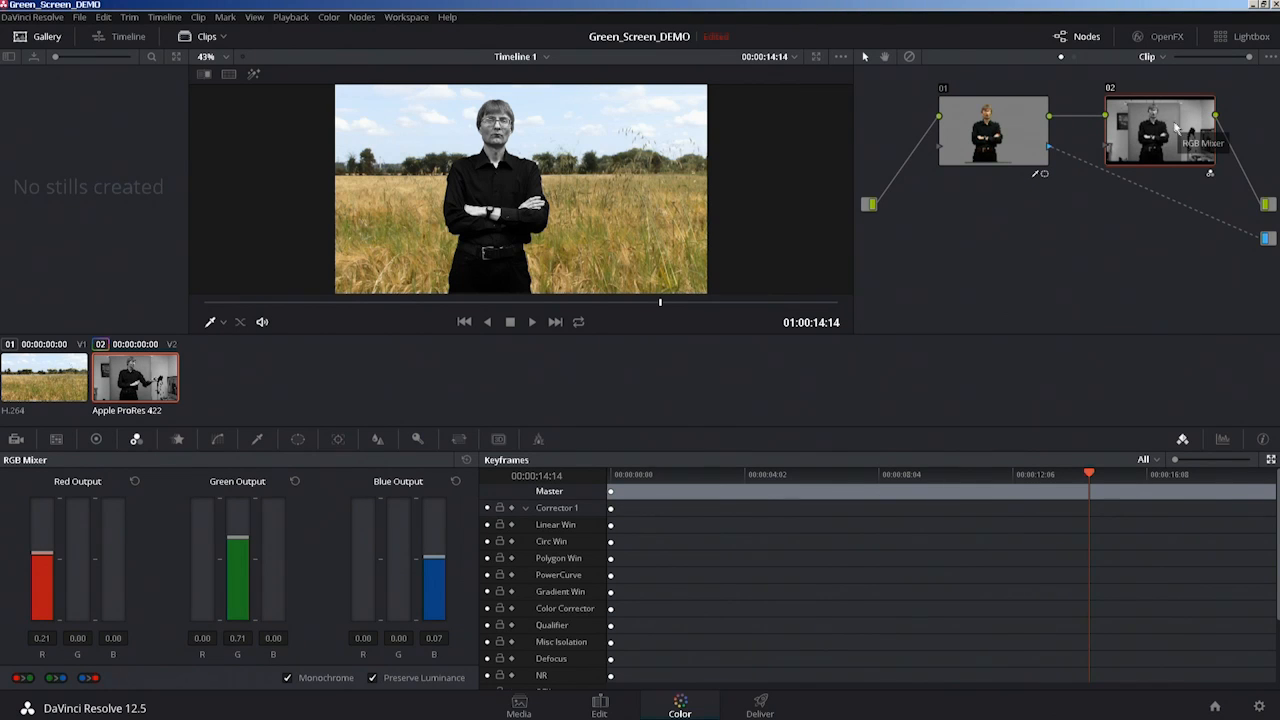
pyautogui.moveTo(350, 605)
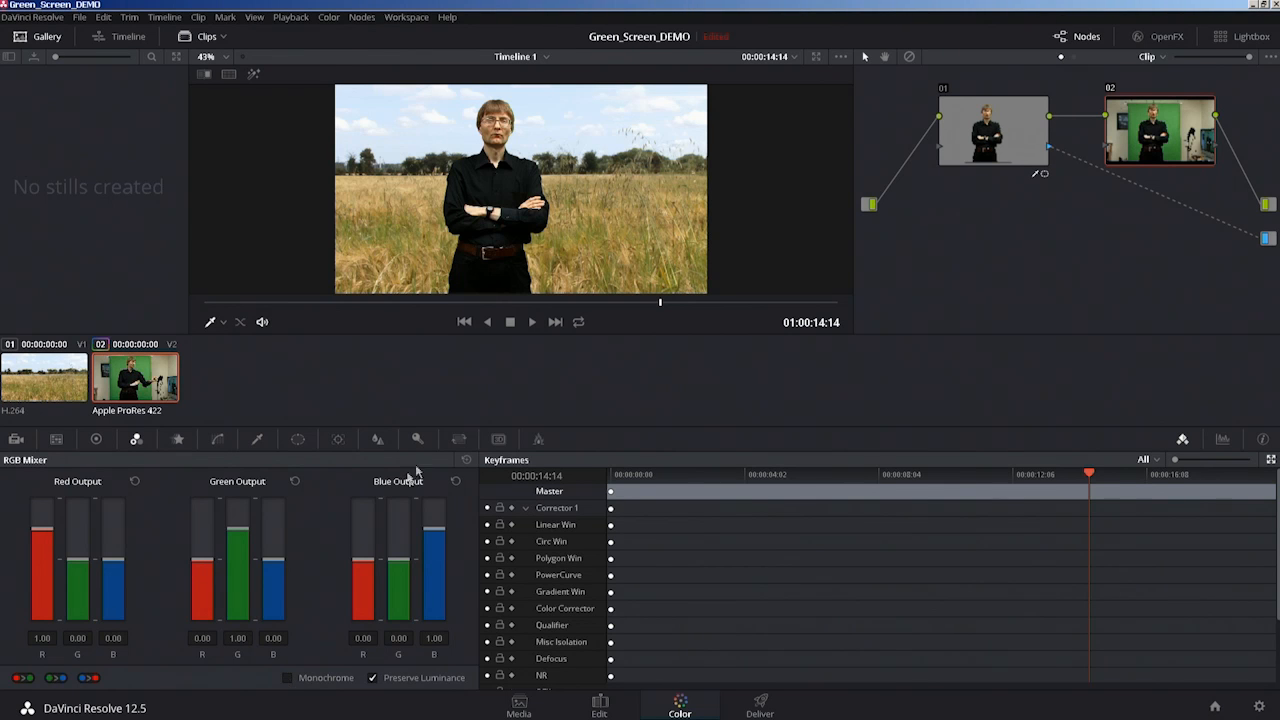
pyautogui.moveTo(178, 445)
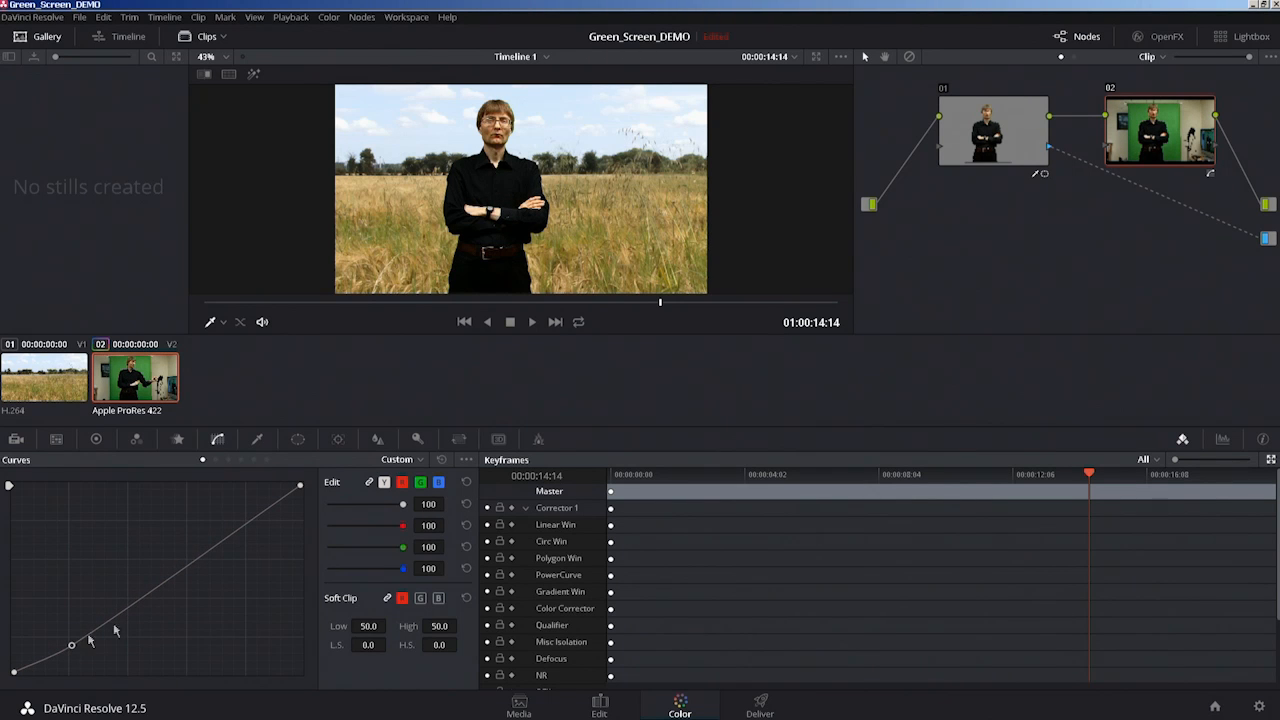
# Bend node 02's custom curve into a contrast S-curve and review it in Full Screen Viewer
pyautogui.moveTo(71, 645); pyautogui.dragTo(247, 514)
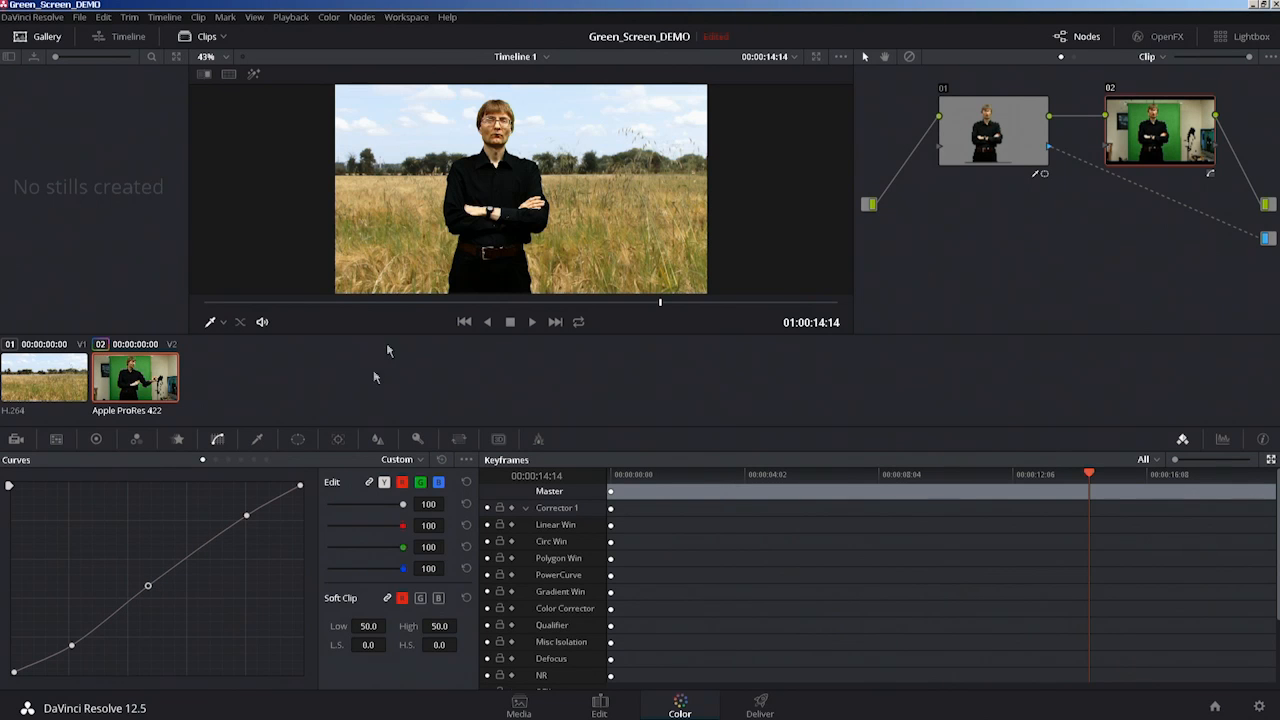
pyautogui.click(406, 17)
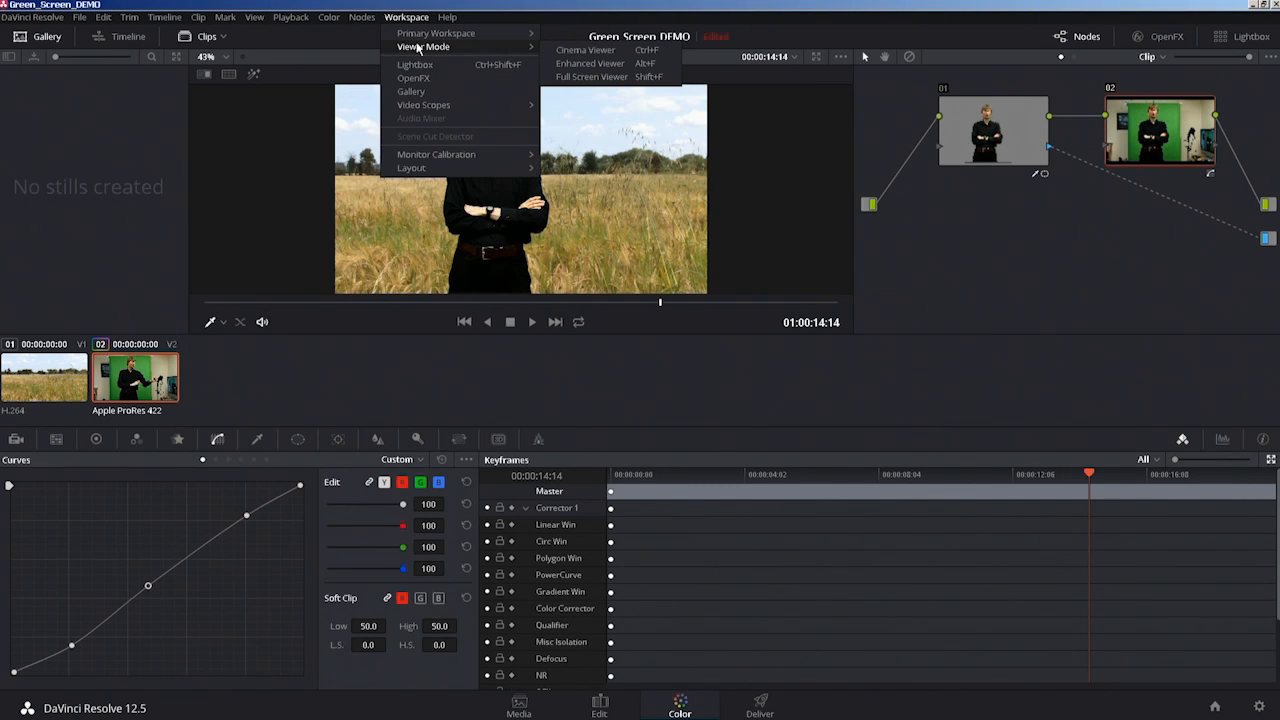
pyautogui.moveTo(591, 77)
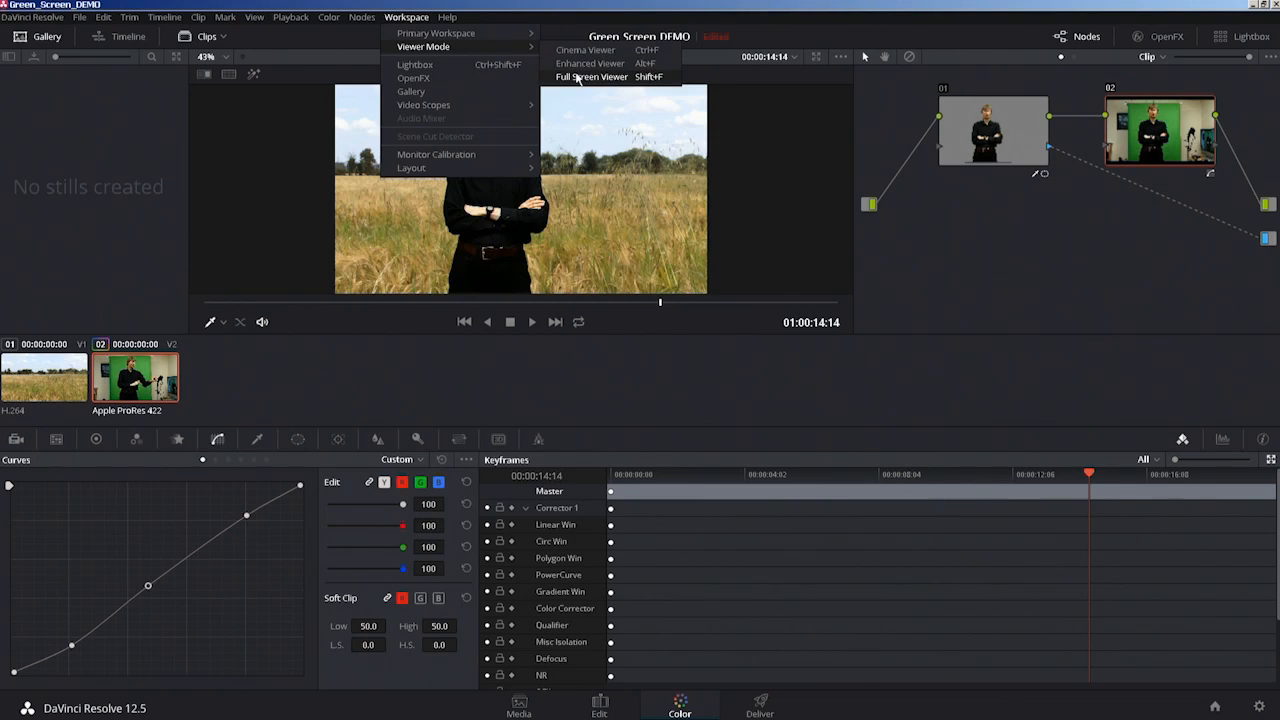
pyautogui.click(592, 77)
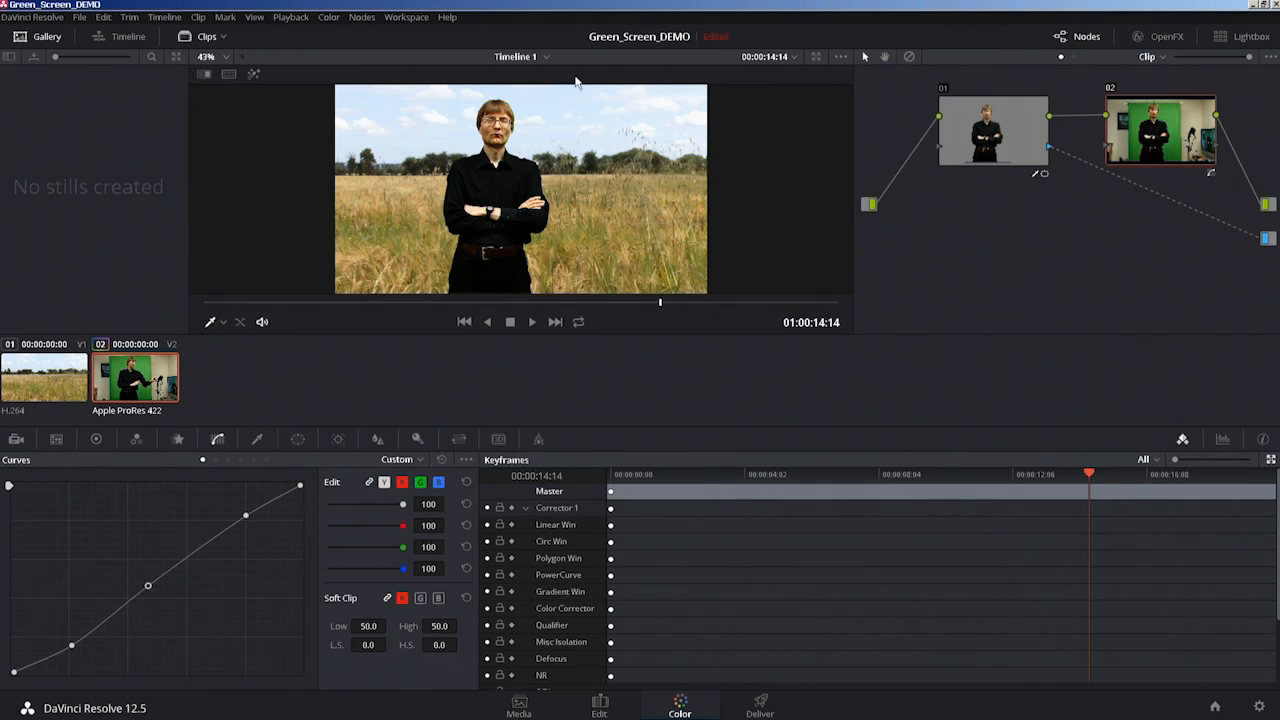
pyautogui.moveTo(1025, 150)
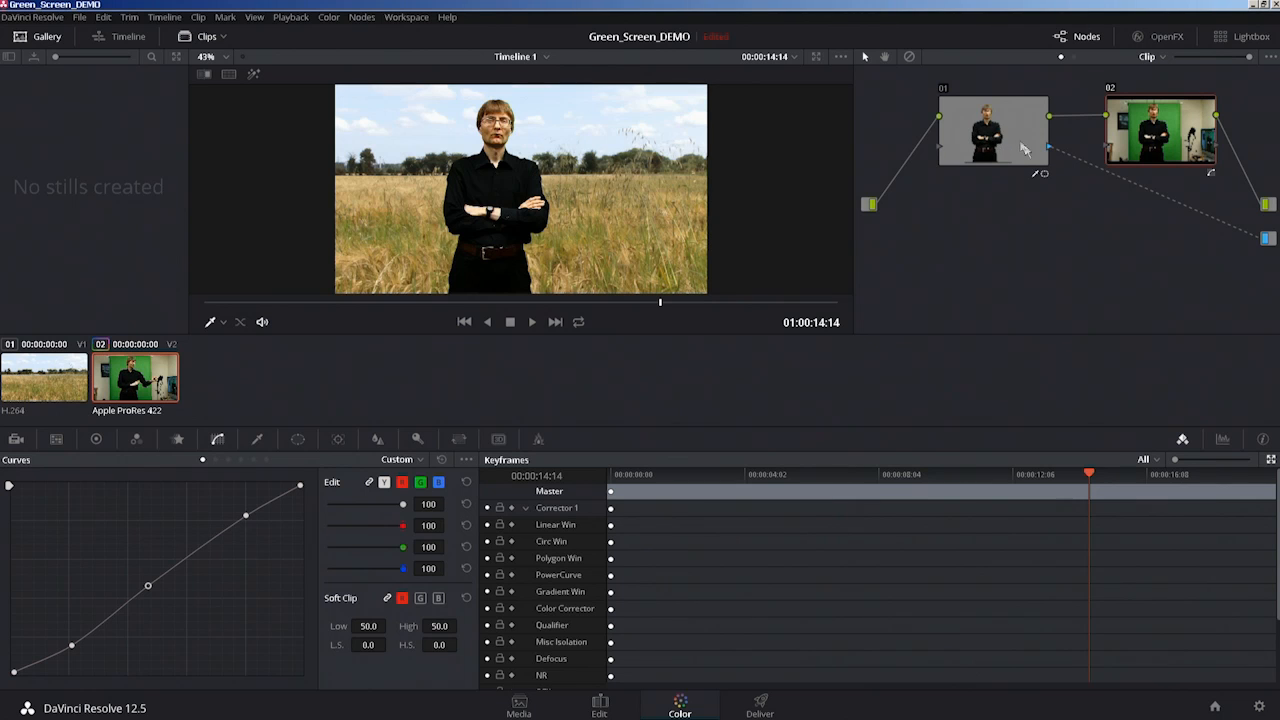